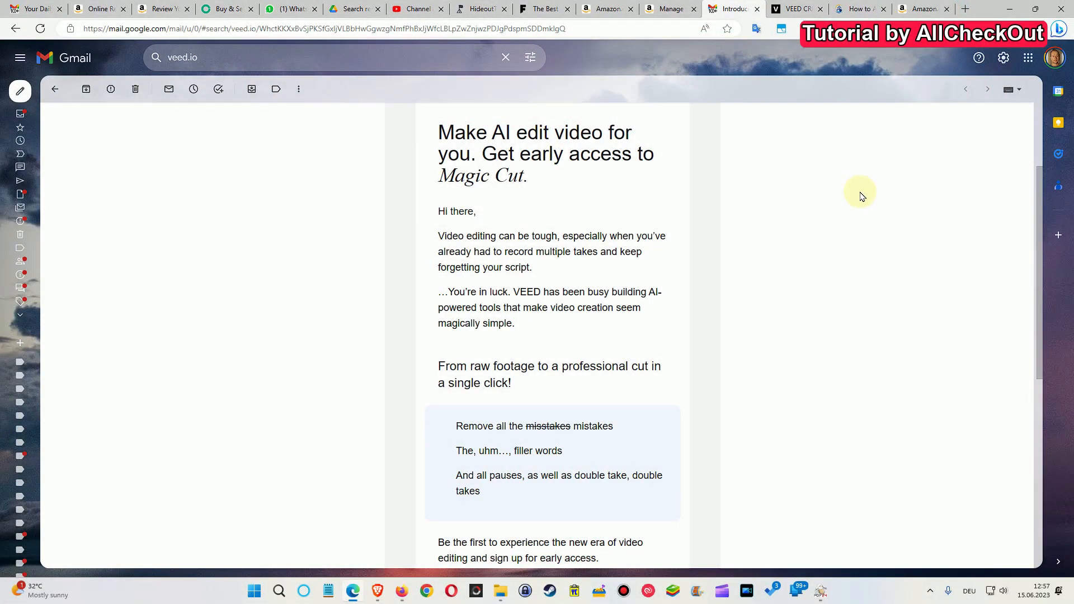
mouse_move(857, 210)
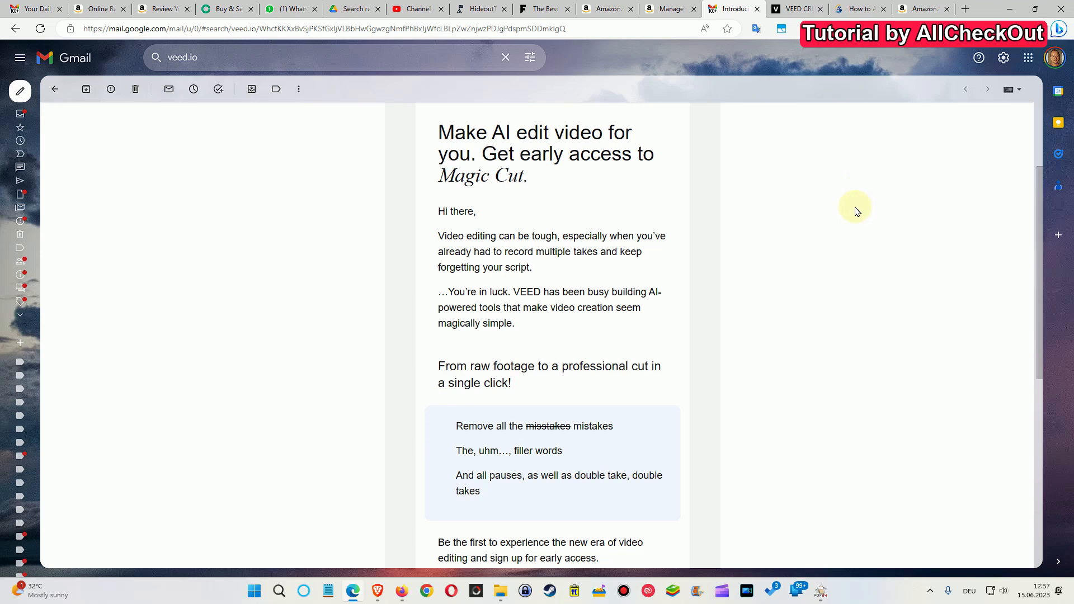
mouse_move(835, 360)
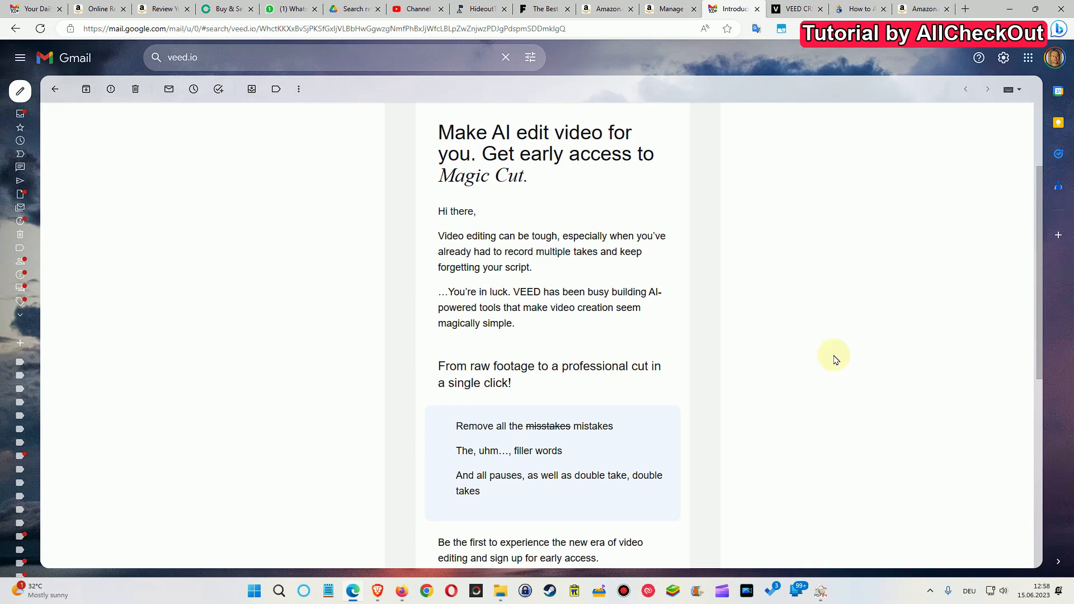
mouse_move(451, 423)
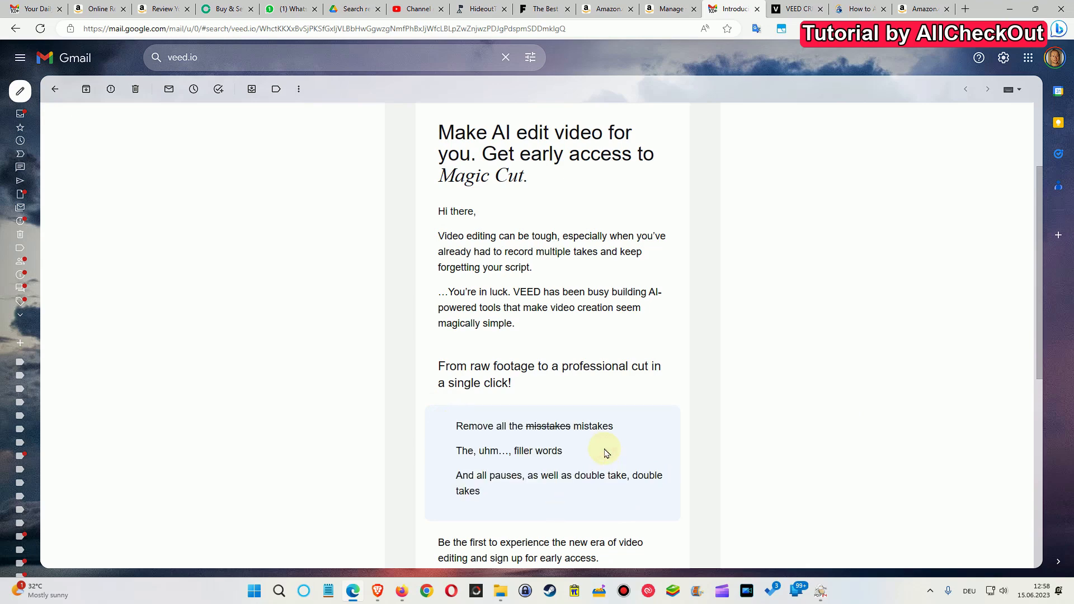
mouse_move(636, 434)
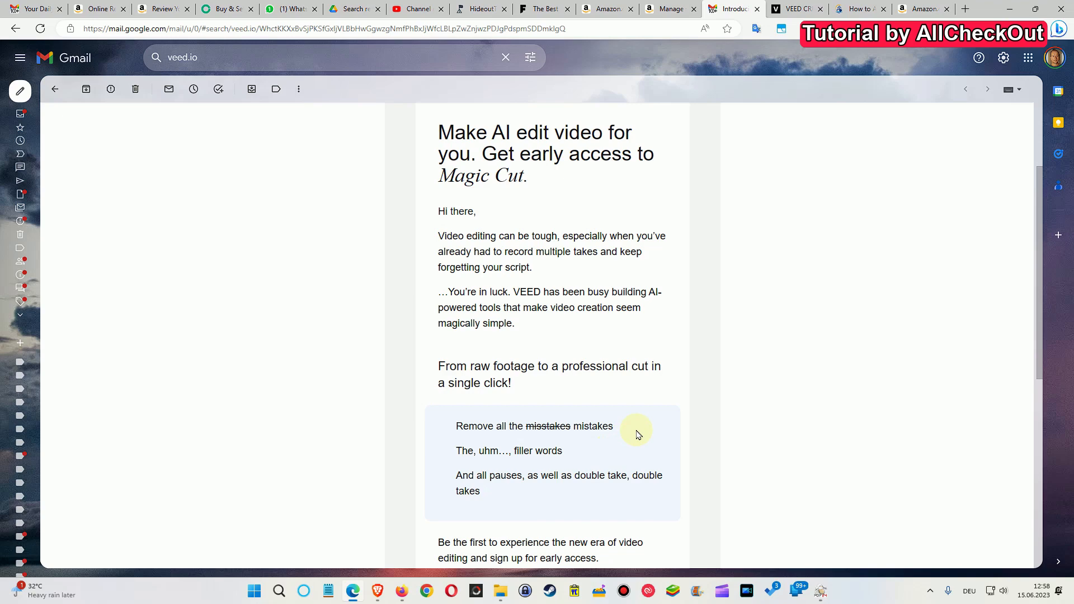
mouse_move(646, 433)
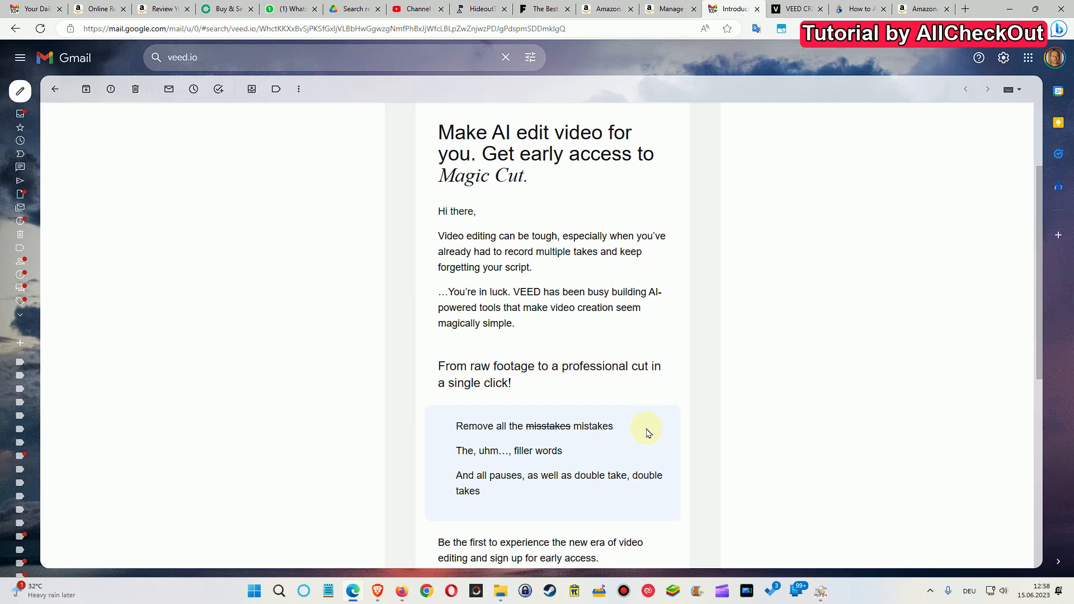
mouse_move(720, 404)
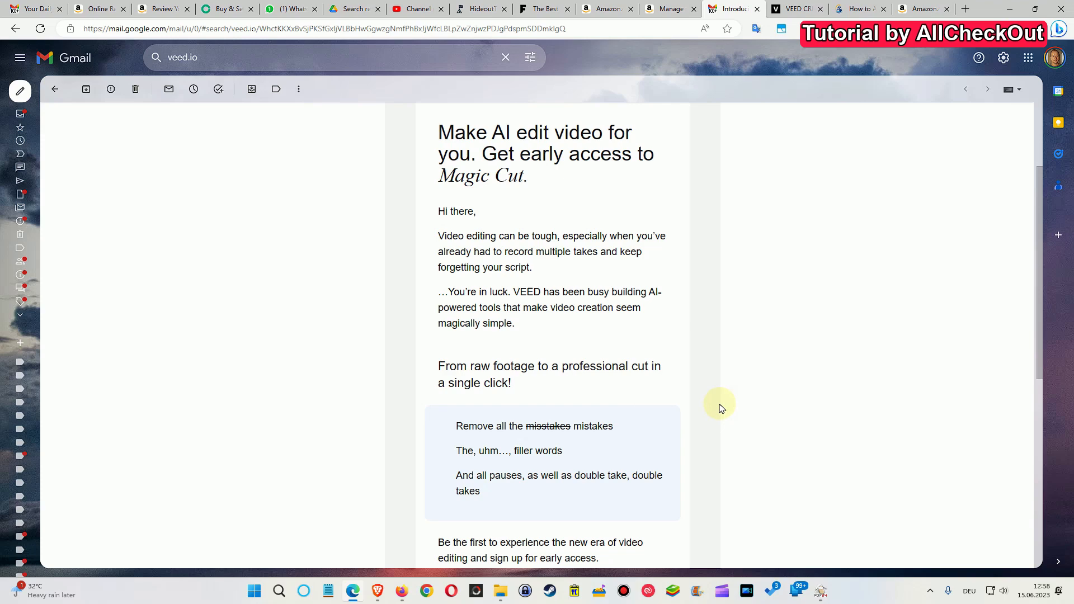
mouse_move(524, 425)
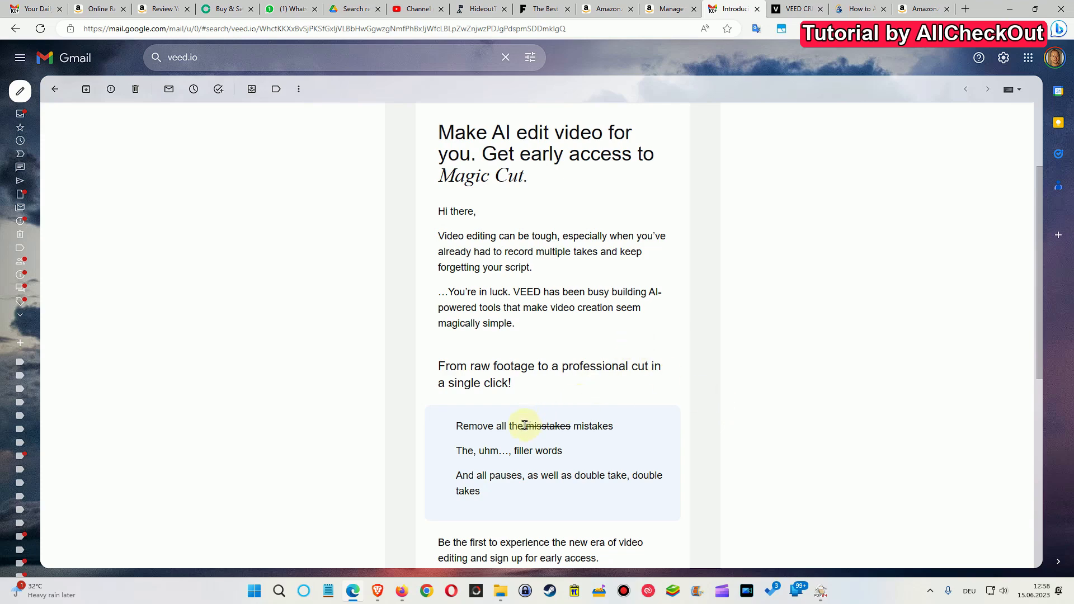
- Select and deselect the word 'footage' in the email, then clear the marked text
double_click(547, 425)
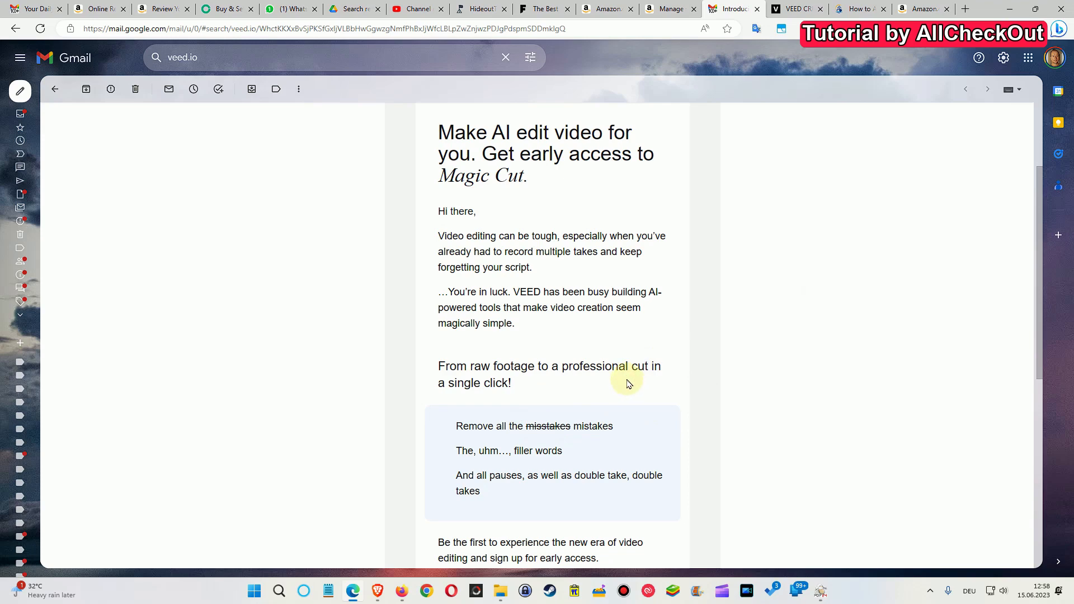
mouse_move(637, 368)
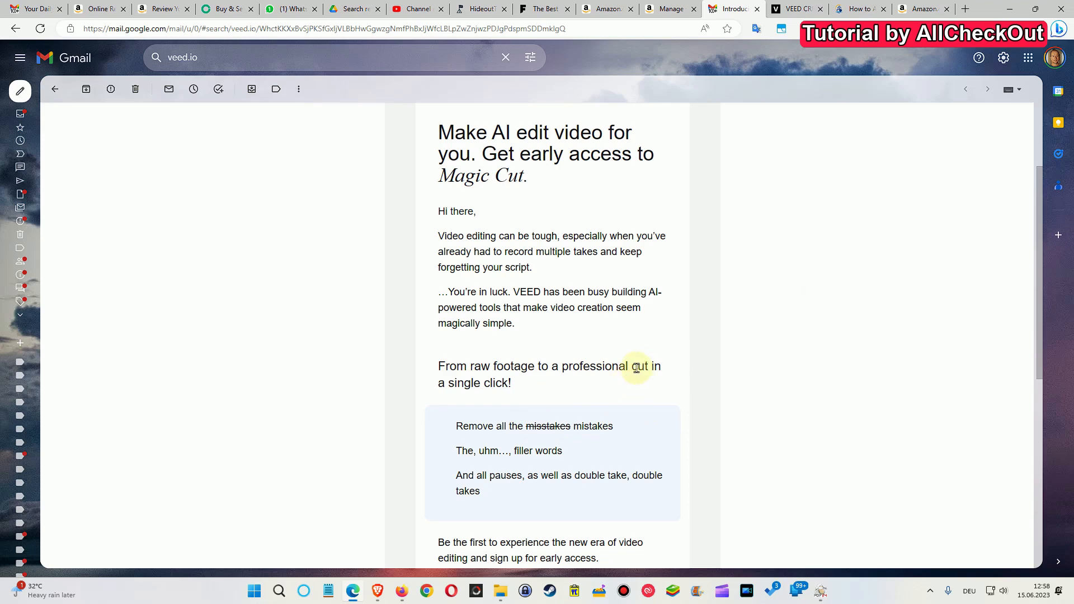
mouse_move(632, 399)
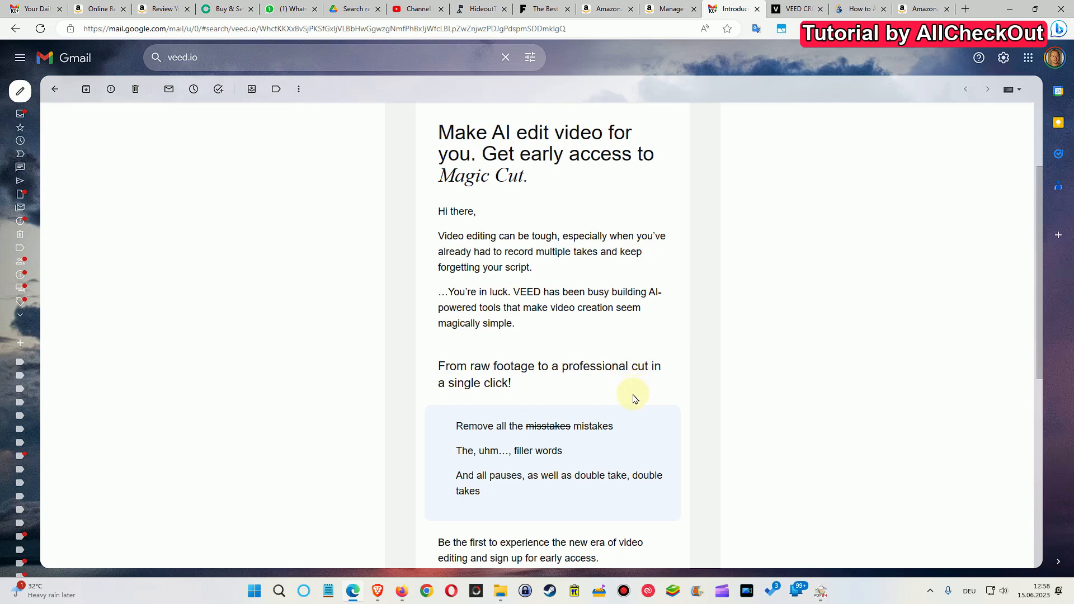
mouse_move(631, 387)
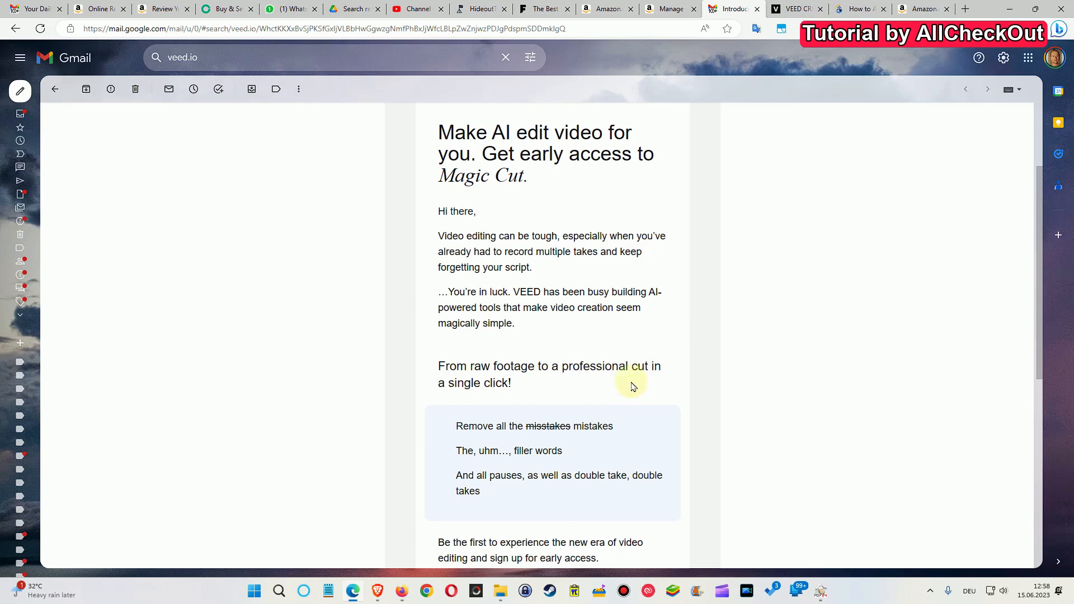
mouse_move(623, 382)
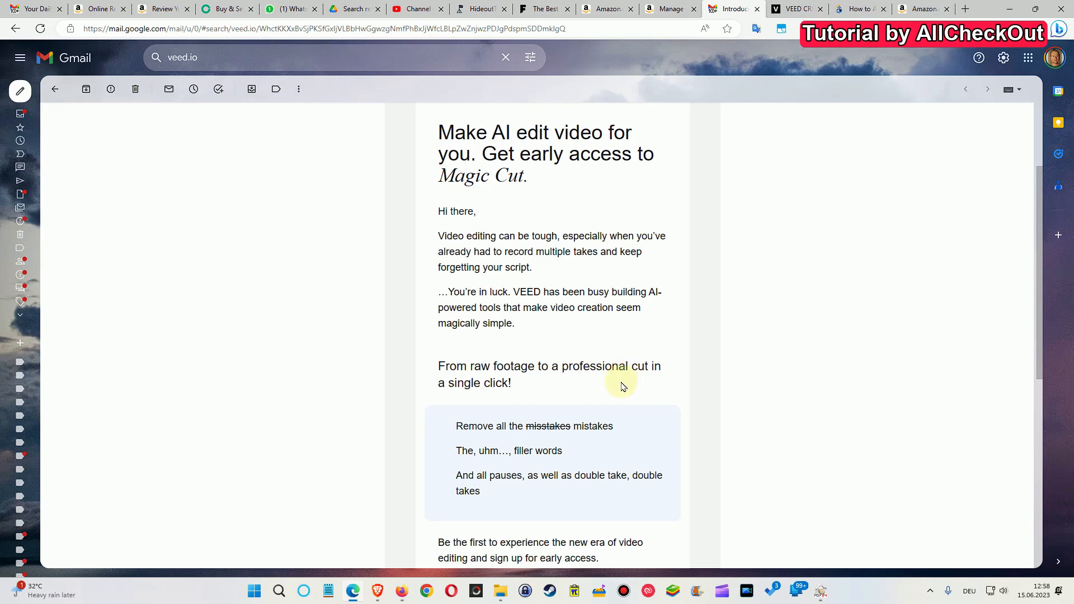
mouse_move(455, 453)
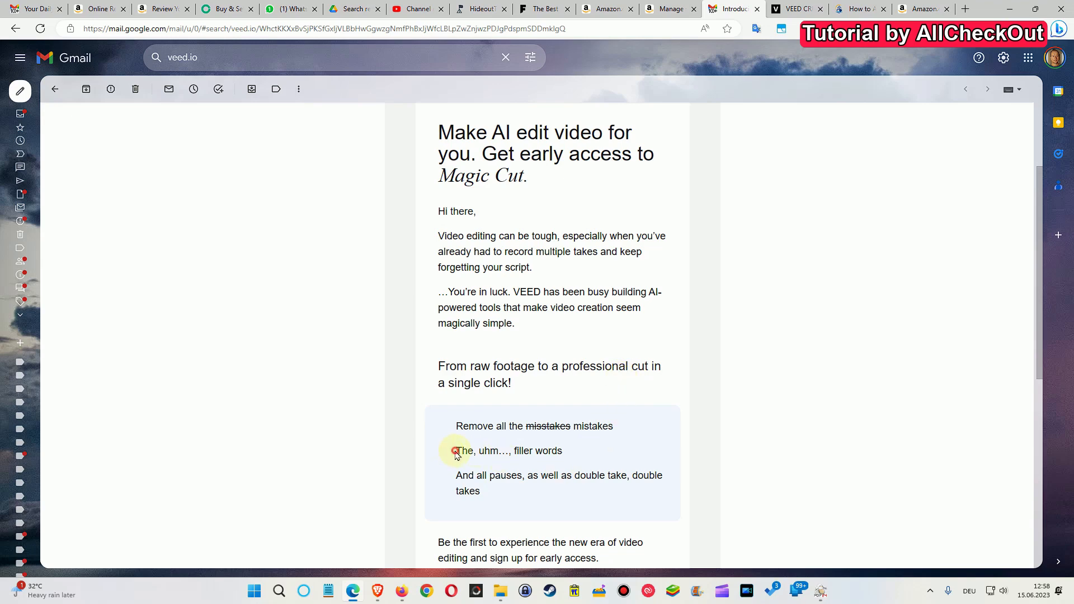
mouse_move(455, 475)
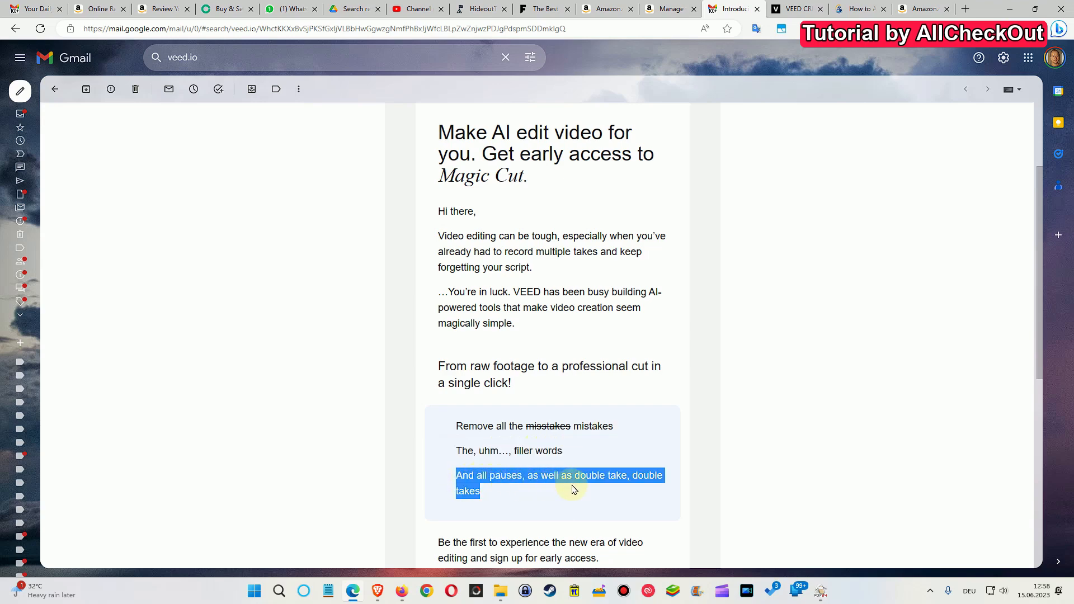
mouse_move(593, 491)
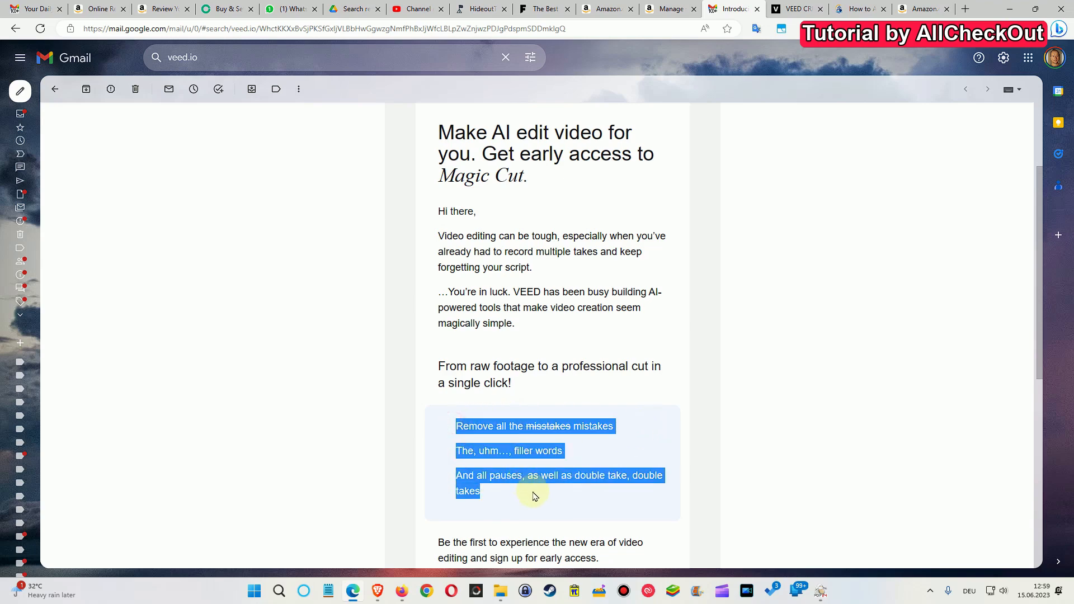
mouse_move(616, 455)
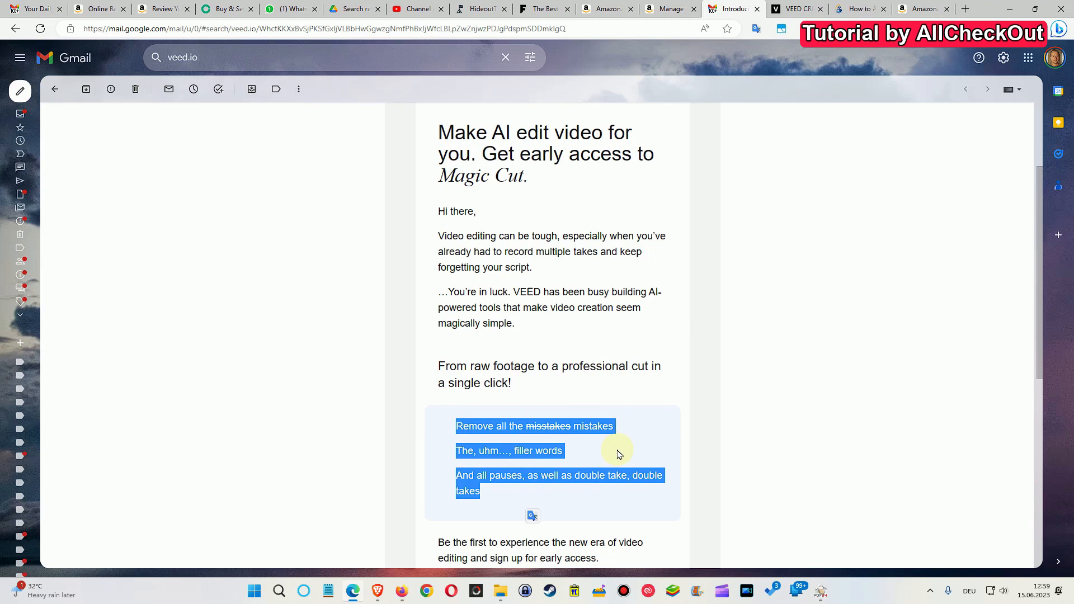
mouse_move(601, 454)
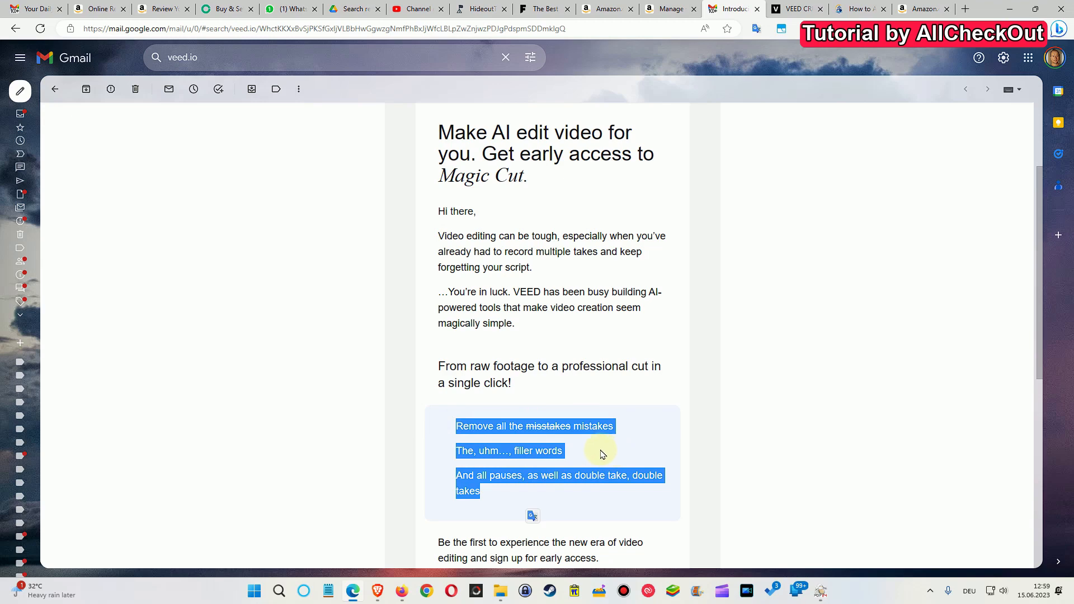
mouse_move(586, 452)
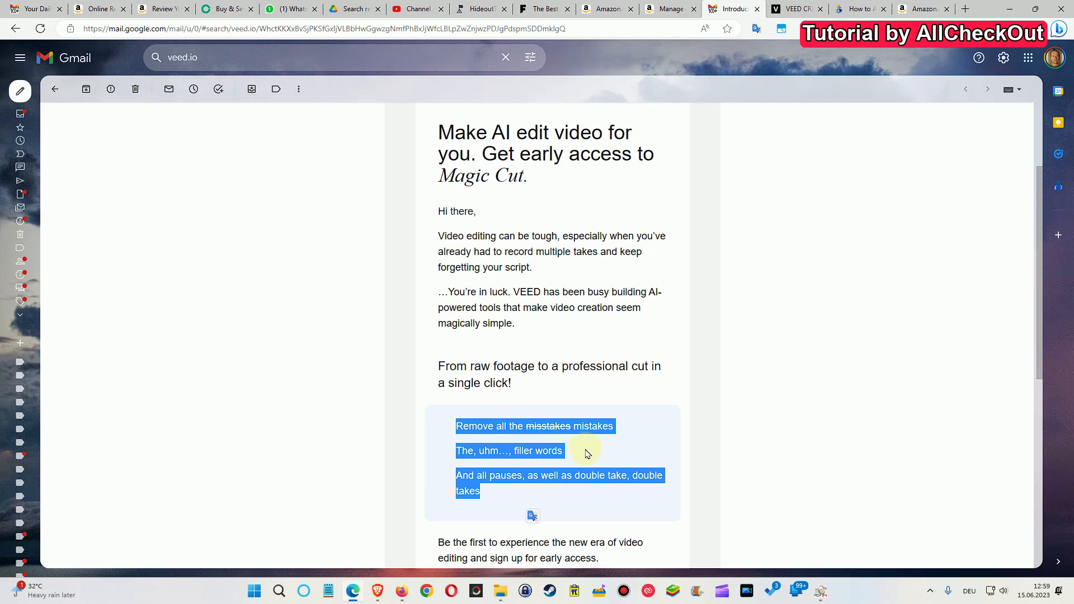
click(455, 430)
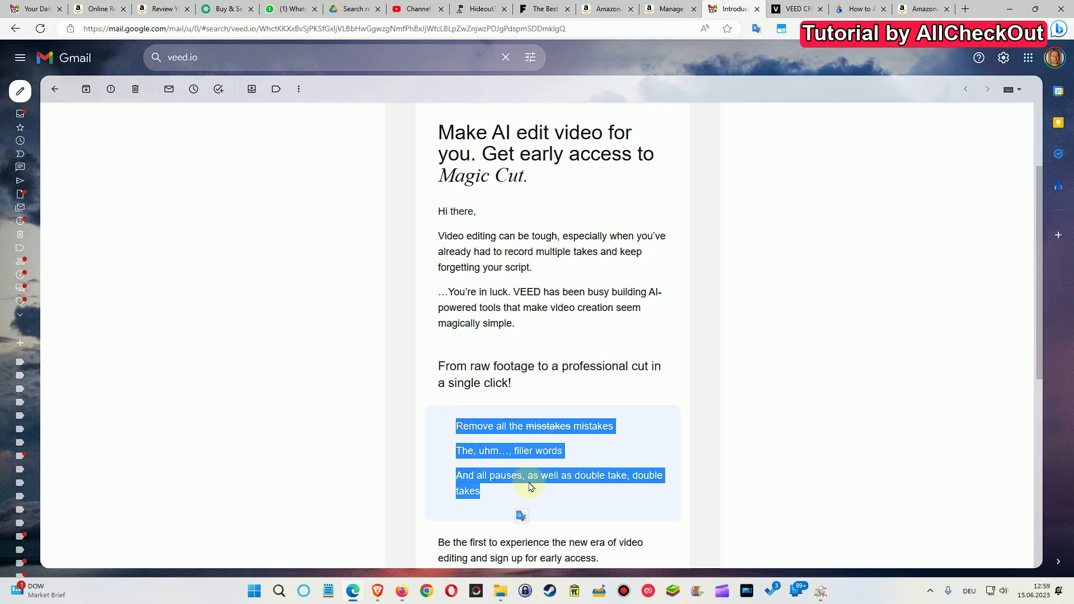
mouse_move(598, 453)
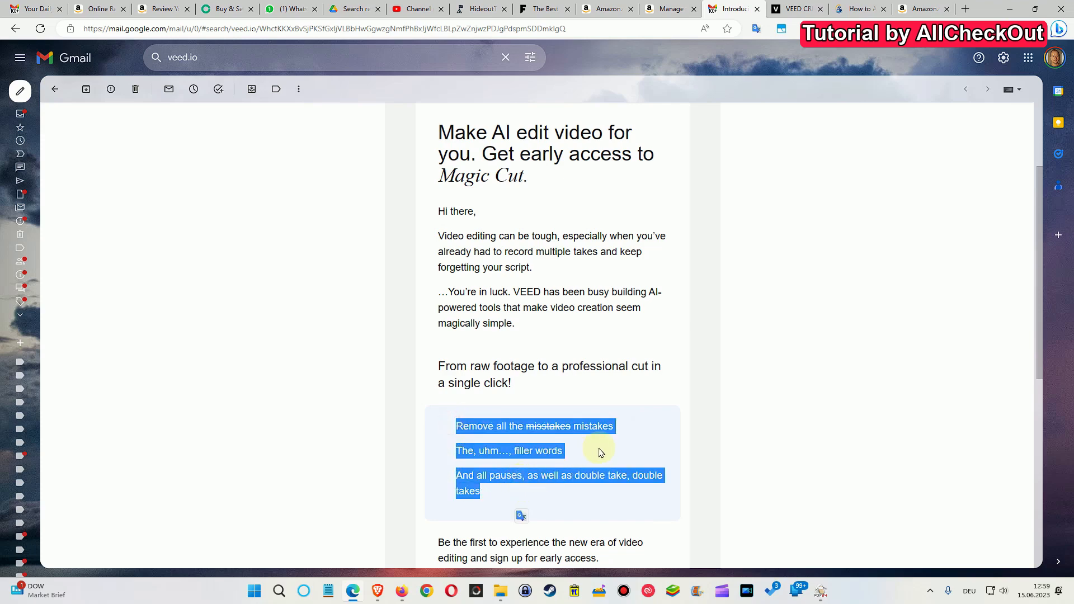
mouse_move(622, 442)
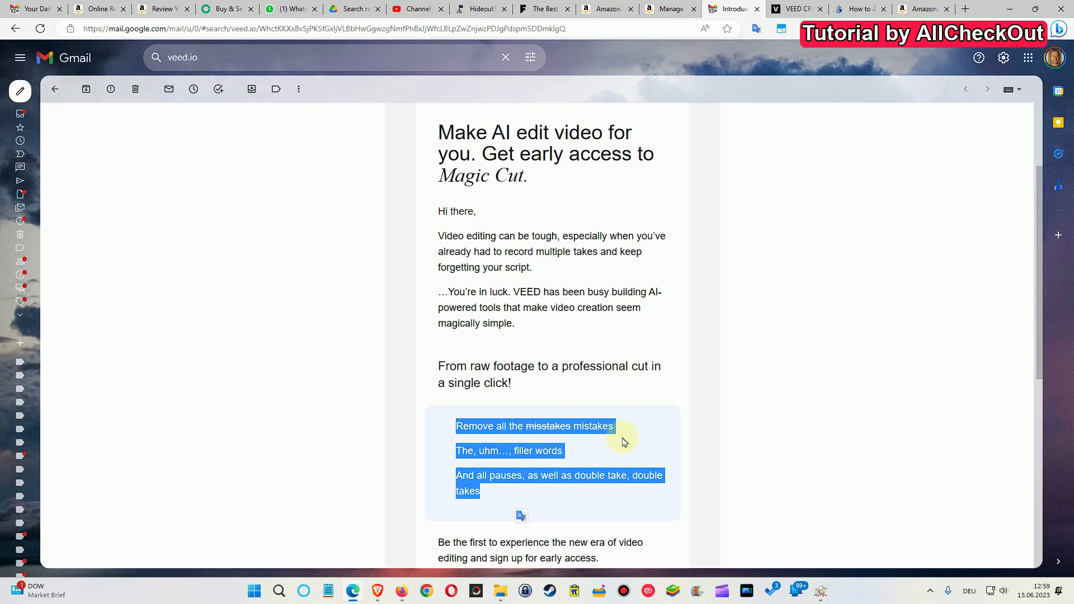
mouse_move(629, 447)
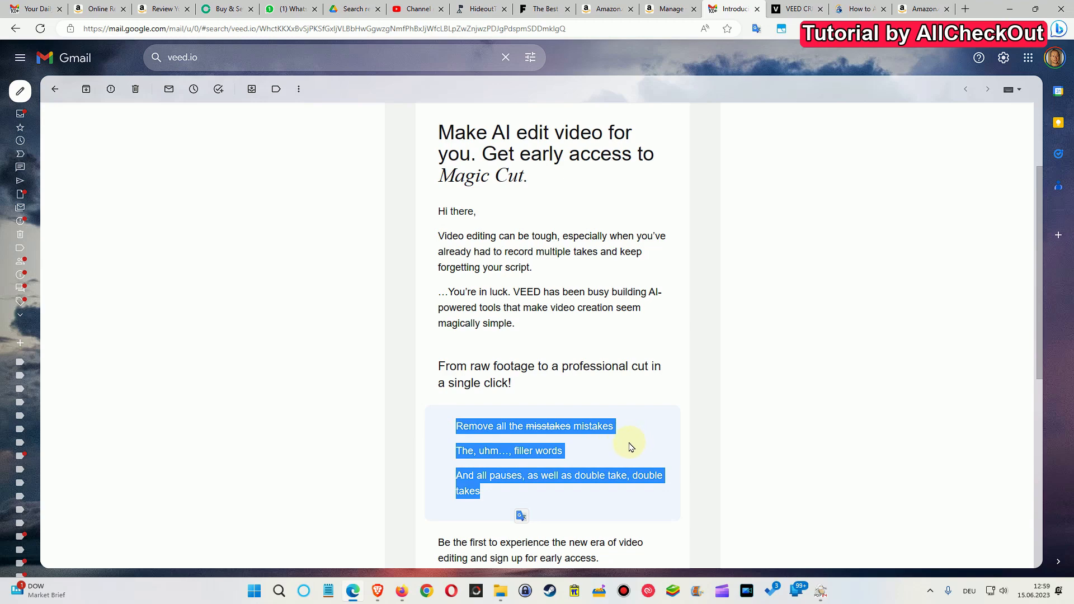
mouse_move(511, 368)
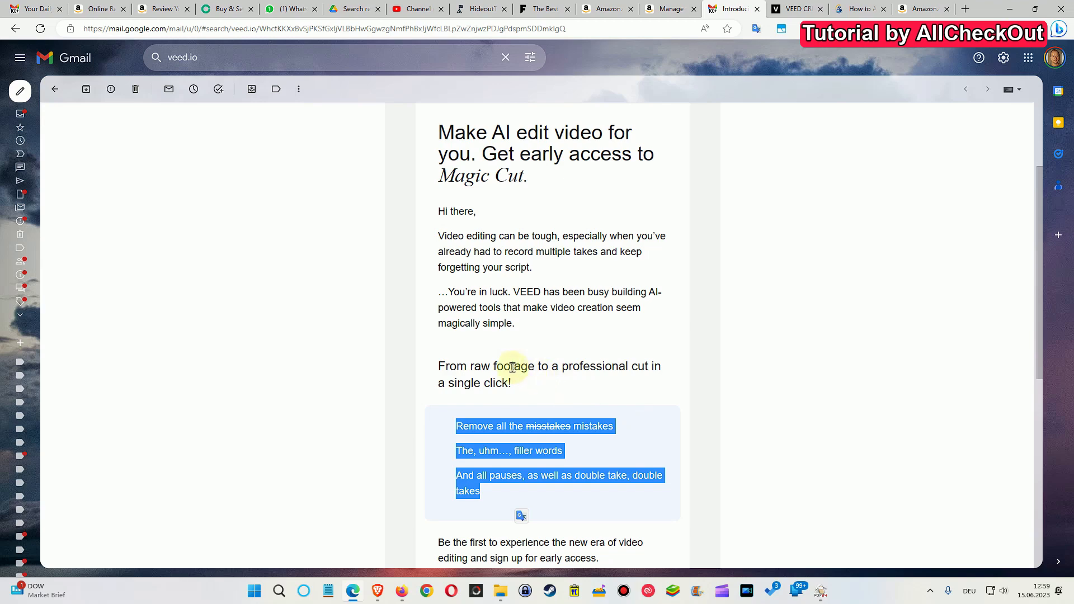
double_click(513, 367)
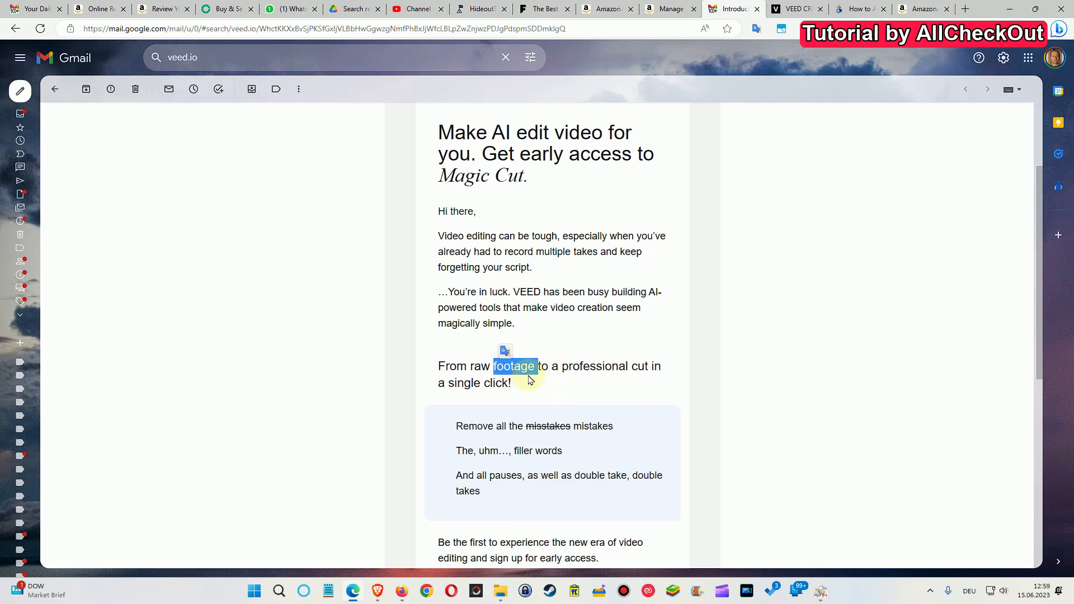
click(562, 383)
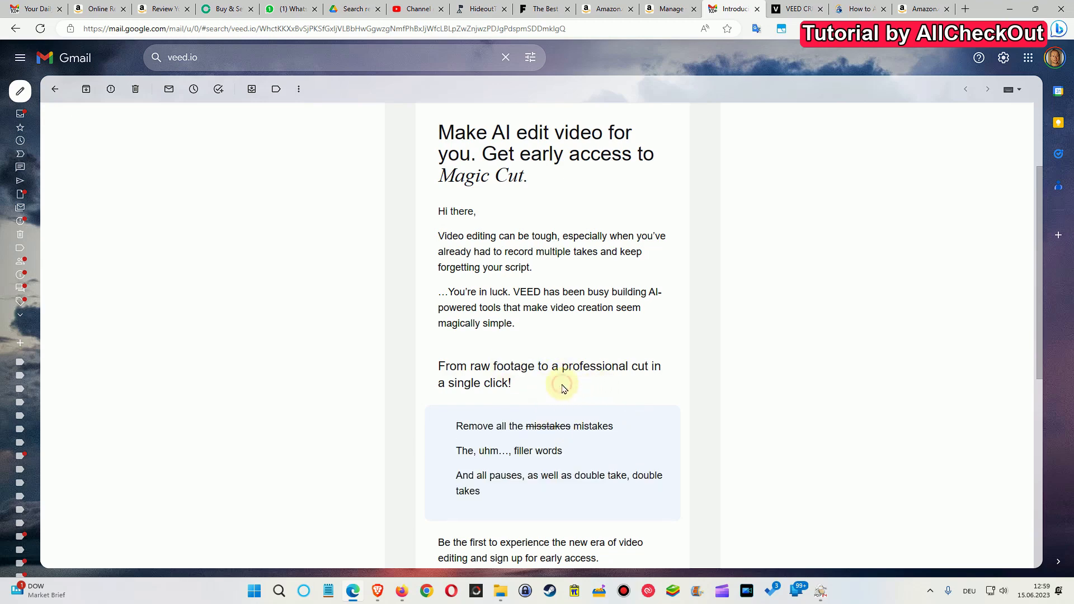
mouse_move(557, 397)
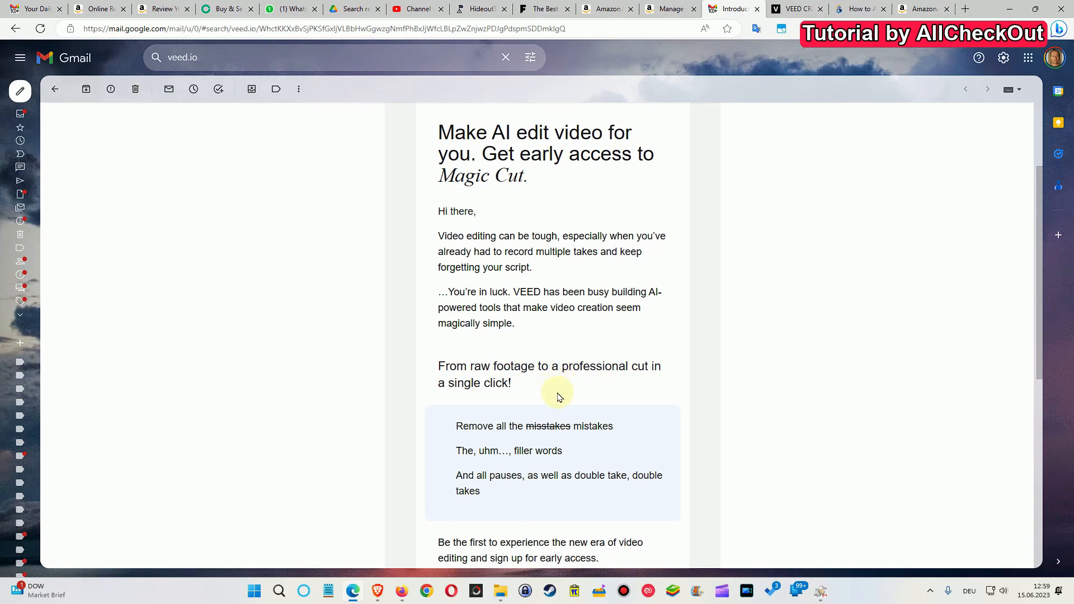
mouse_move(552, 396)
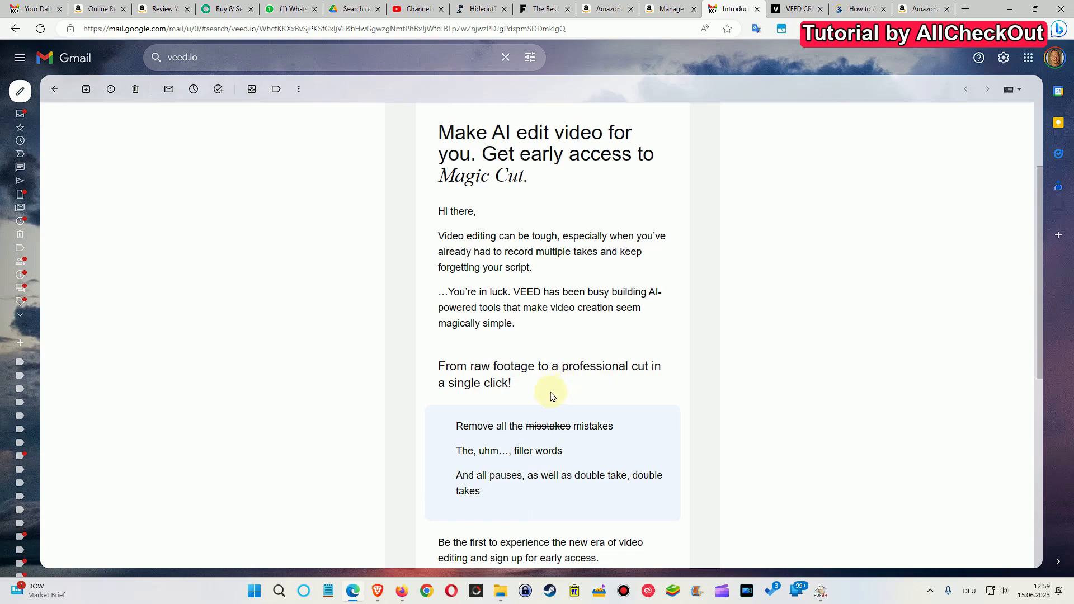
mouse_move(470, 414)
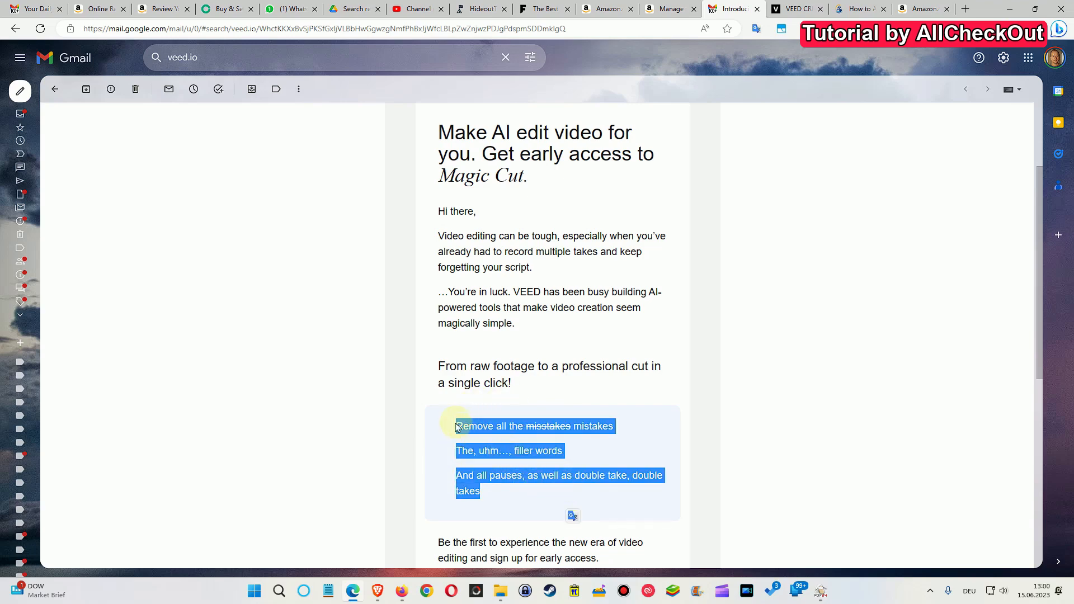
mouse_move(538, 494)
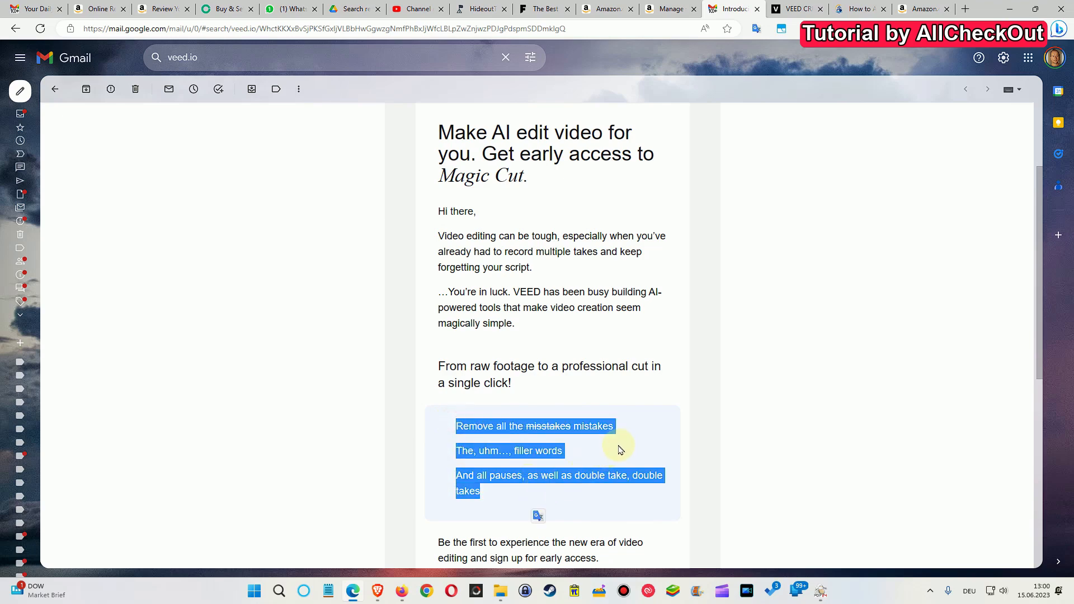
mouse_move(610, 460)
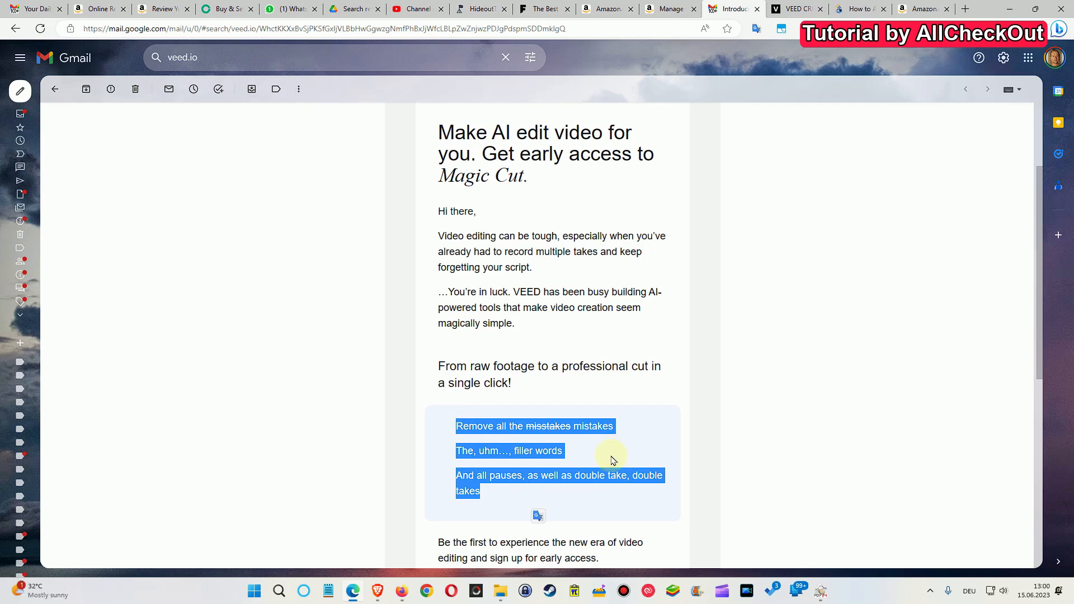
click(609, 451)
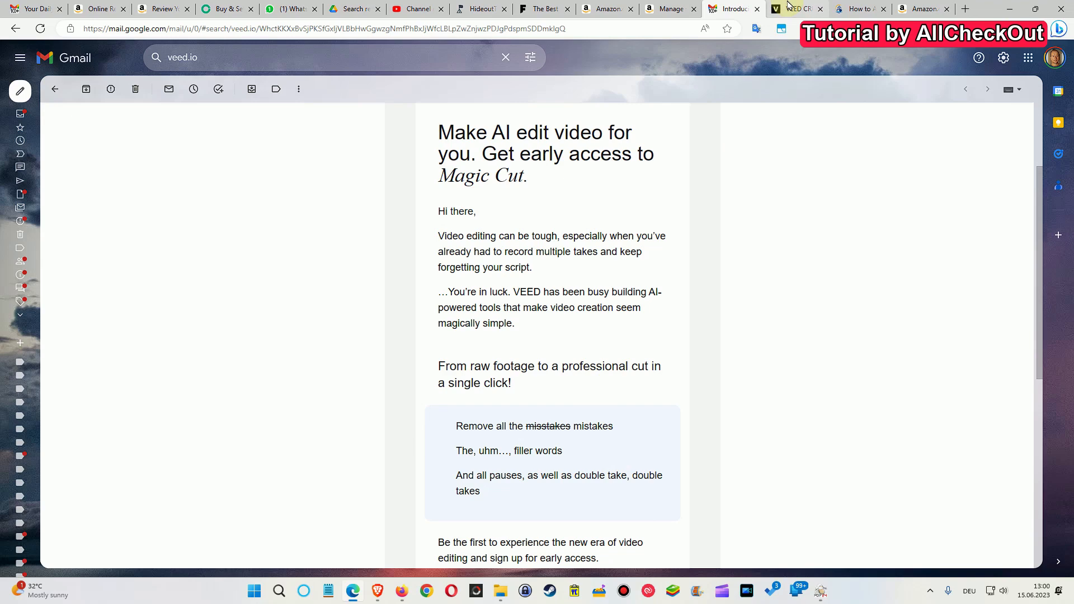
- Switch to the VEED project and bring up the Edit Video options for the bandicam clip
click(795, 9)
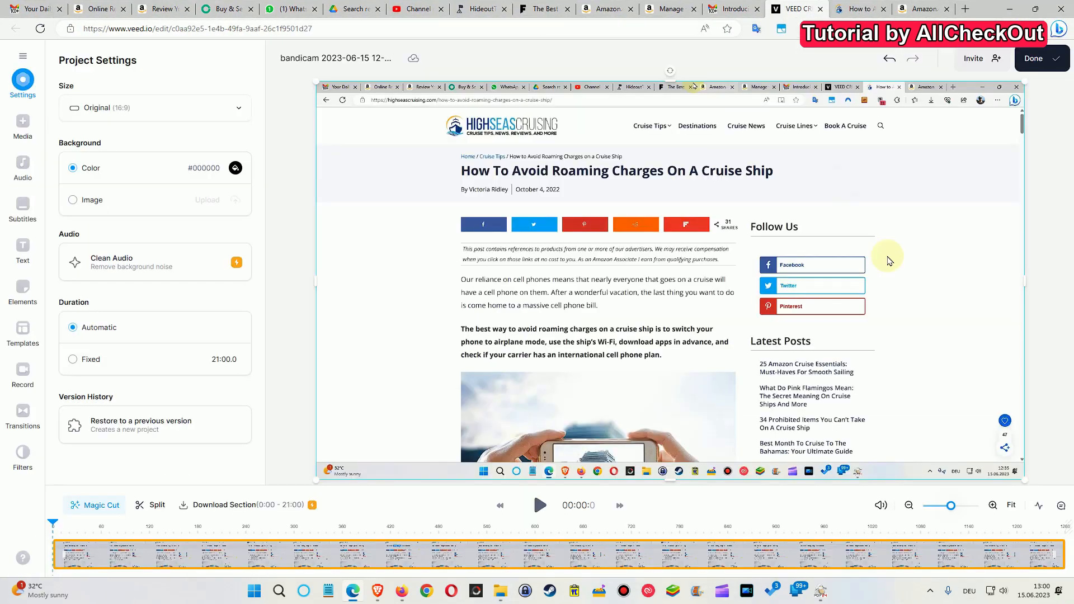
mouse_move(921, 331)
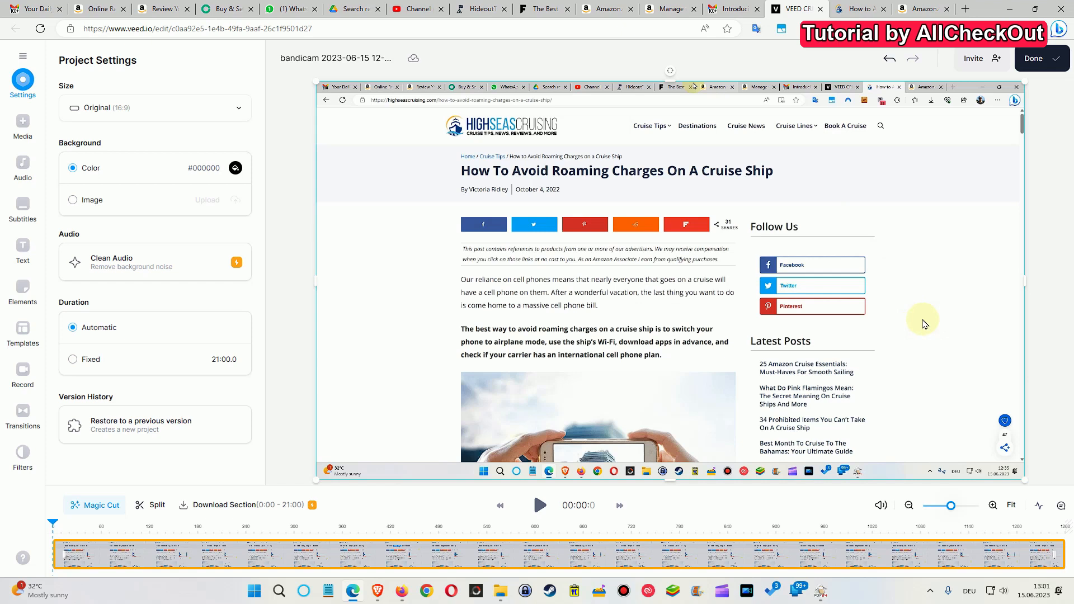
mouse_move(923, 290)
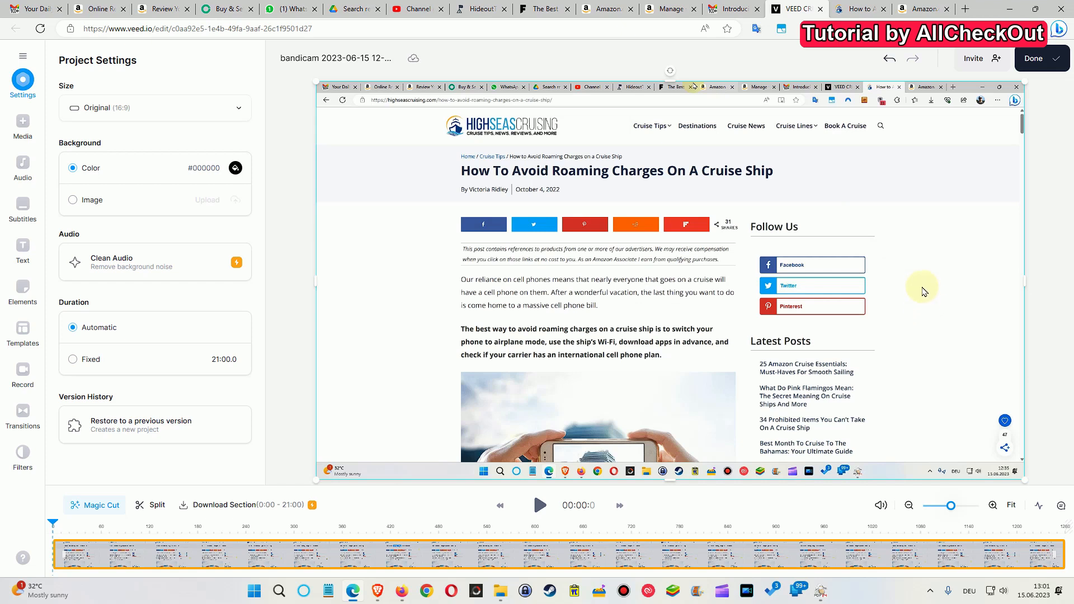
mouse_move(263, 459)
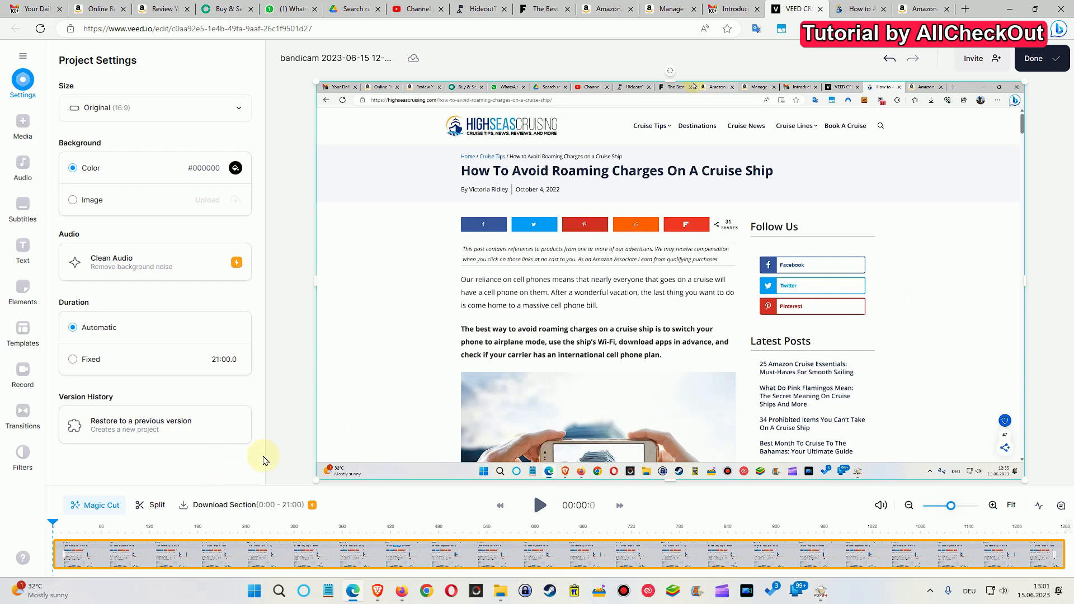
click(370, 555)
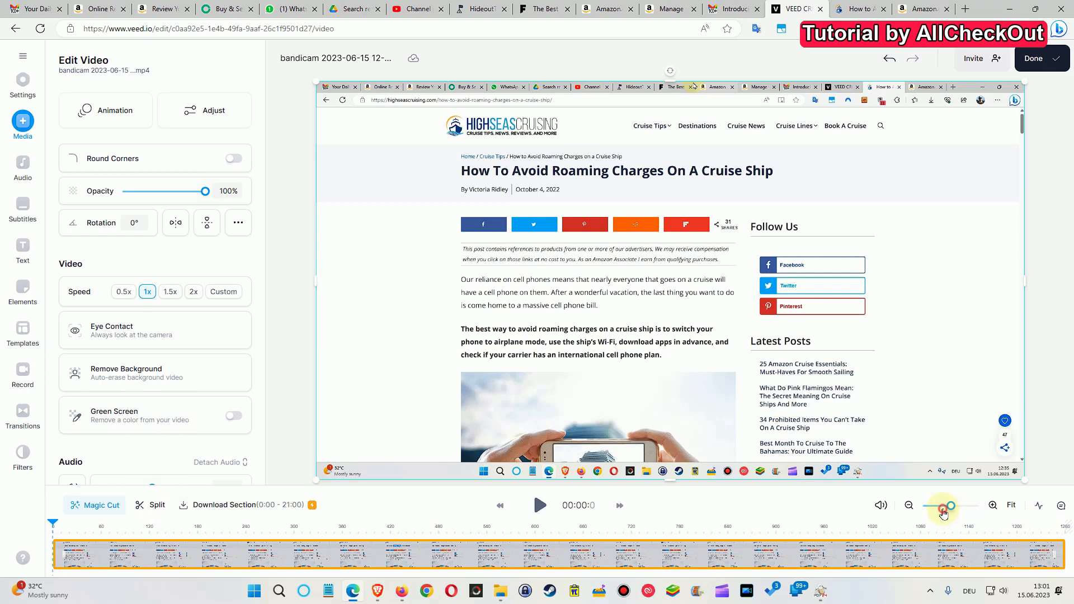
- Zoom the timeline out so the whole recording fits with empty space after it
click(940, 510)
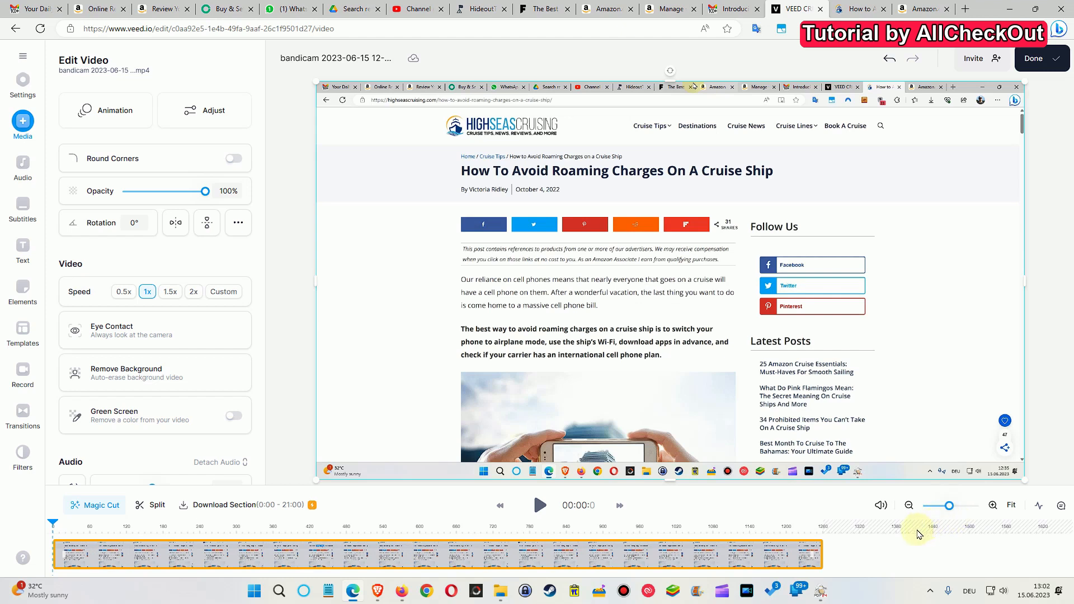
mouse_move(910, 524)
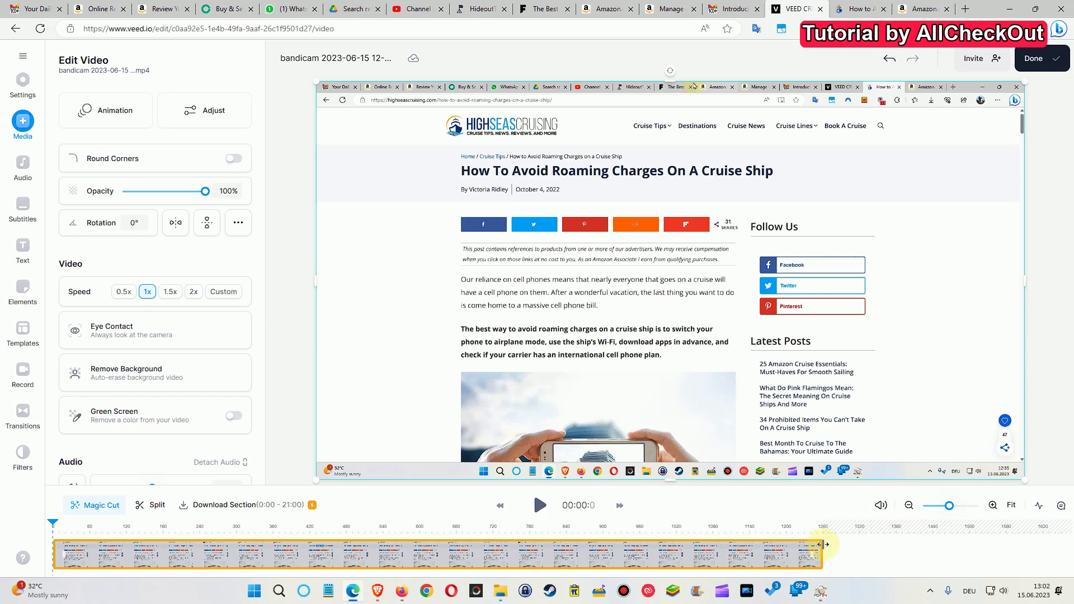
mouse_move(819, 590)
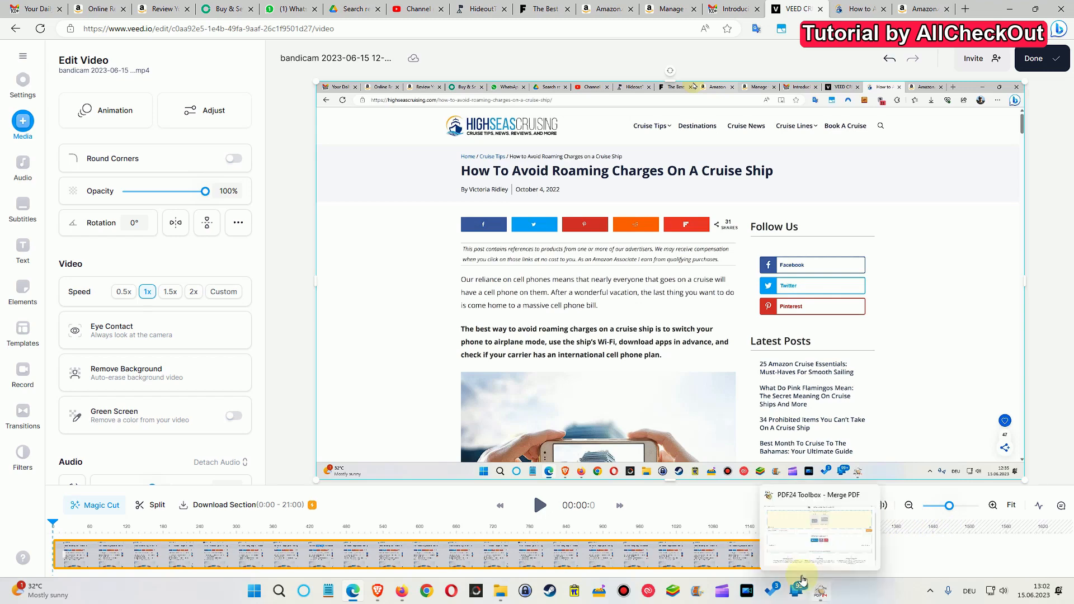
click(816, 527)
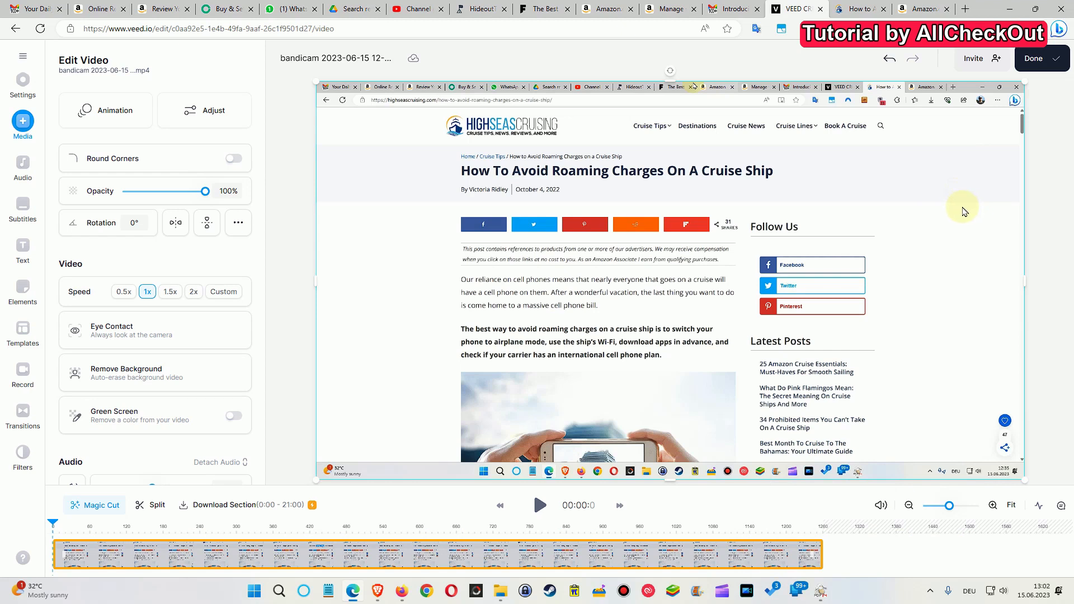
mouse_move(730, 510)
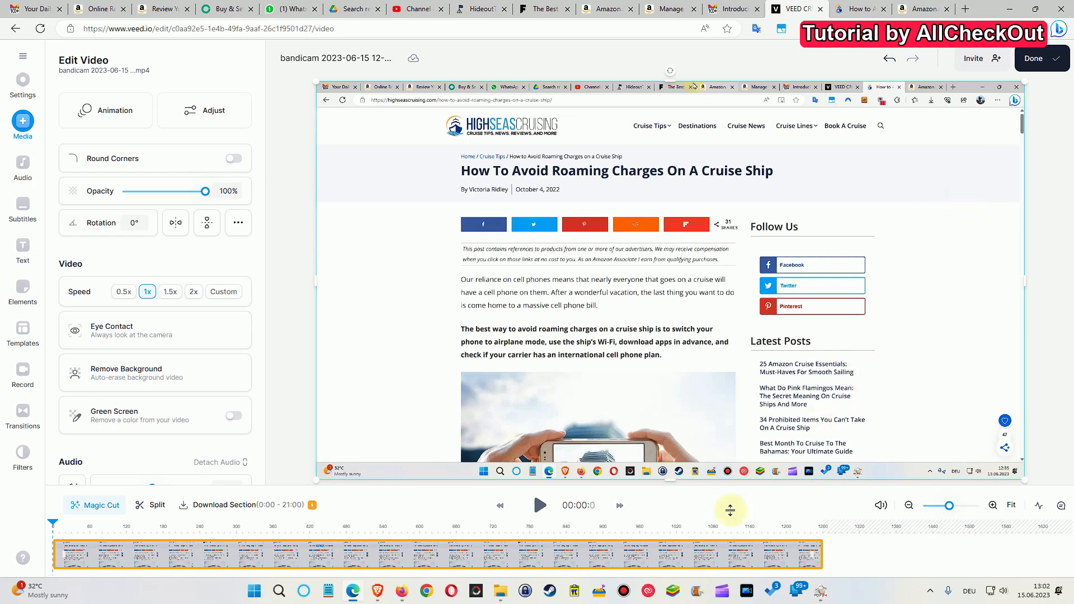
mouse_move(94, 504)
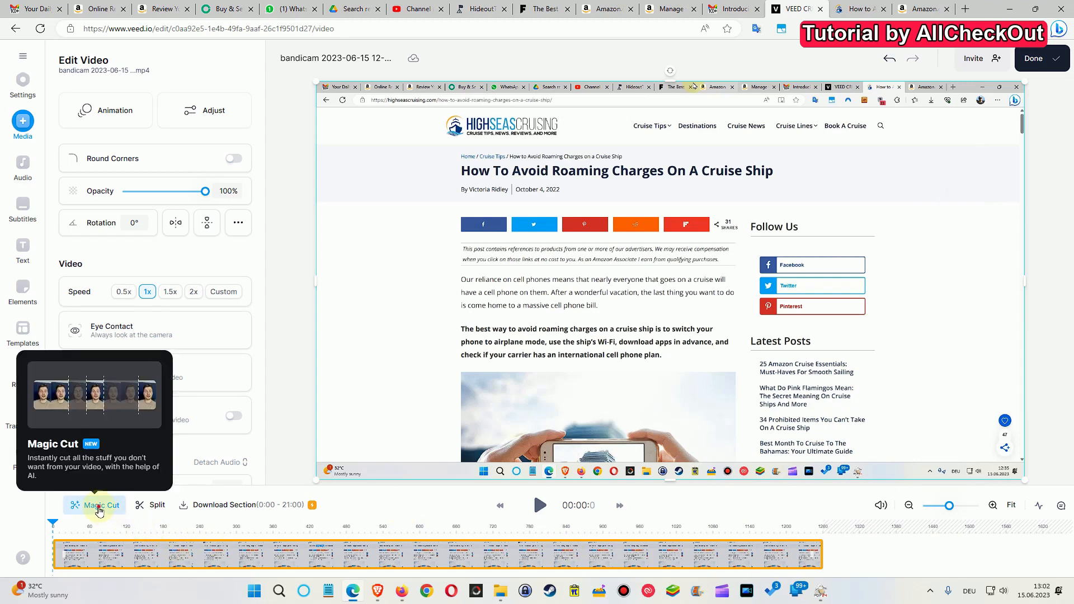
- Run Magic Cut on the recording, choosing Social Media Clip as the edit type
click(101, 504)
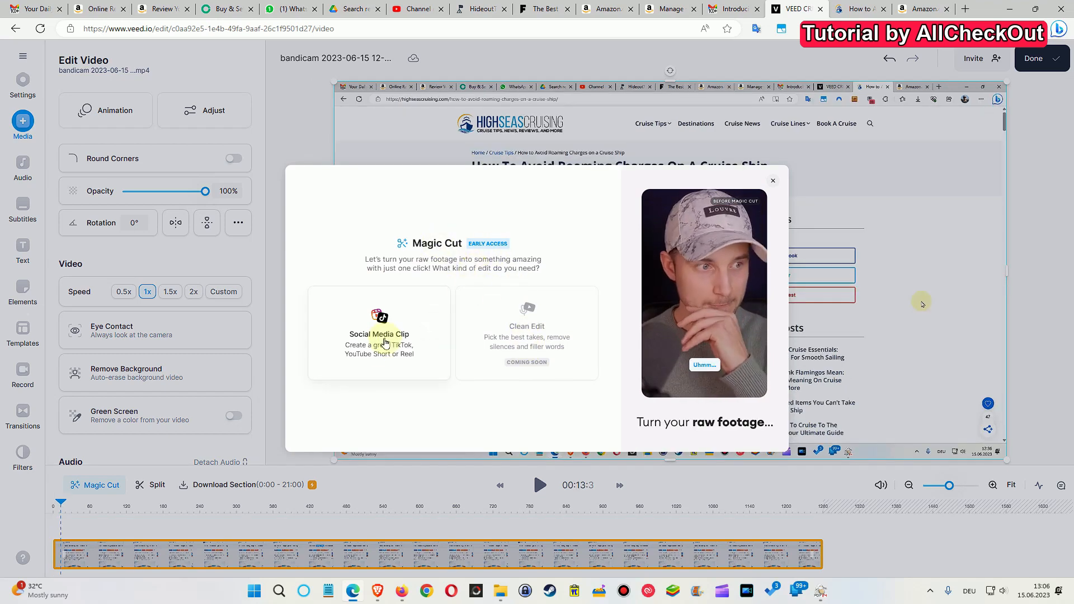
click(378, 344)
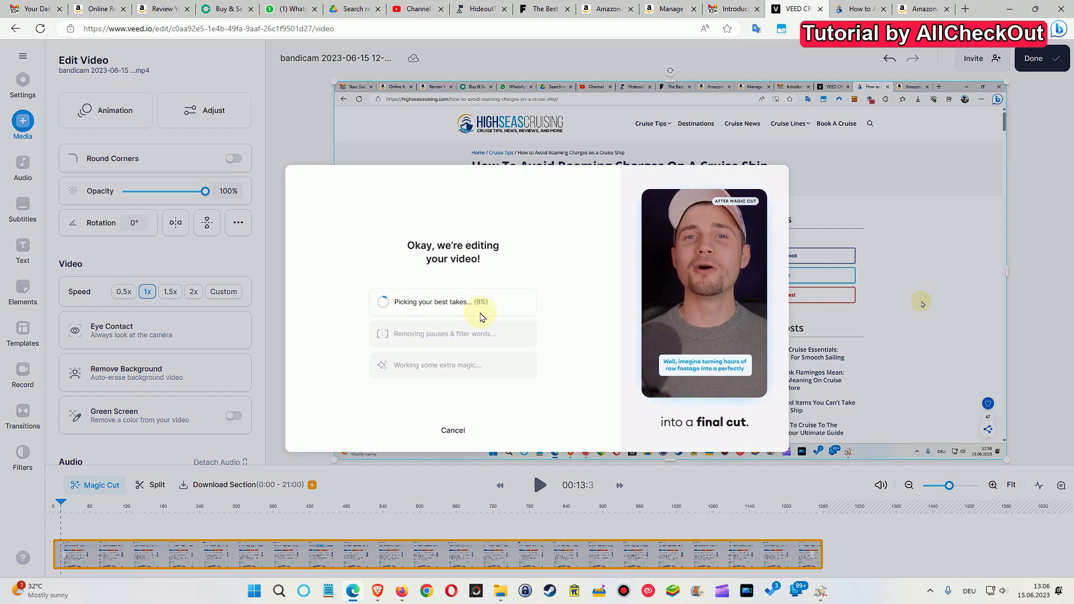
click(452, 430)
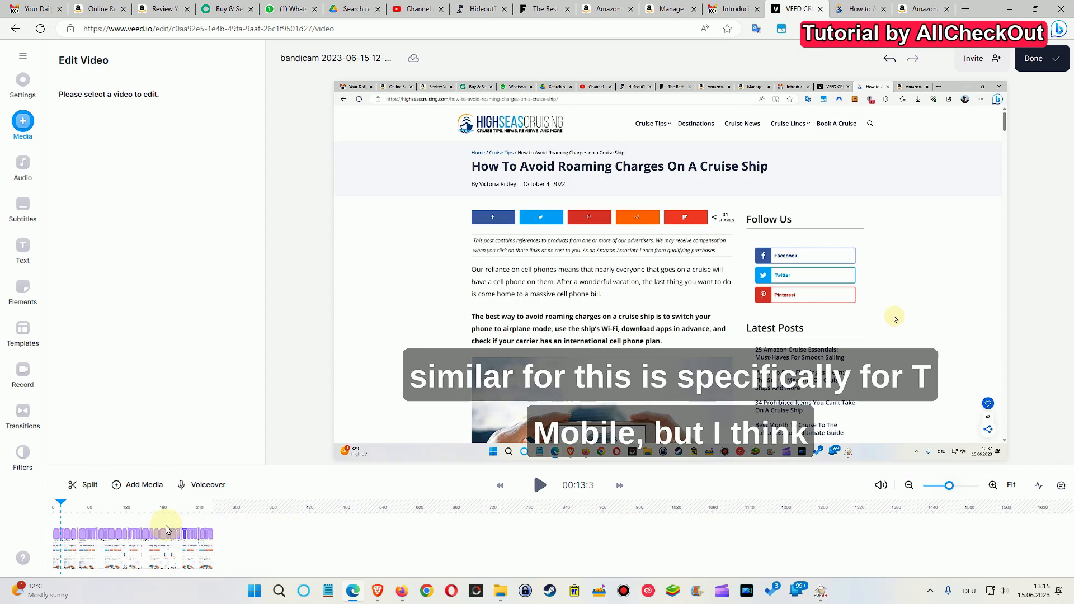
mouse_move(312, 531)
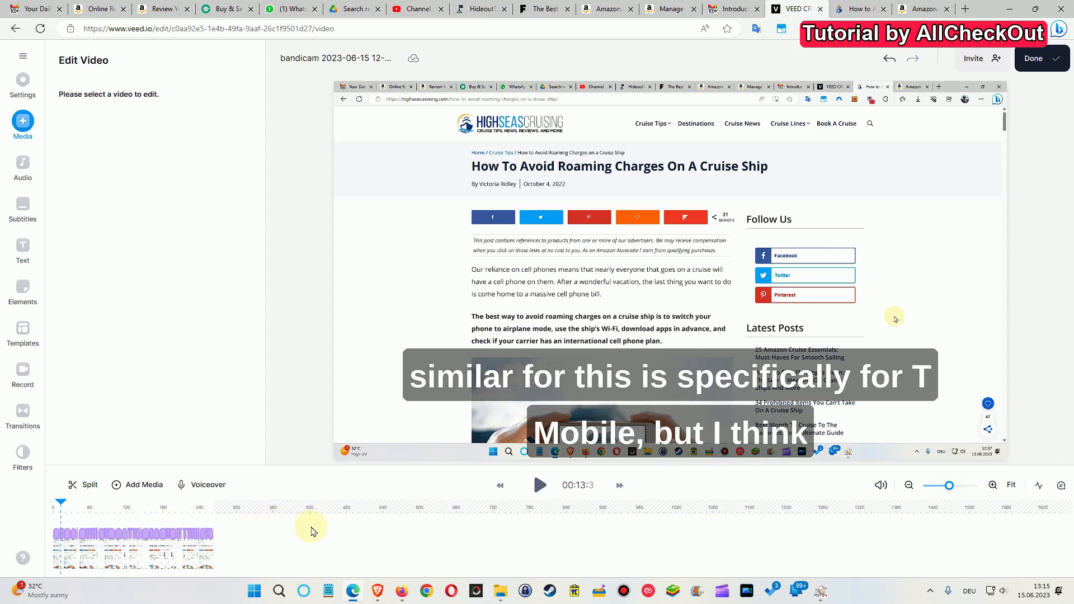
mouse_move(220, 535)
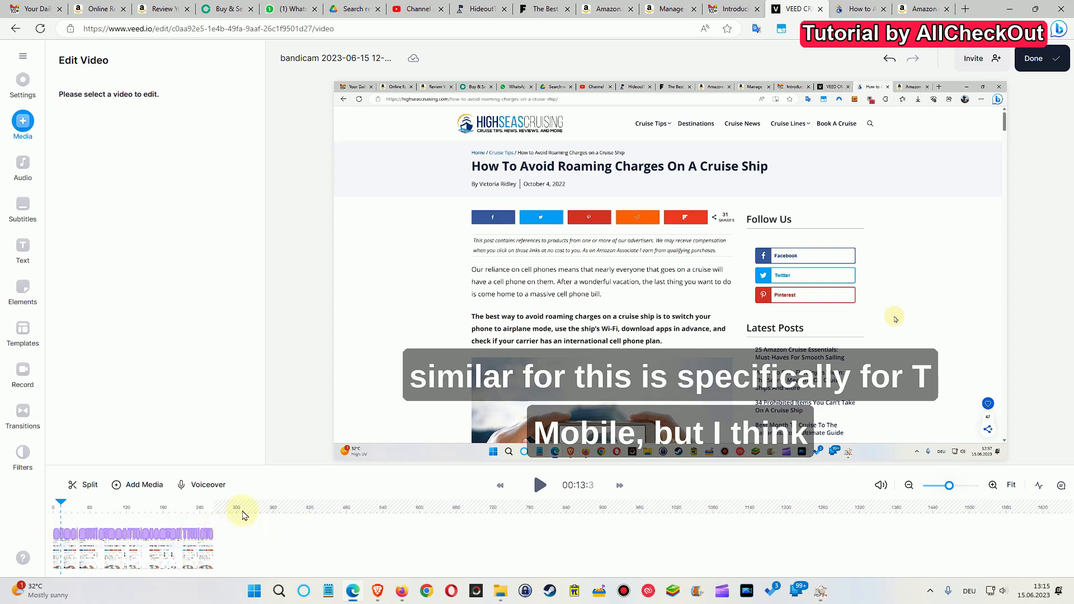
mouse_move(345, 537)
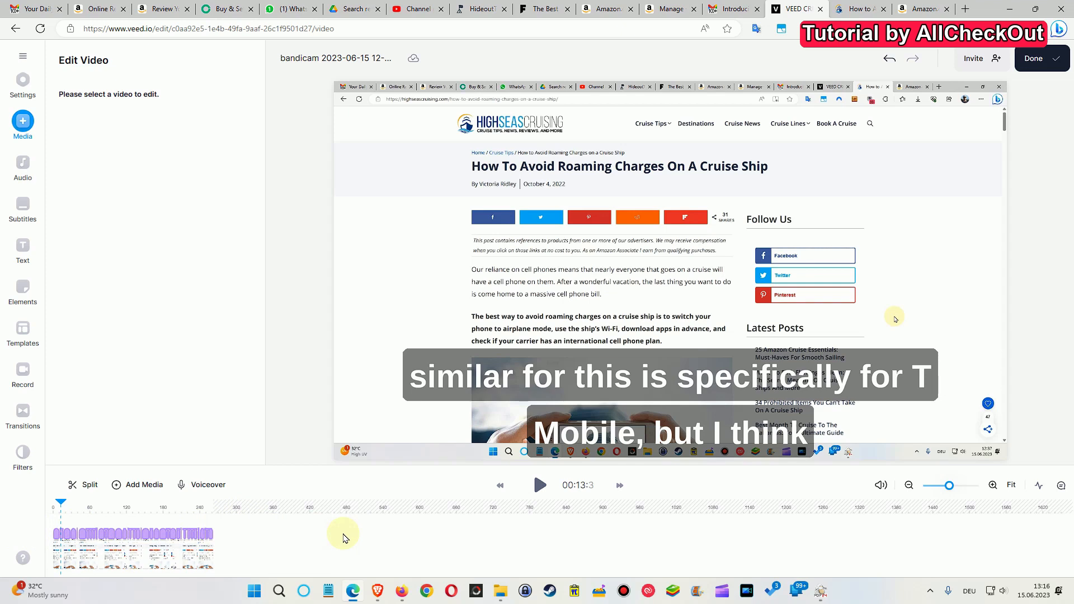
mouse_move(220, 514)
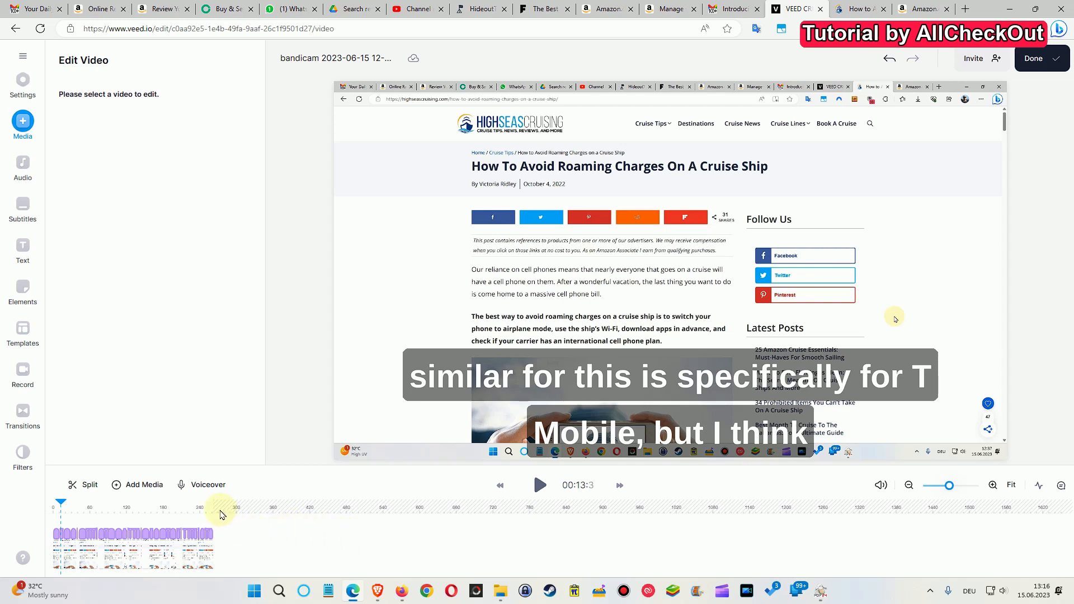
mouse_move(214, 536)
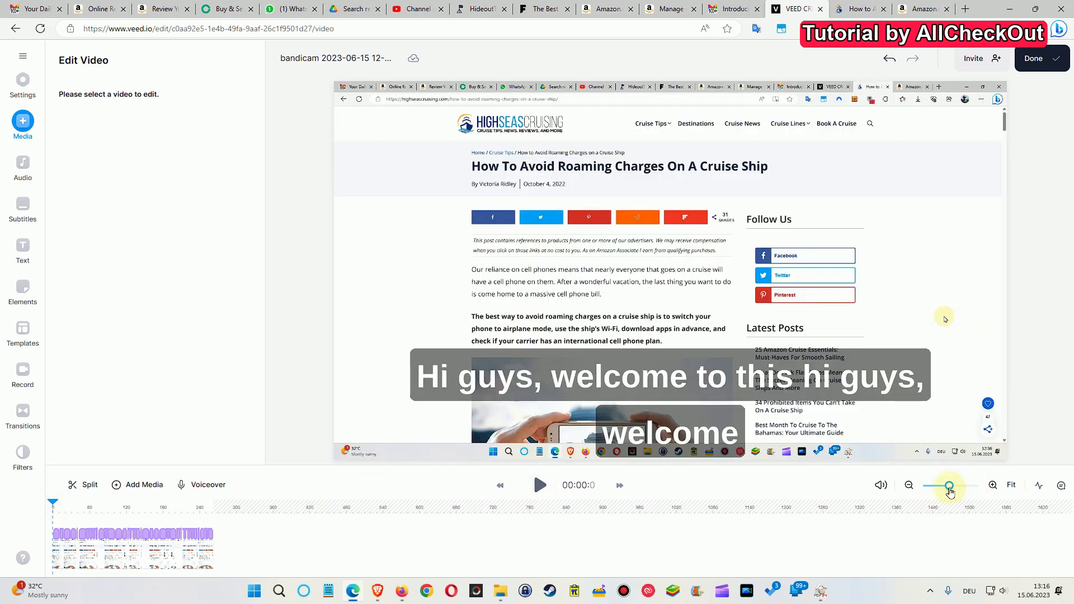
- Zoom the timeline in to inspect the shortened, captioned Magic Cut clip
click(991, 485)
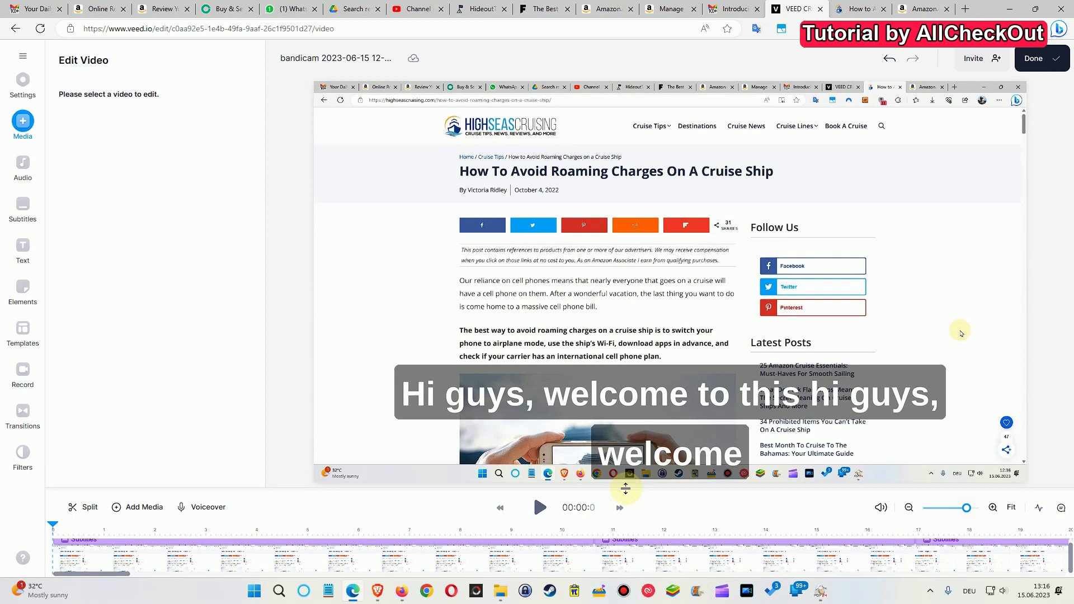
mouse_move(641, 298)
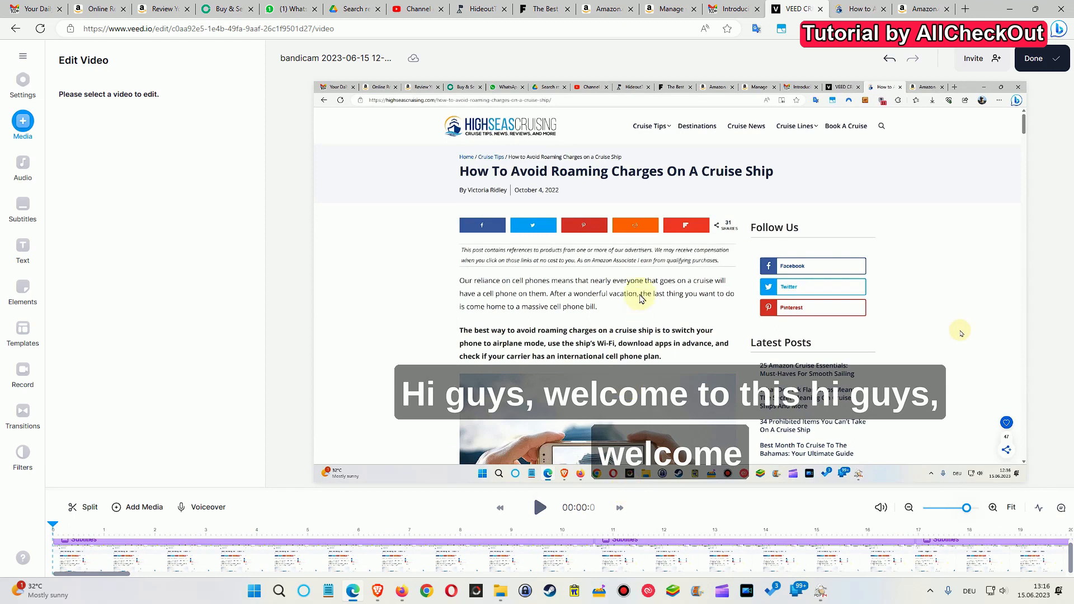
mouse_move(399, 518)
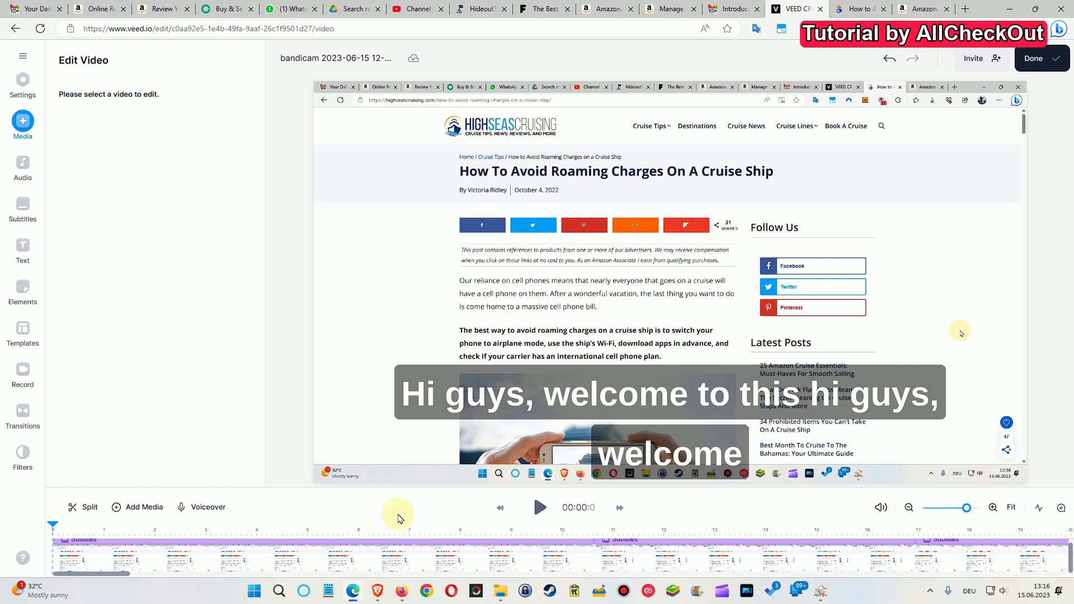
mouse_move(314, 476)
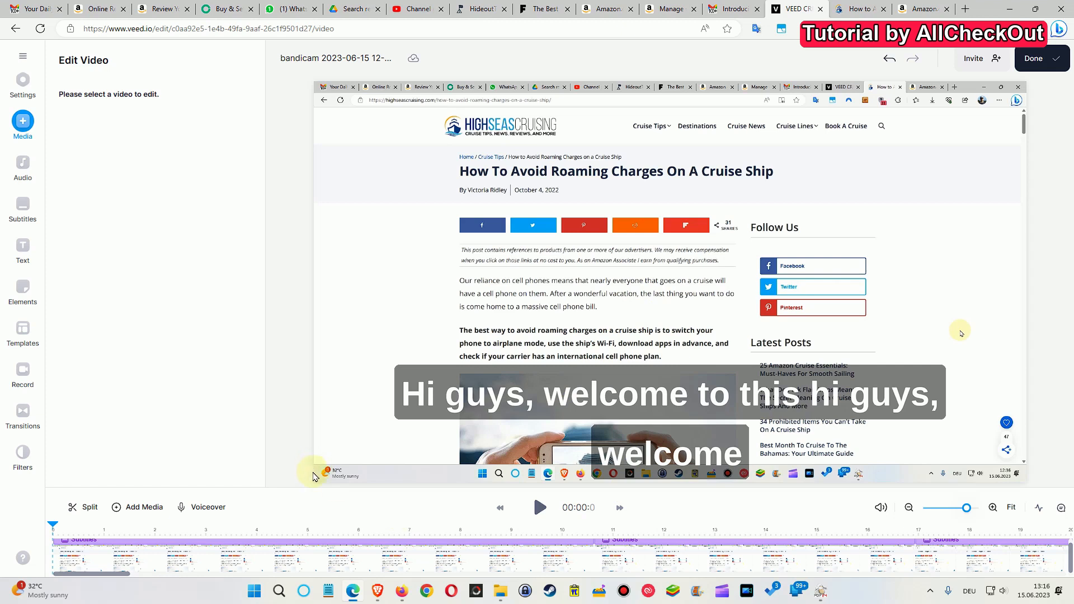
mouse_move(309, 468)
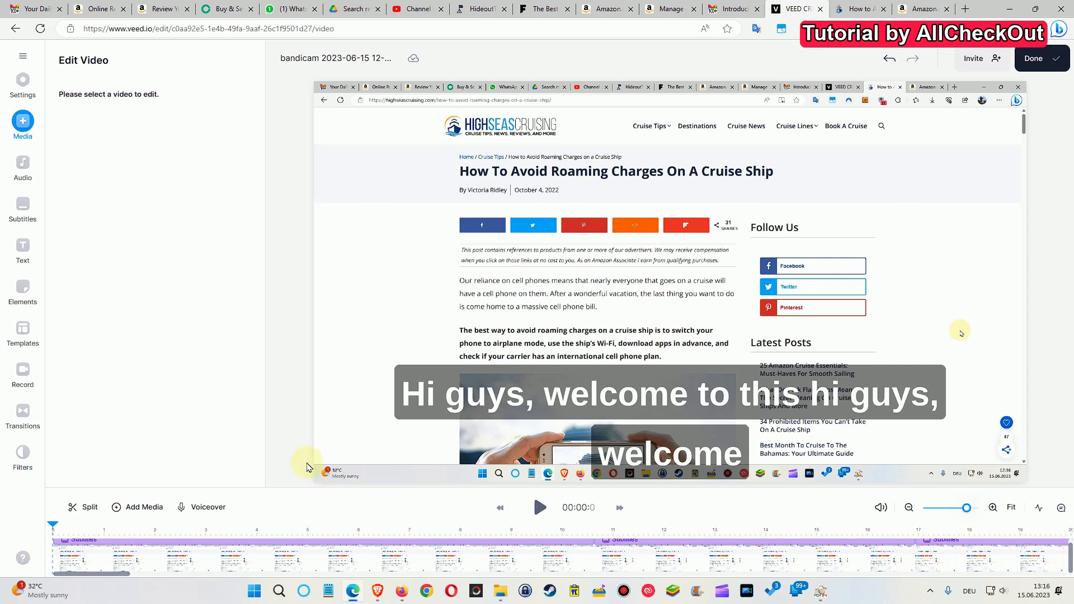
mouse_move(336, 504)
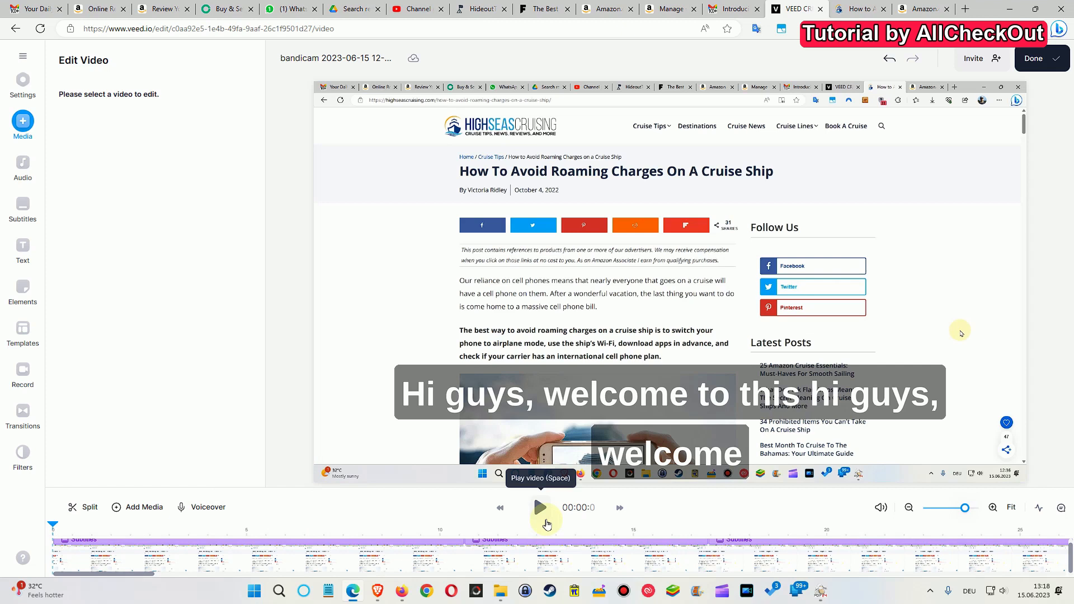
mouse_move(569, 518)
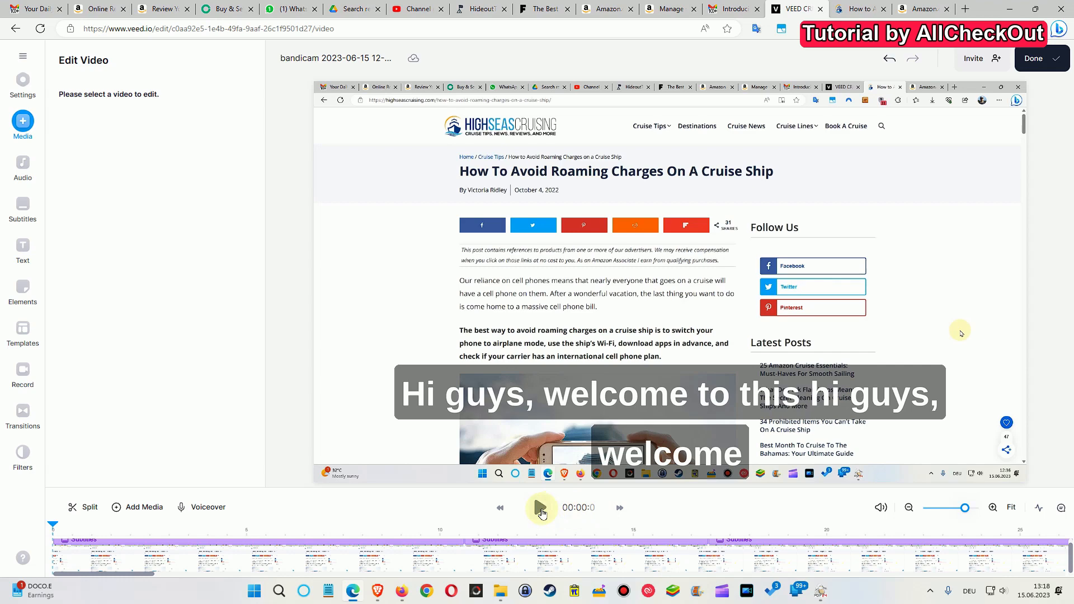
mouse_move(540, 508)
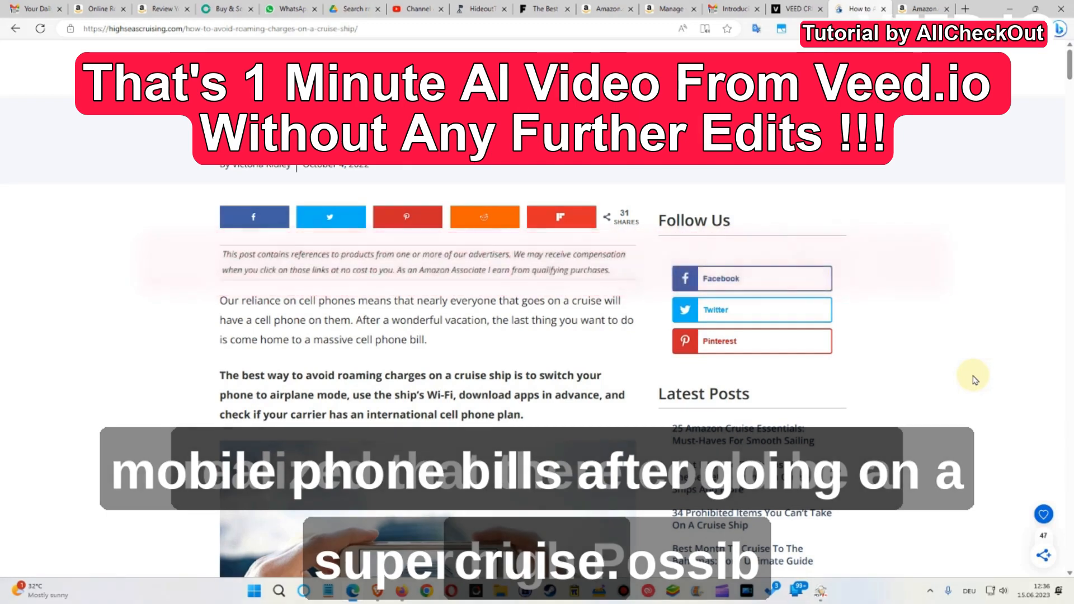
mouse_move(896, 380)
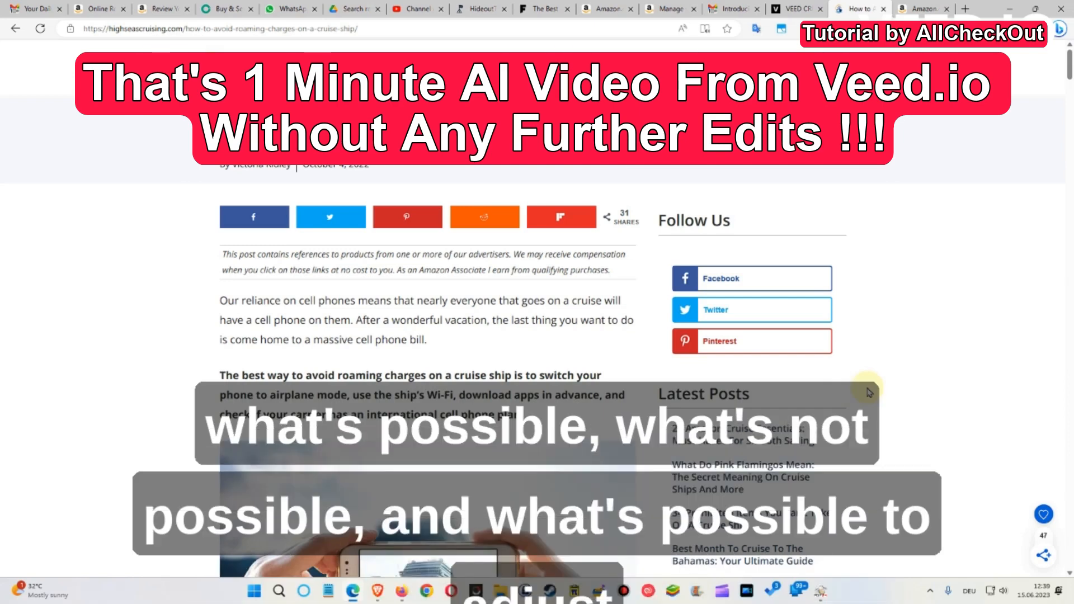
mouse_move(879, 382)
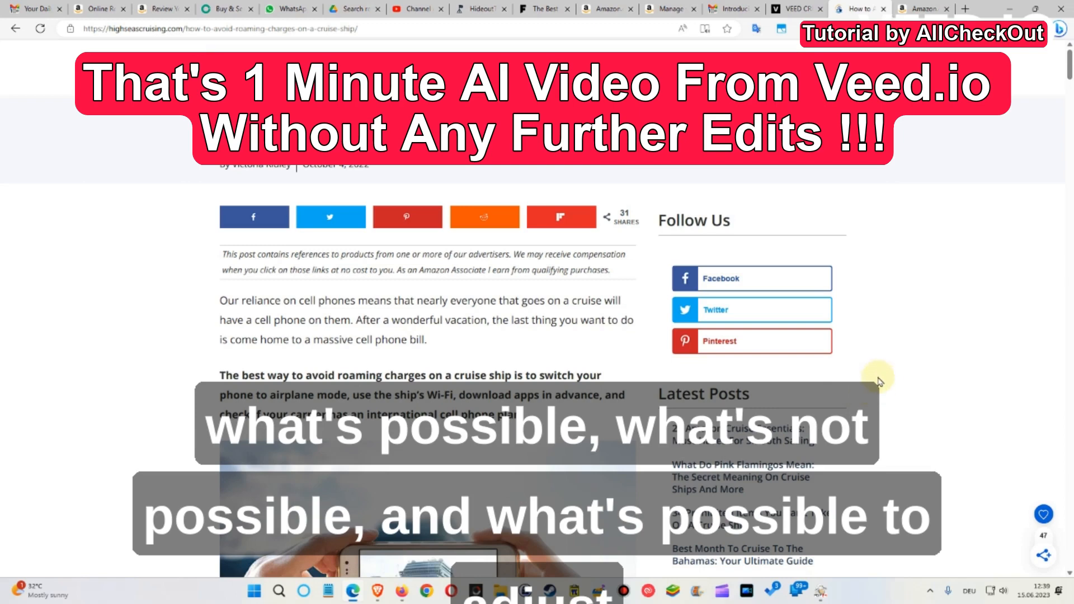
mouse_move(890, 385)
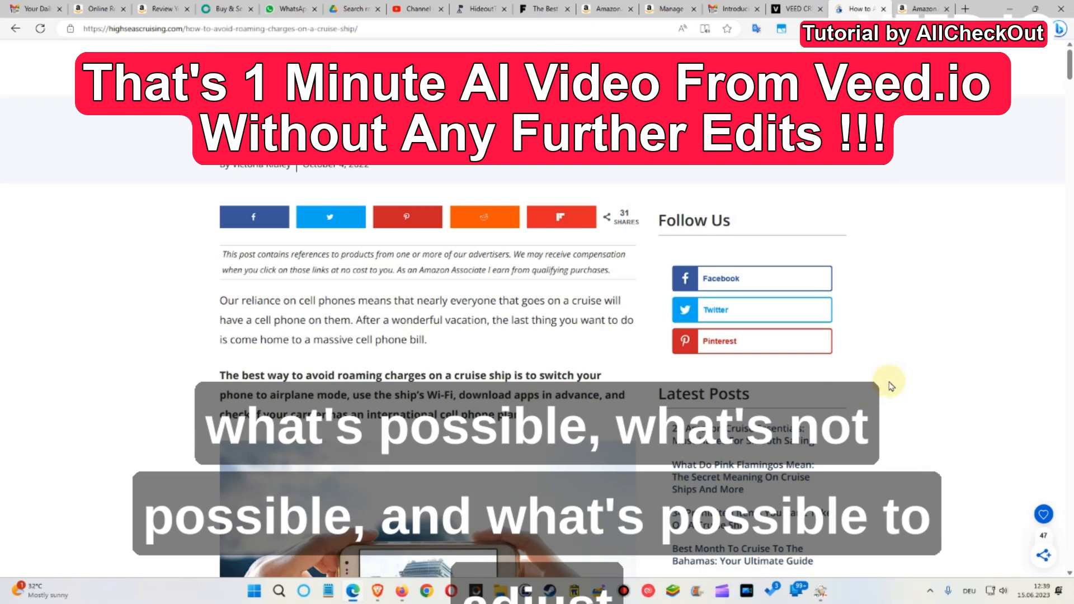
mouse_move(972, 198)
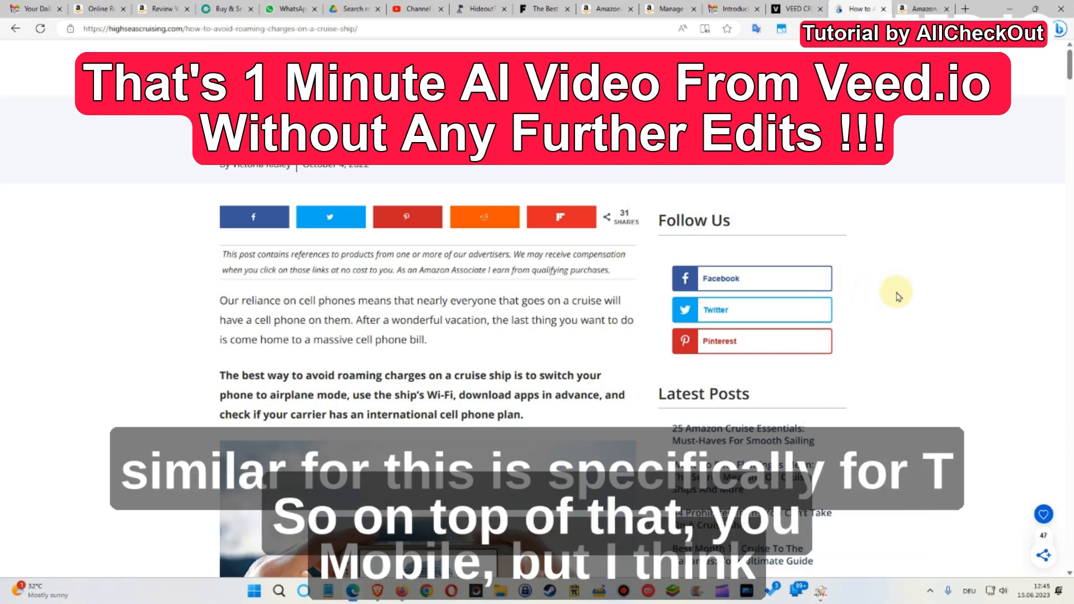
mouse_move(911, 322)
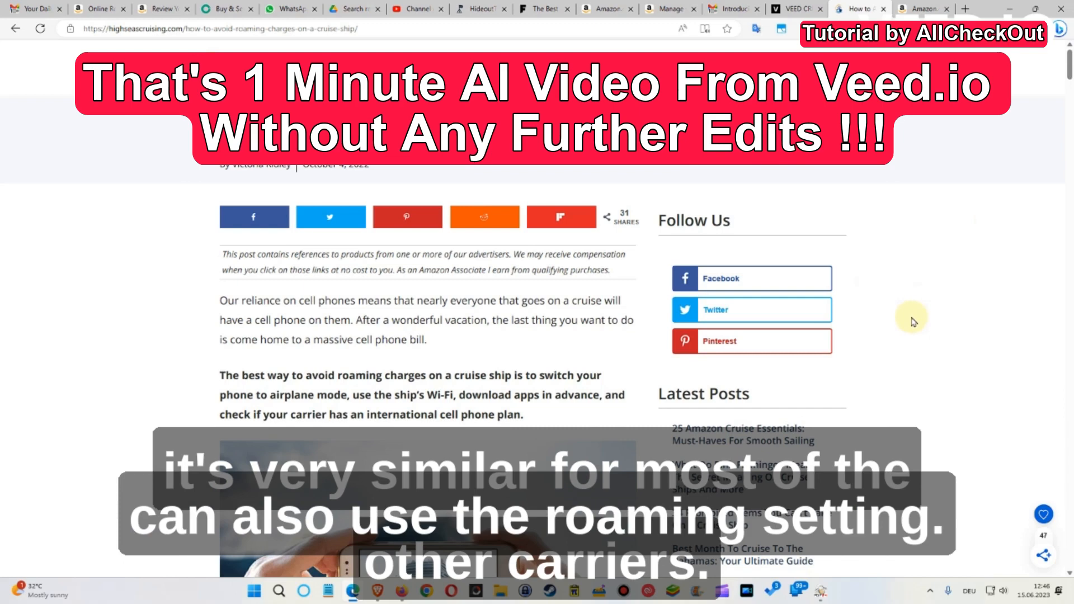
- Stop playback of the Magic Cut clip at about 01:02 on the roaming-setting caption
click(794, 8)
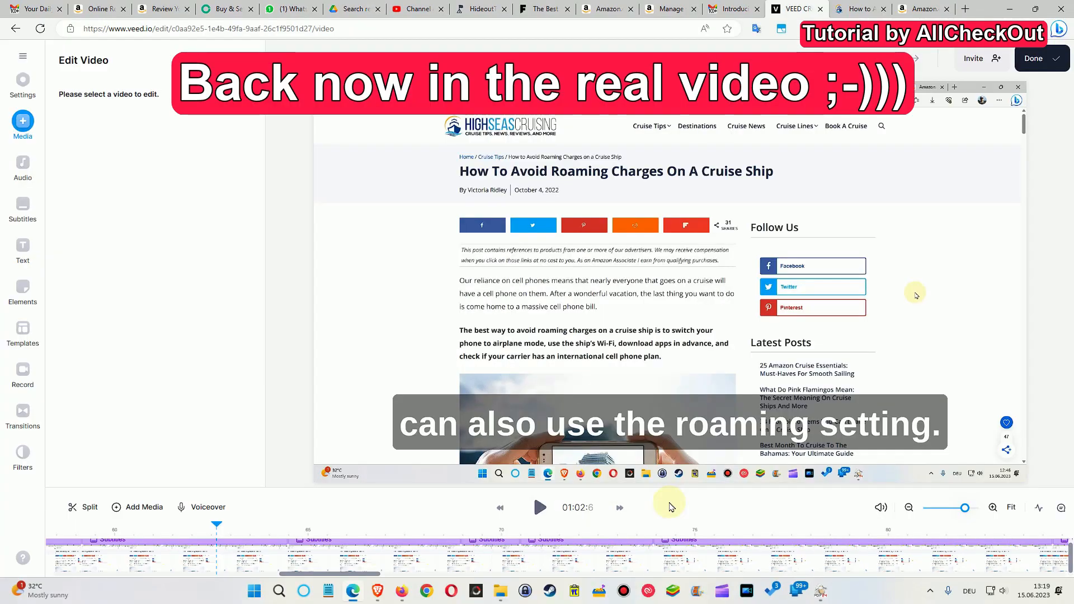
mouse_move(680, 512)
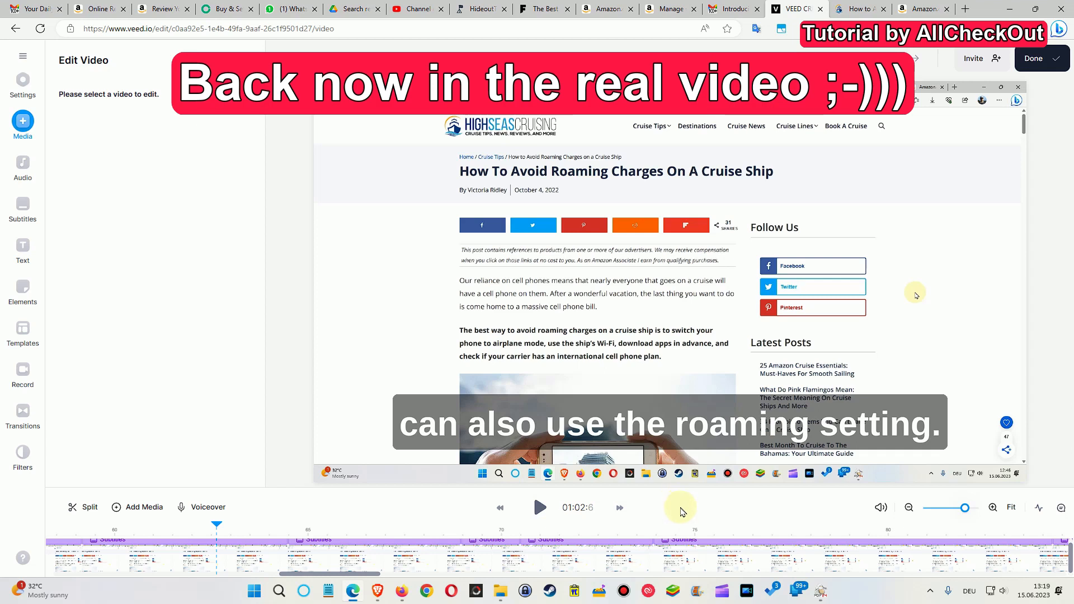
mouse_move(671, 514)
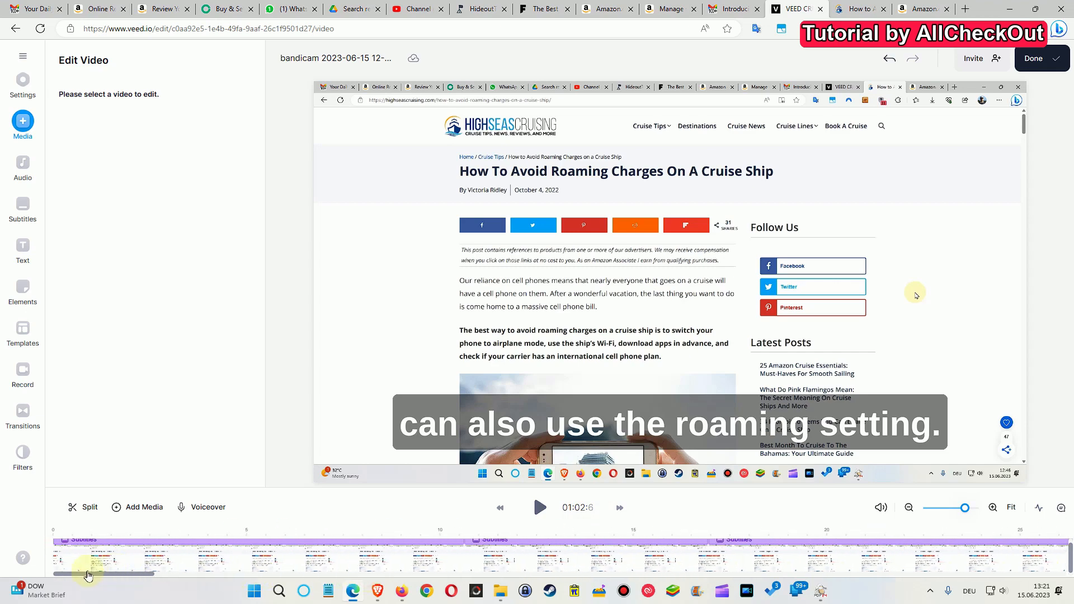
- Zoom the timeline out to fit much more of the video's length
click(908, 508)
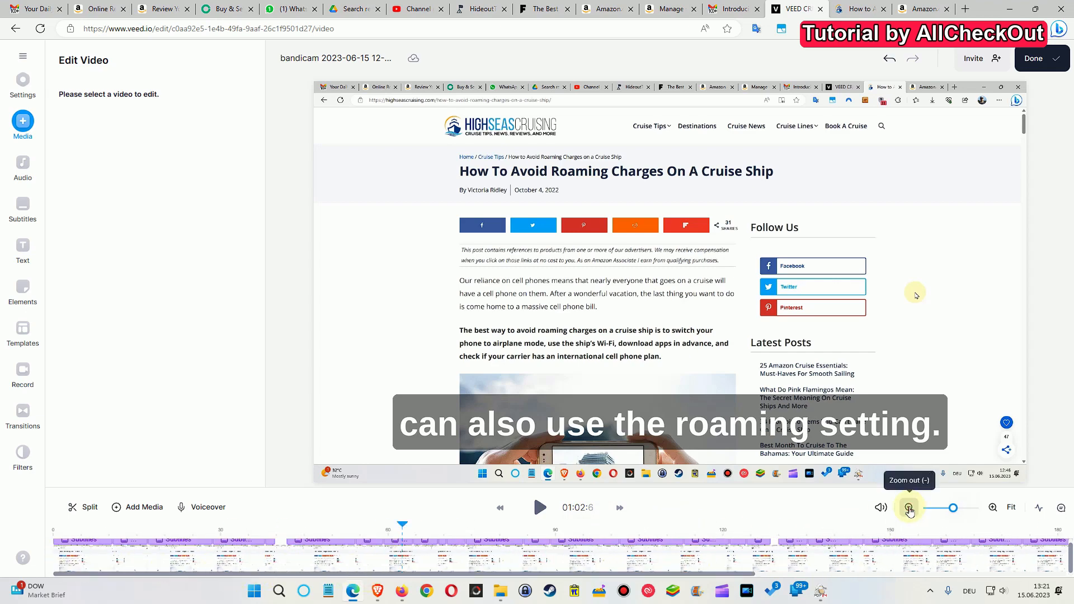
- Zoom out further and select the 0:54–0:59 and 0:41–0:54 sections to view their clip settings
click(909, 507)
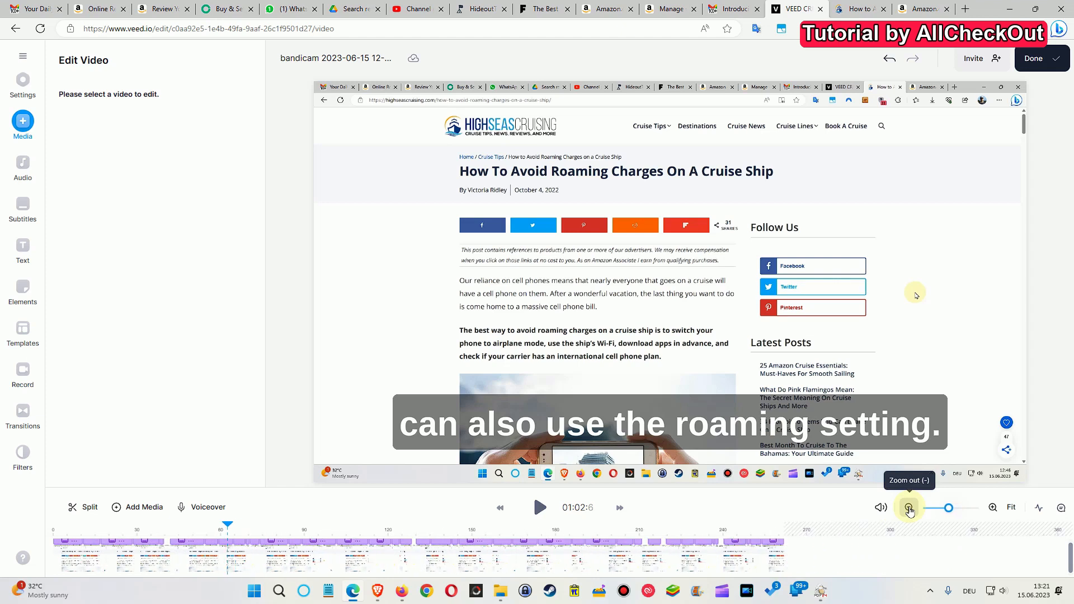
click(240, 552)
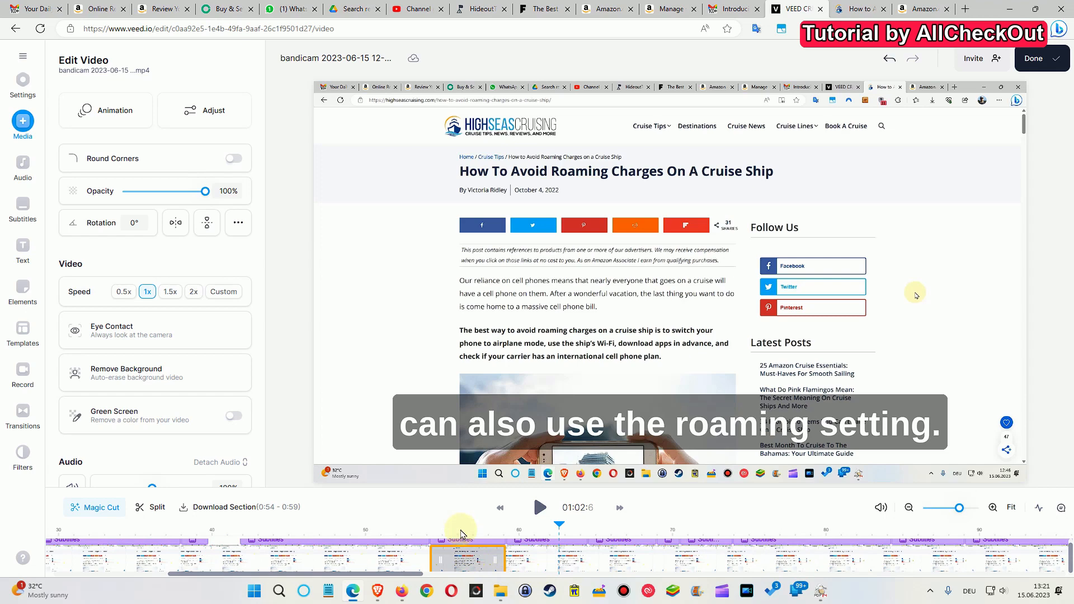
mouse_move(463, 489)
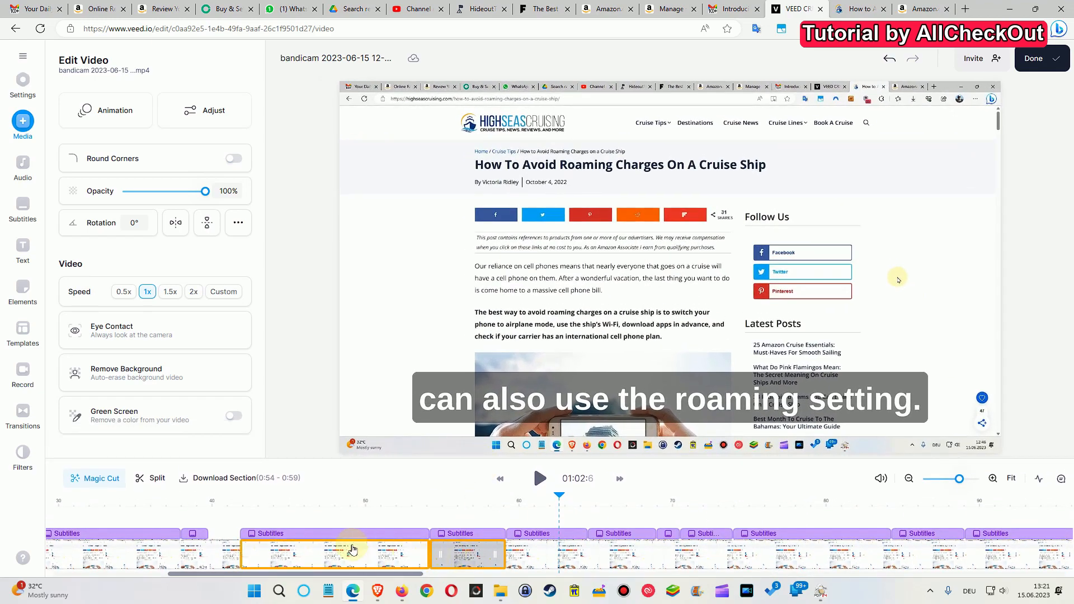
click(163, 553)
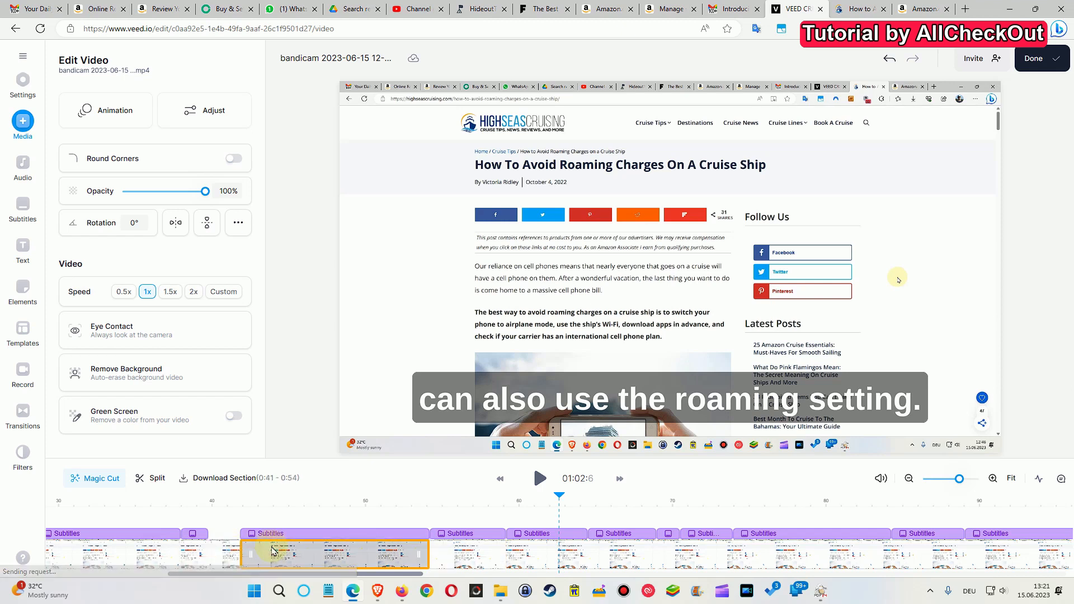
- Select a timeline section and show the Subtitles list with each caption's in and out times
click(546, 553)
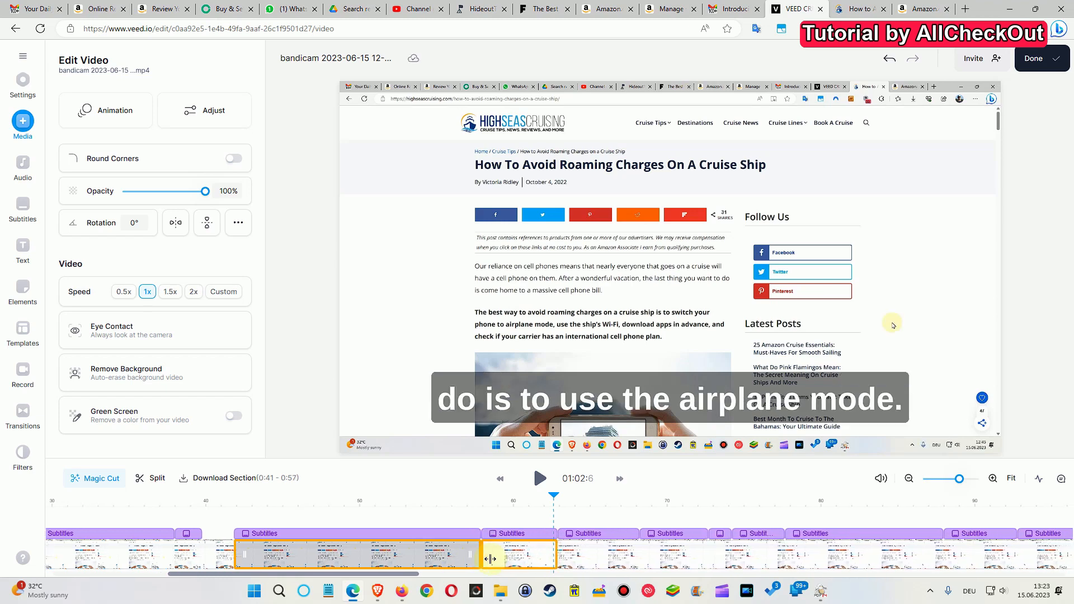
click(22, 205)
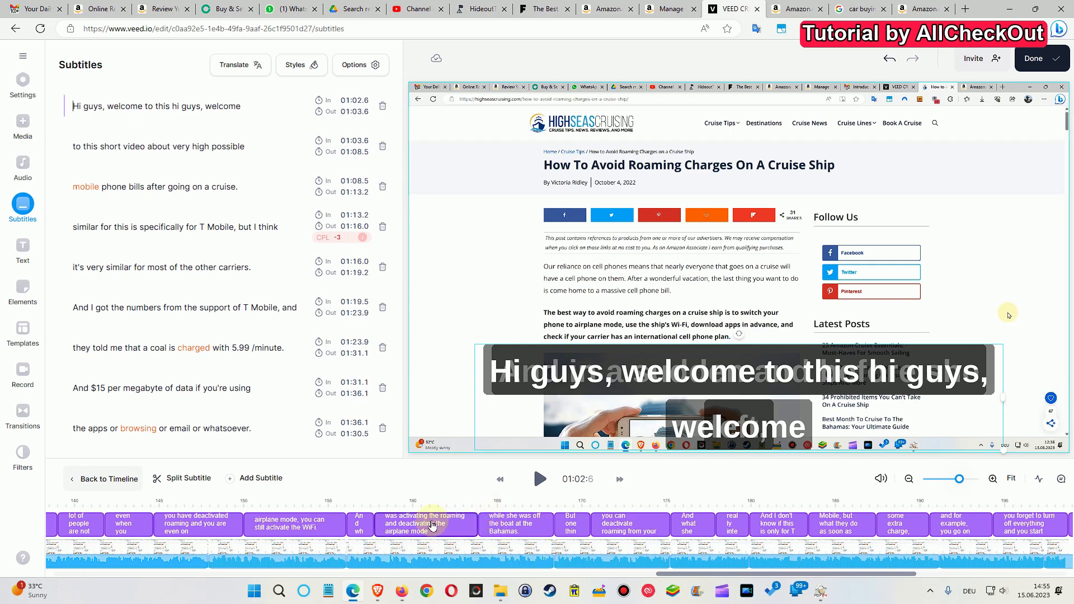
mouse_move(951, 527)
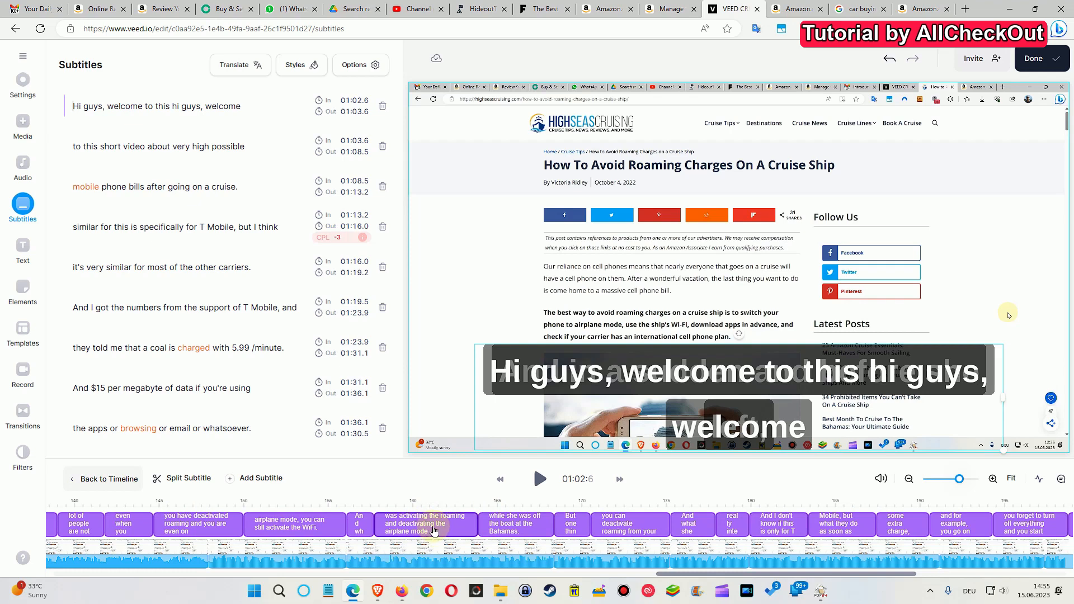
mouse_move(515, 528)
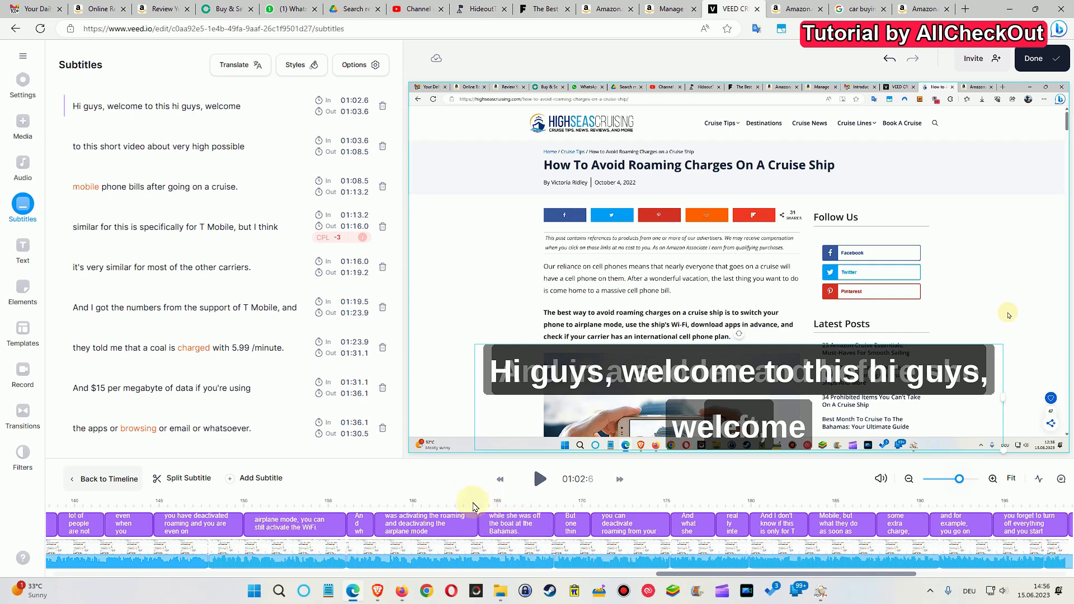
- Jump to about 2:43 on the 'activating the roaming' caption in the subtitle track
click(475, 494)
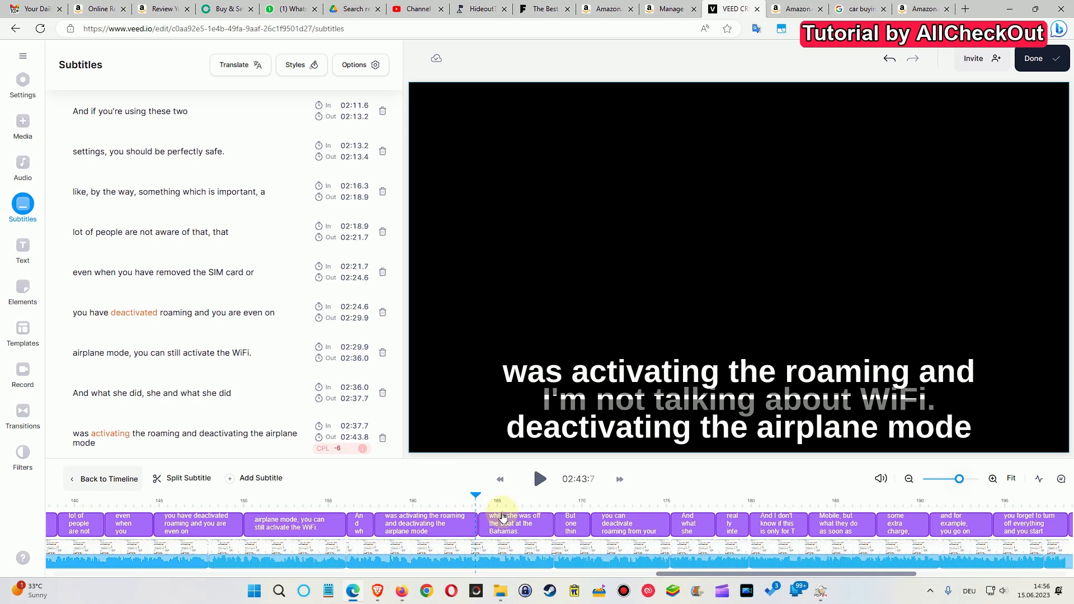
mouse_move(613, 513)
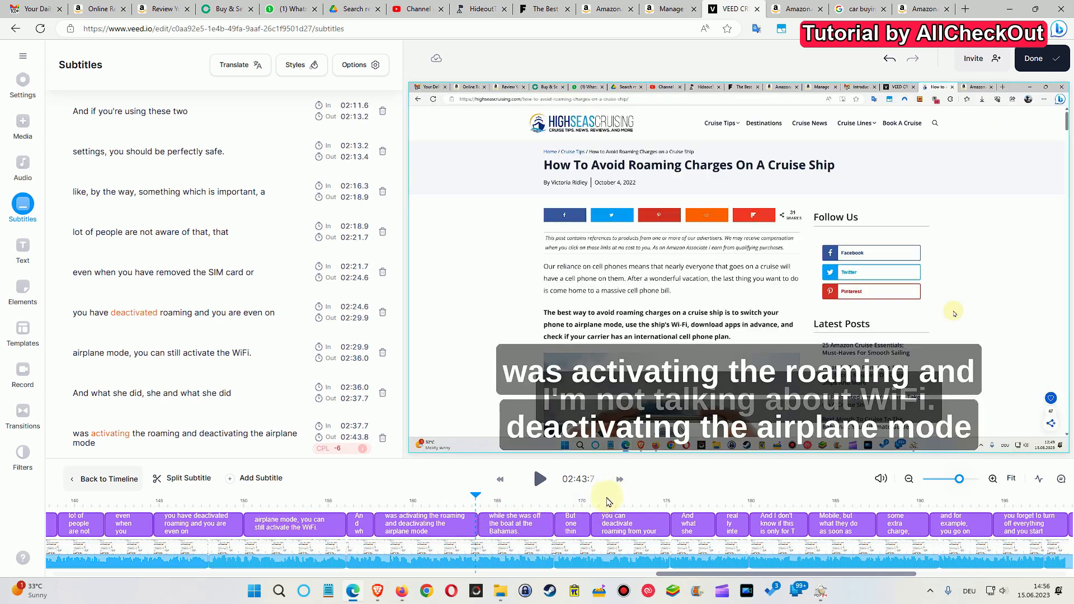
- Leave the editor and head to the VEED home page
click(23, 123)
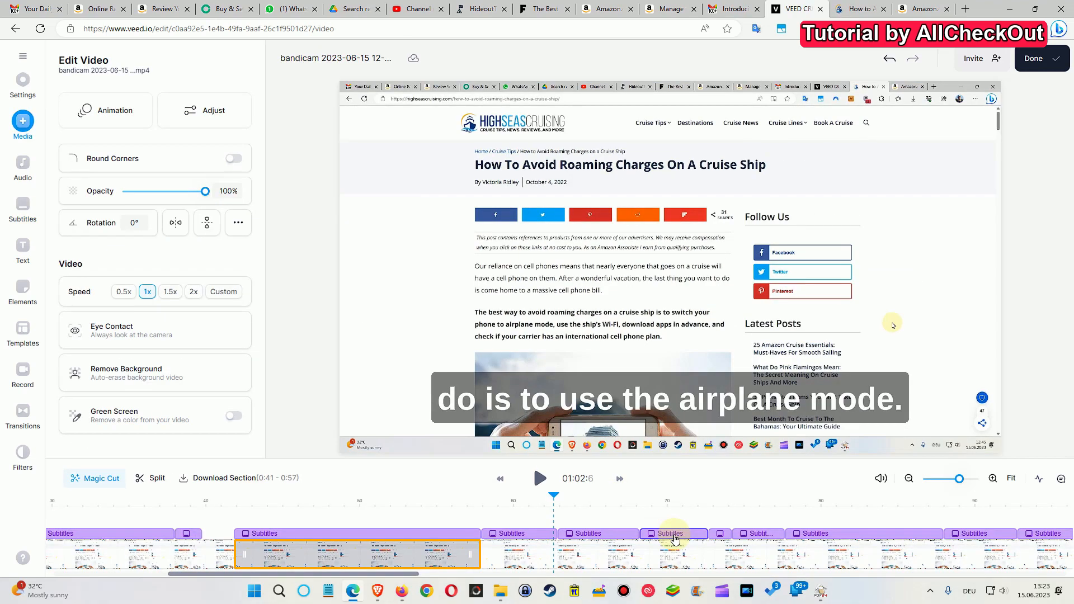
mouse_move(695, 516)
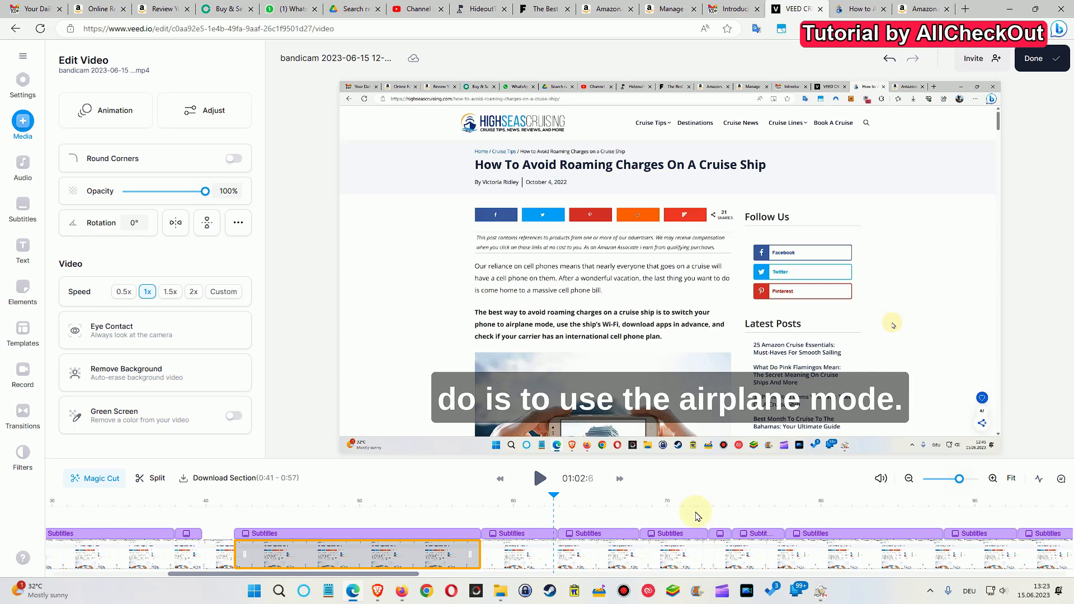
mouse_move(695, 491)
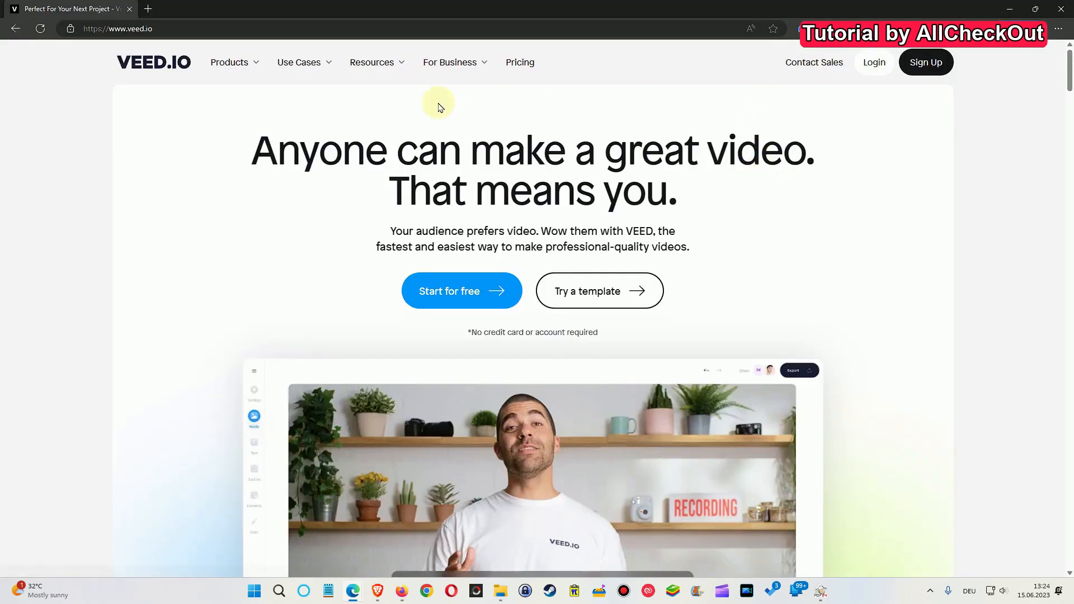
- Show the Veed Plans comparison table with Free, Basic, Pro and Business prices and limits
click(520, 62)
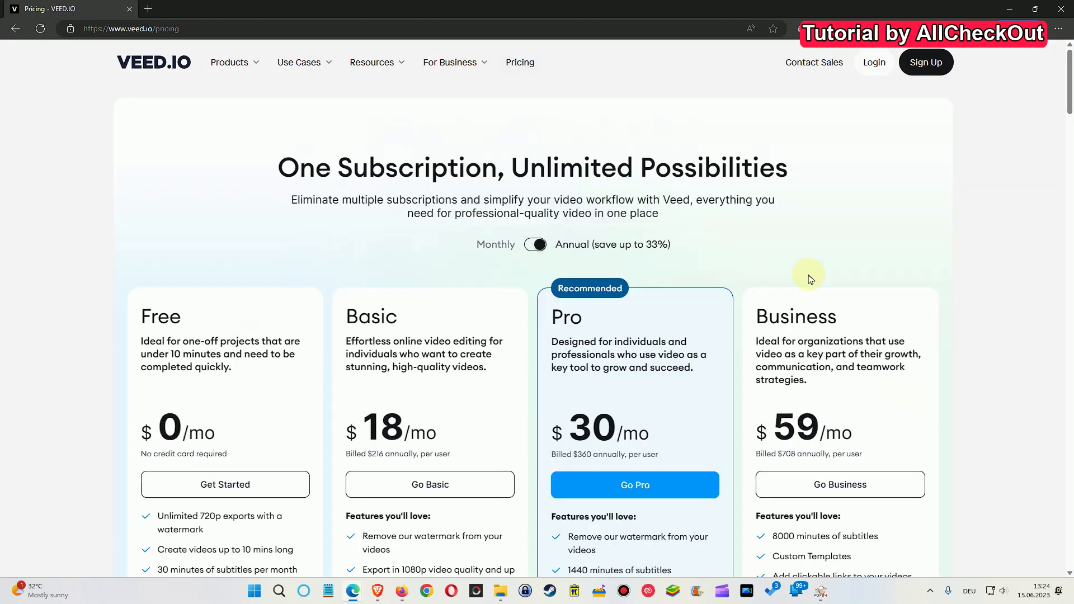
scroll(down, 3)
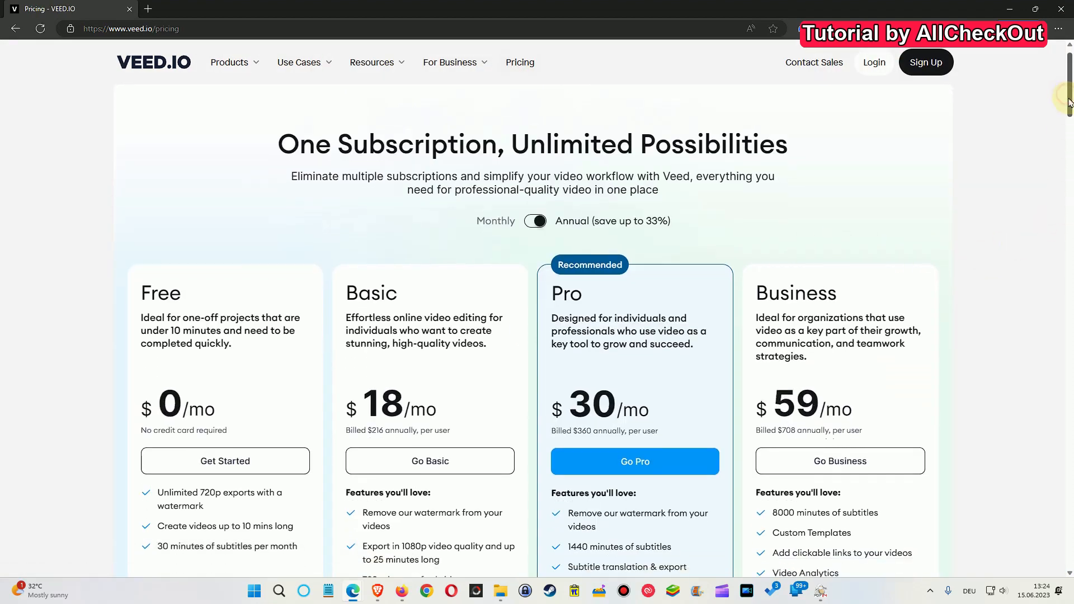
scroll(down, 3)
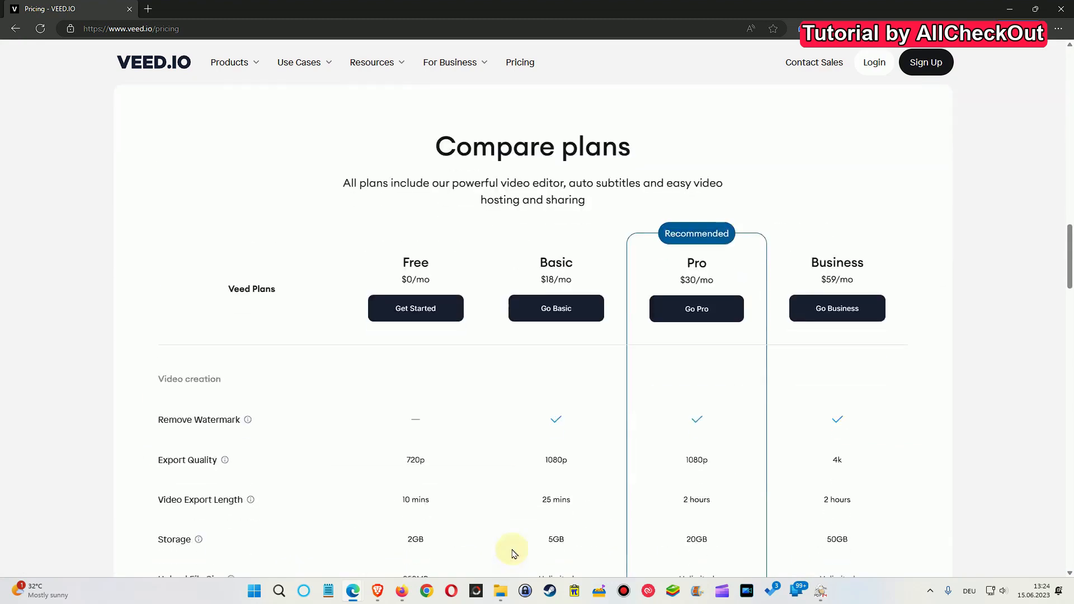
scroll(down, 3)
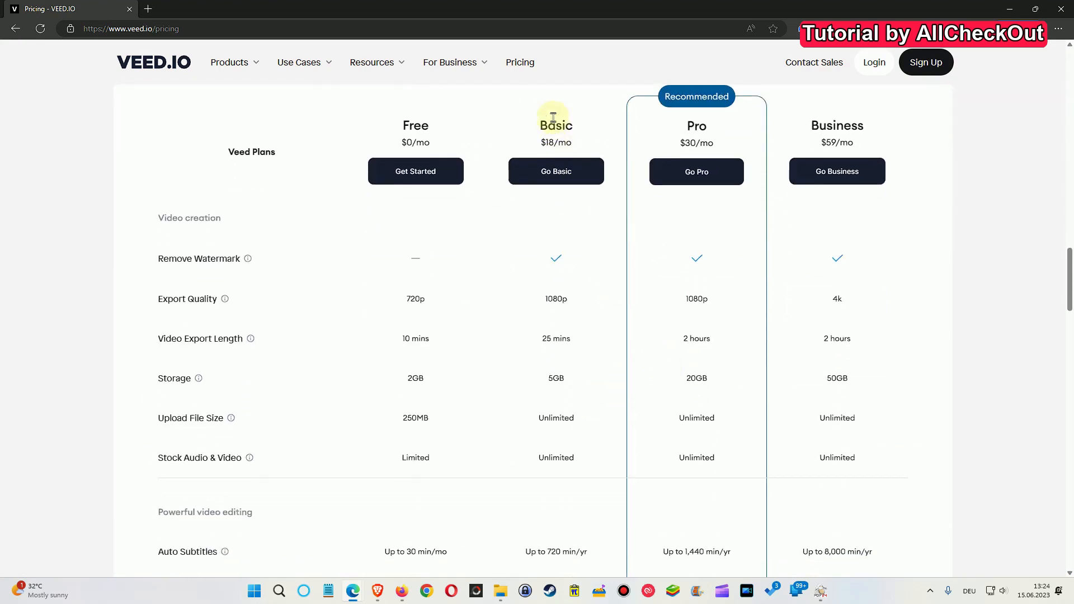
mouse_move(1067, 272)
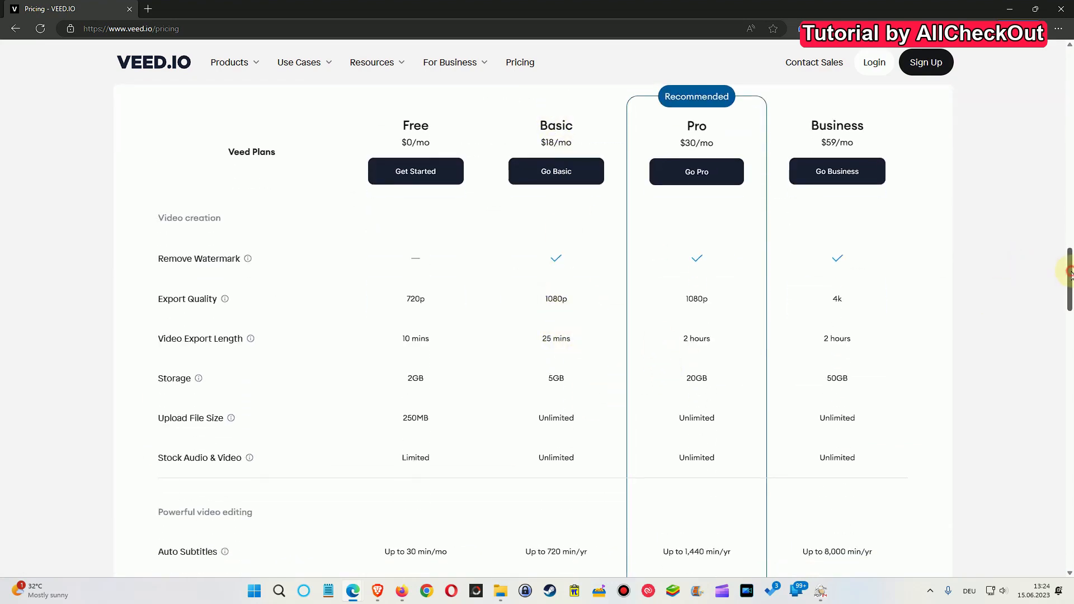
scroll(down, 3)
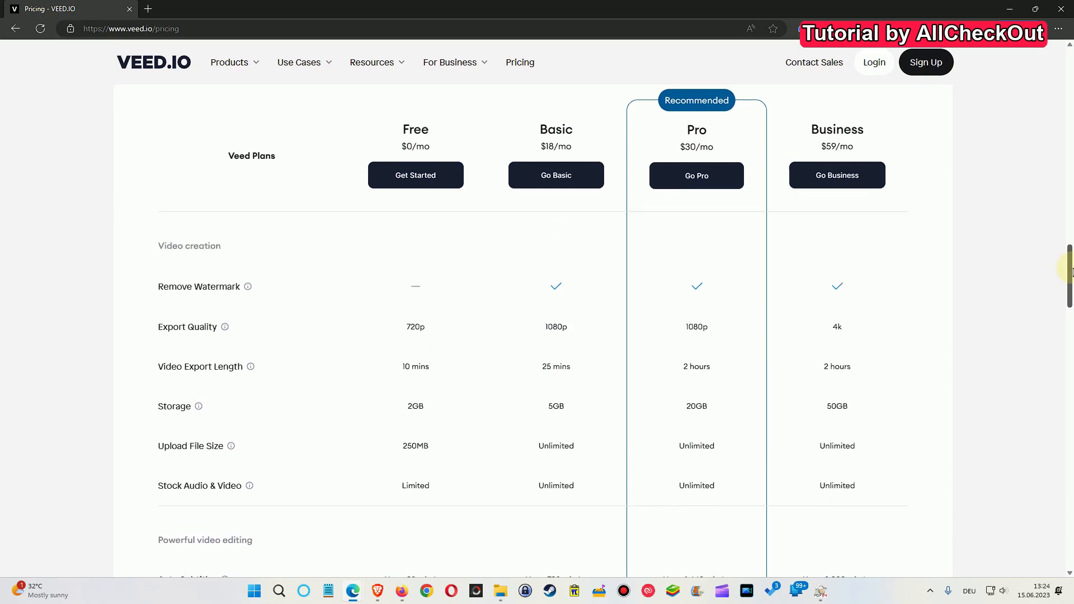
mouse_move(703, 424)
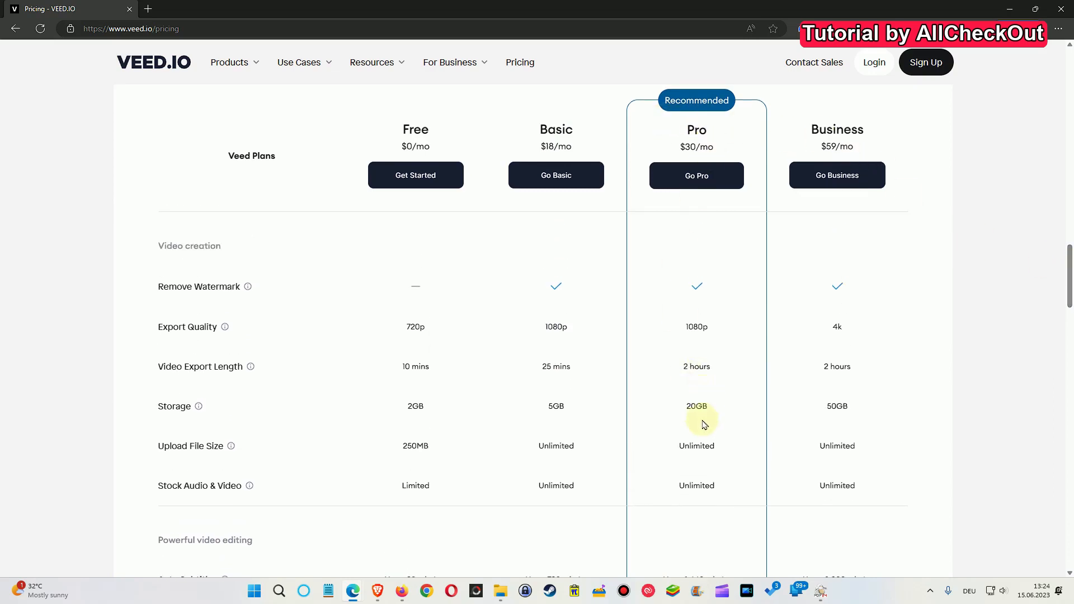
mouse_move(738, 404)
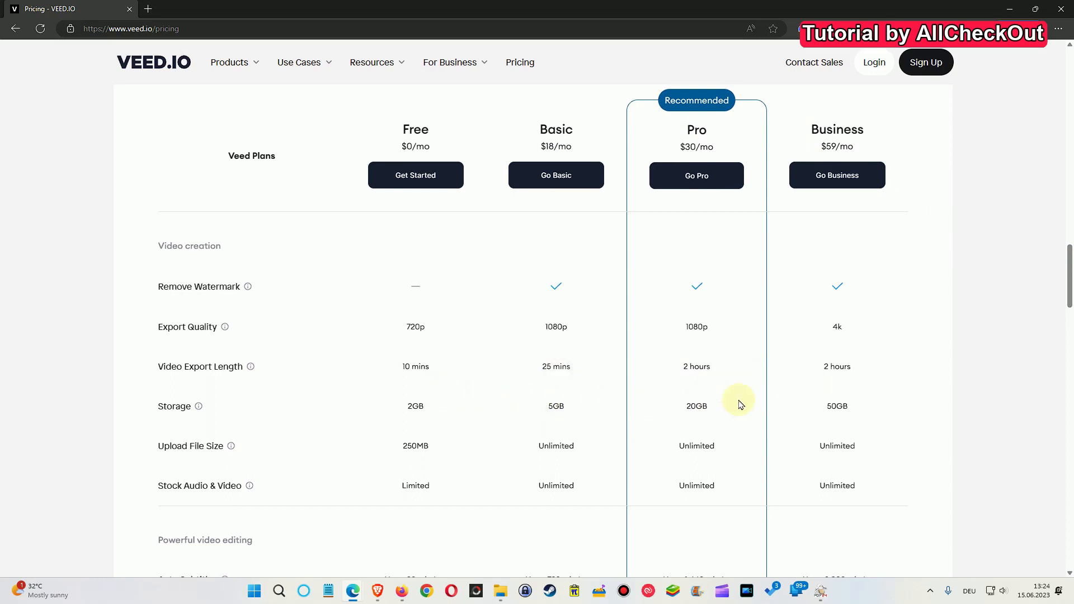
mouse_move(696, 417)
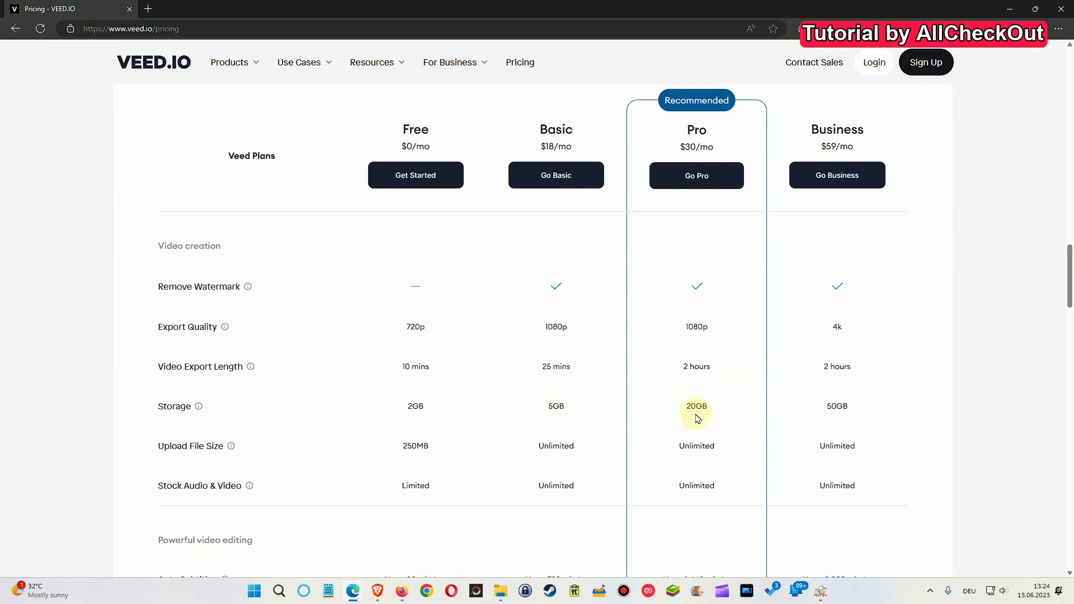
mouse_move(687, 421)
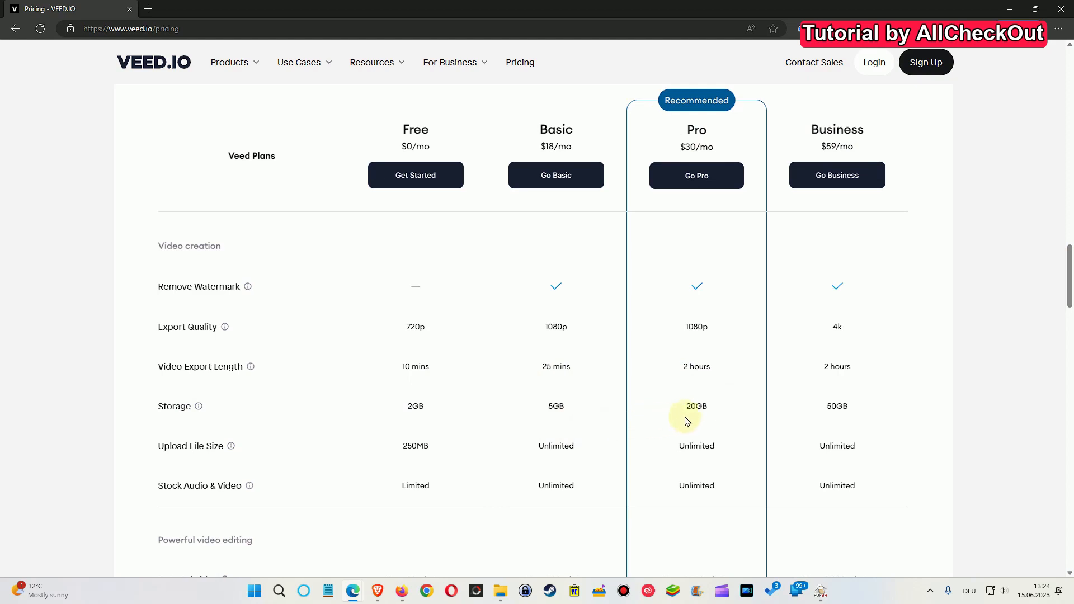
mouse_move(821, 411)
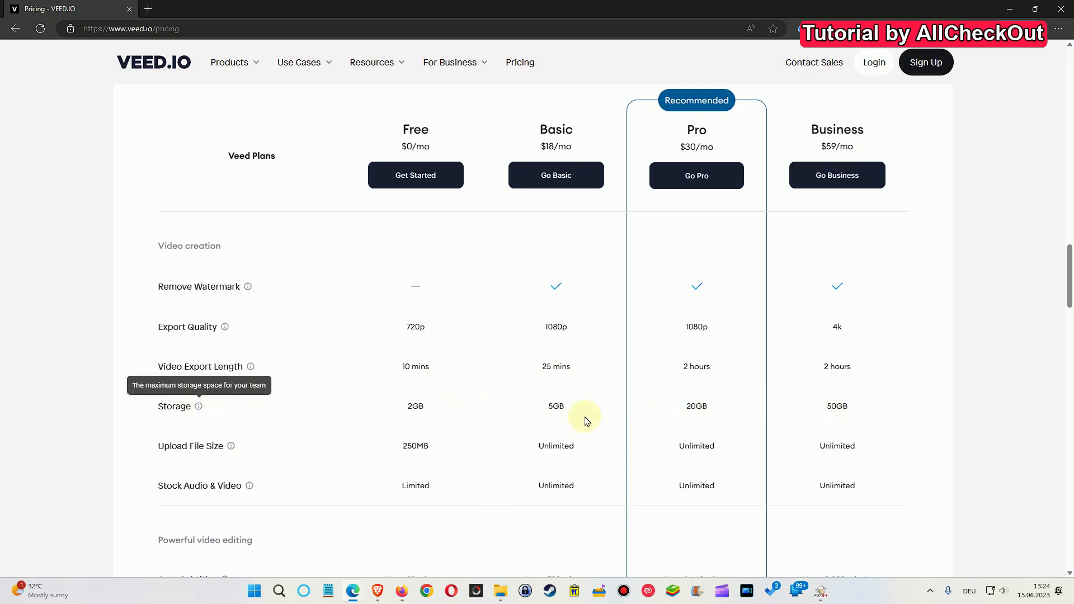
mouse_move(703, 406)
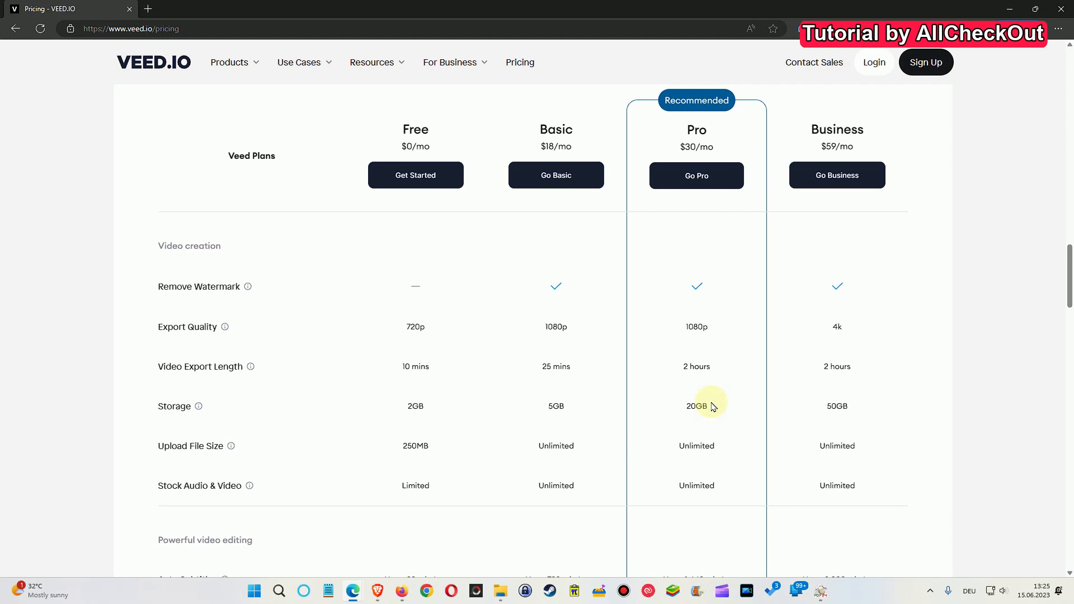
mouse_move(711, 421)
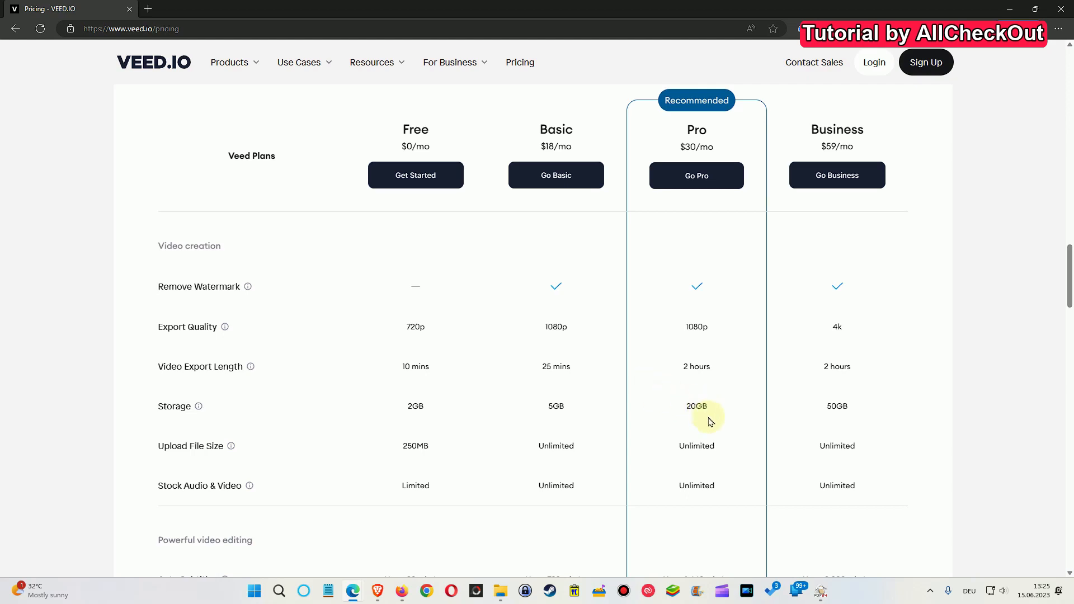
mouse_move(710, 407)
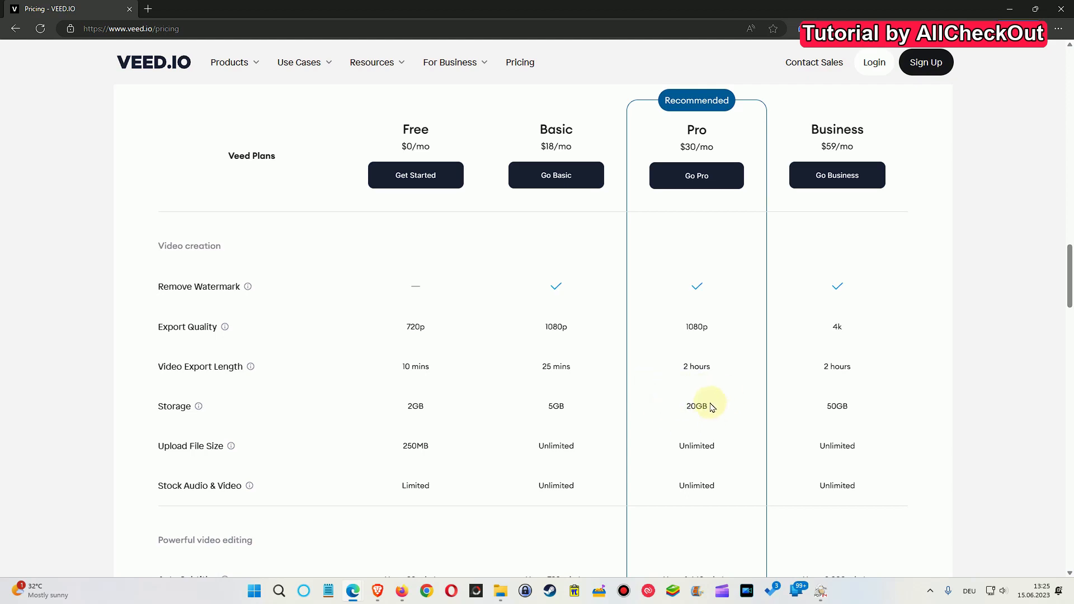
mouse_move(696, 411)
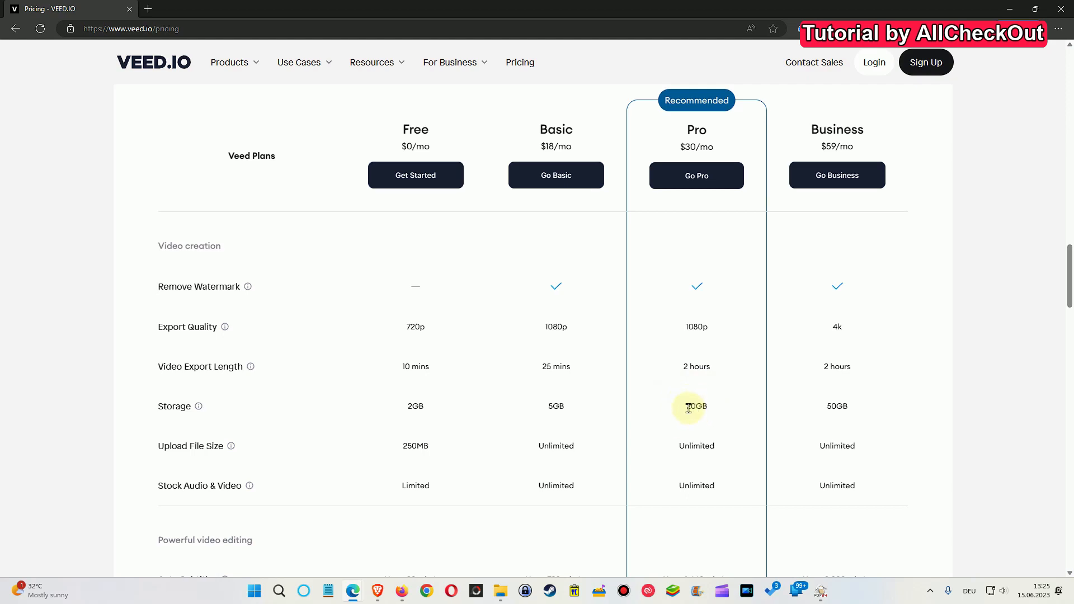
mouse_move(711, 407)
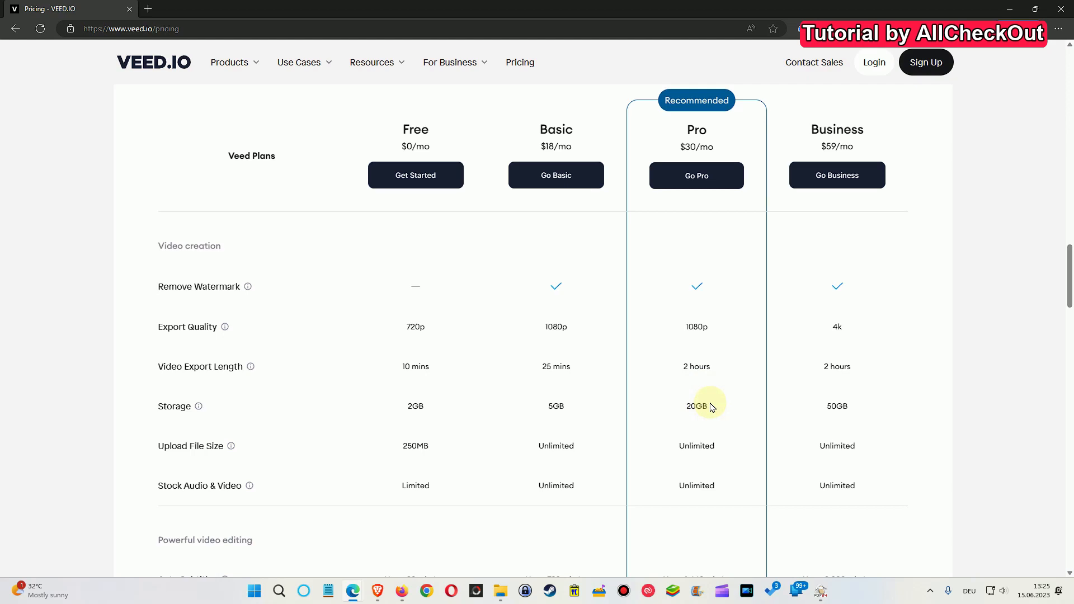
mouse_move(689, 364)
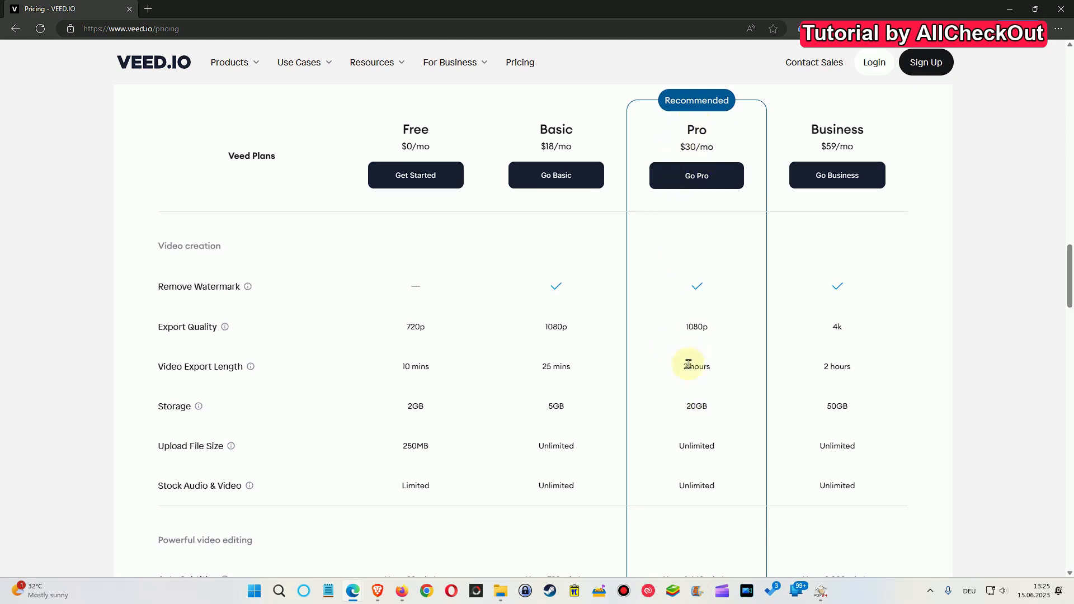
mouse_move(706, 444)
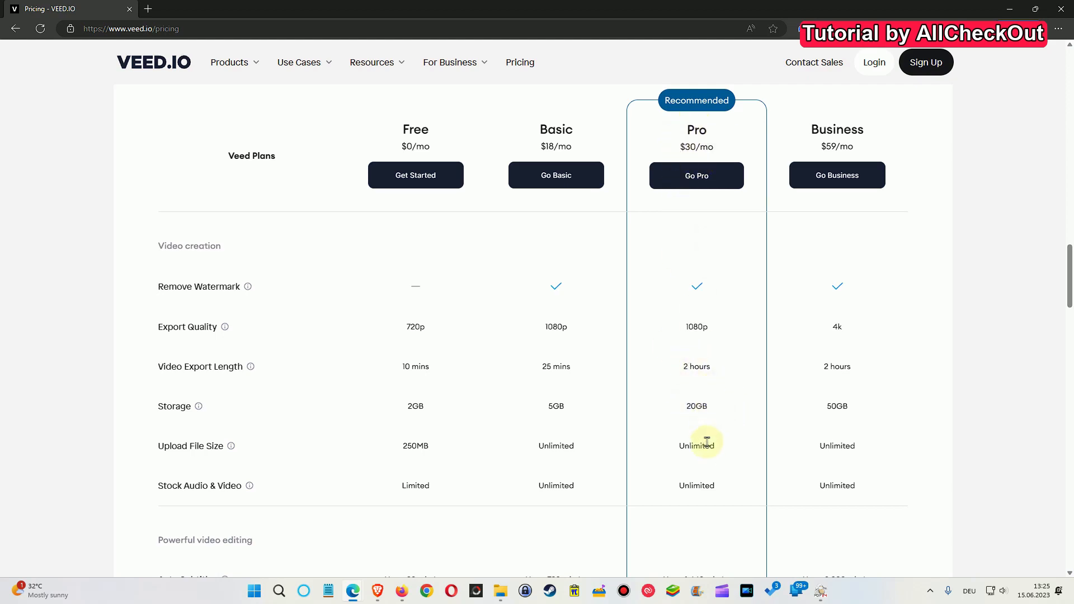
mouse_move(730, 442)
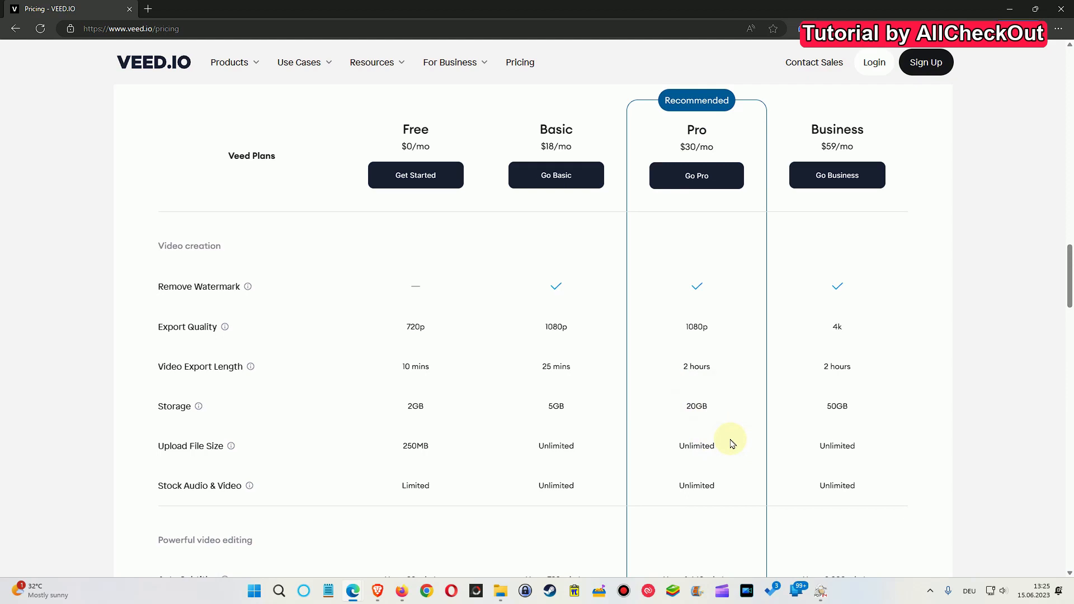
mouse_move(694, 406)
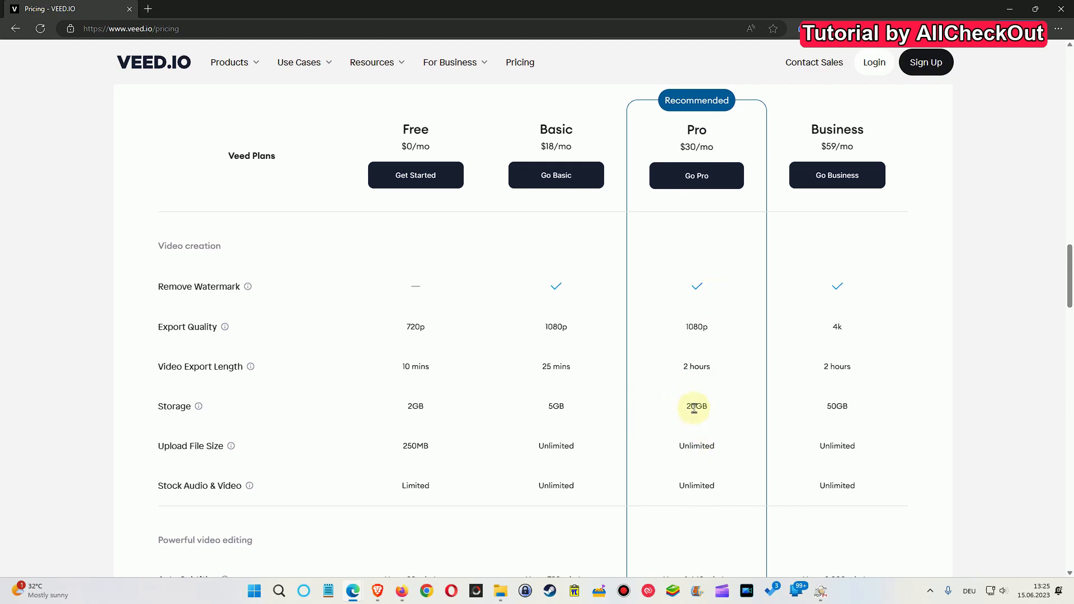
mouse_move(698, 408)
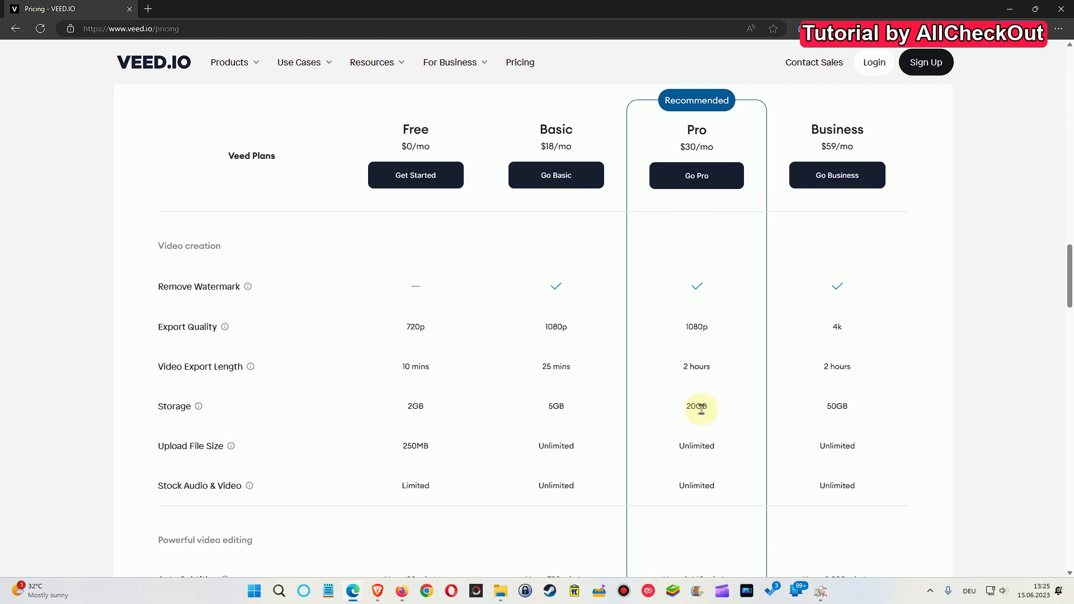
mouse_move(408, 374)
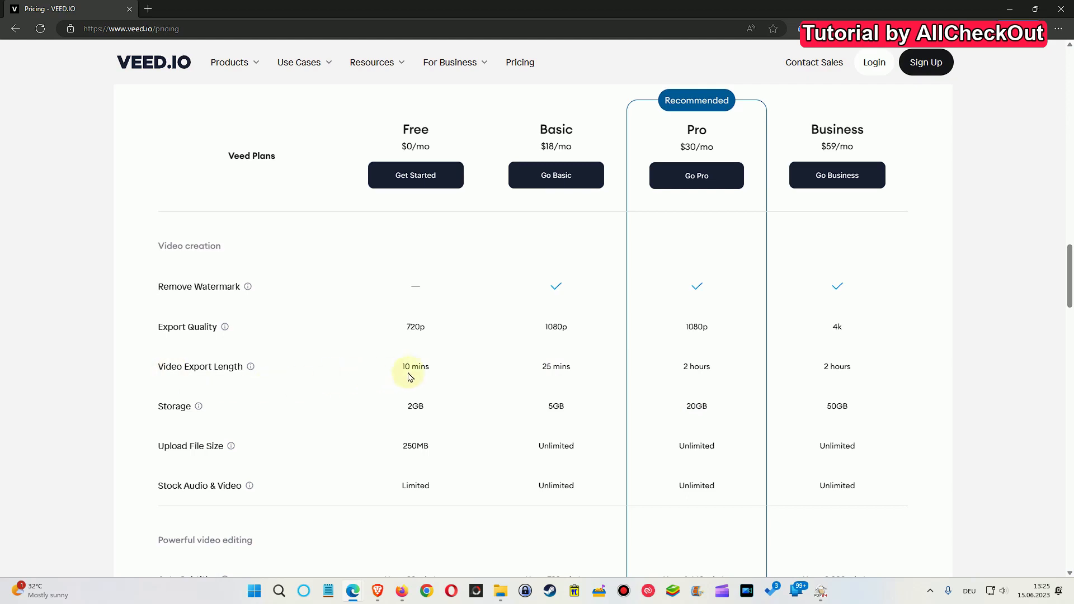
mouse_move(562, 382)
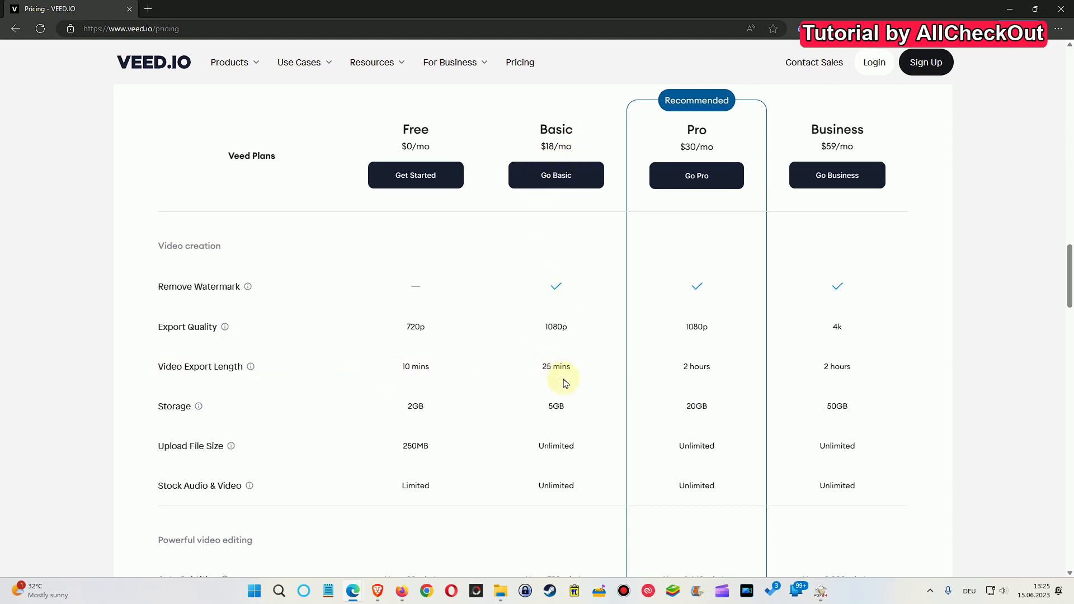
mouse_move(543, 368)
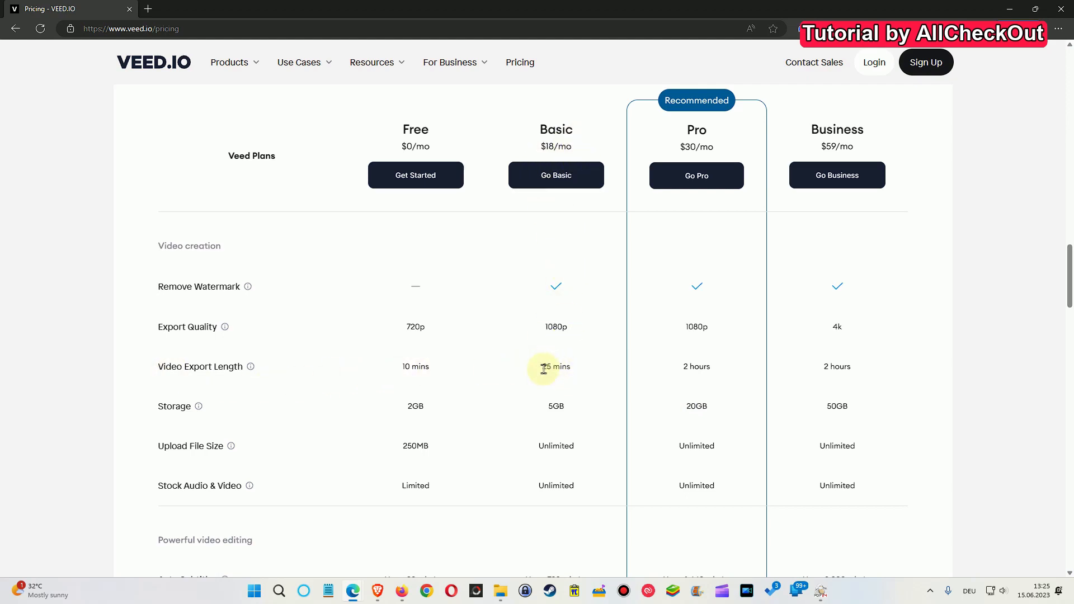
mouse_move(581, 351)
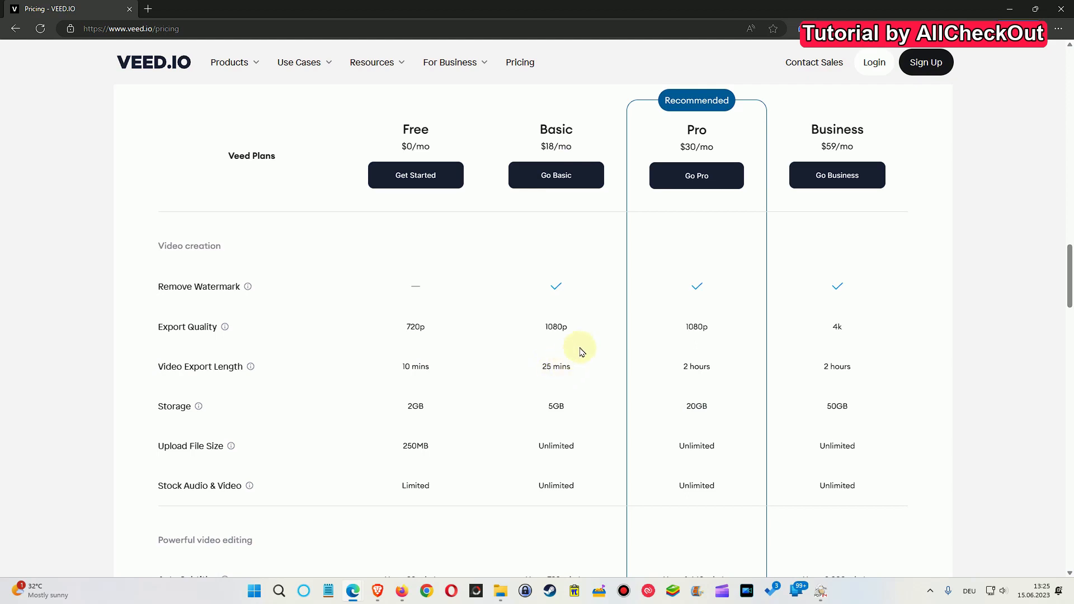
mouse_move(557, 144)
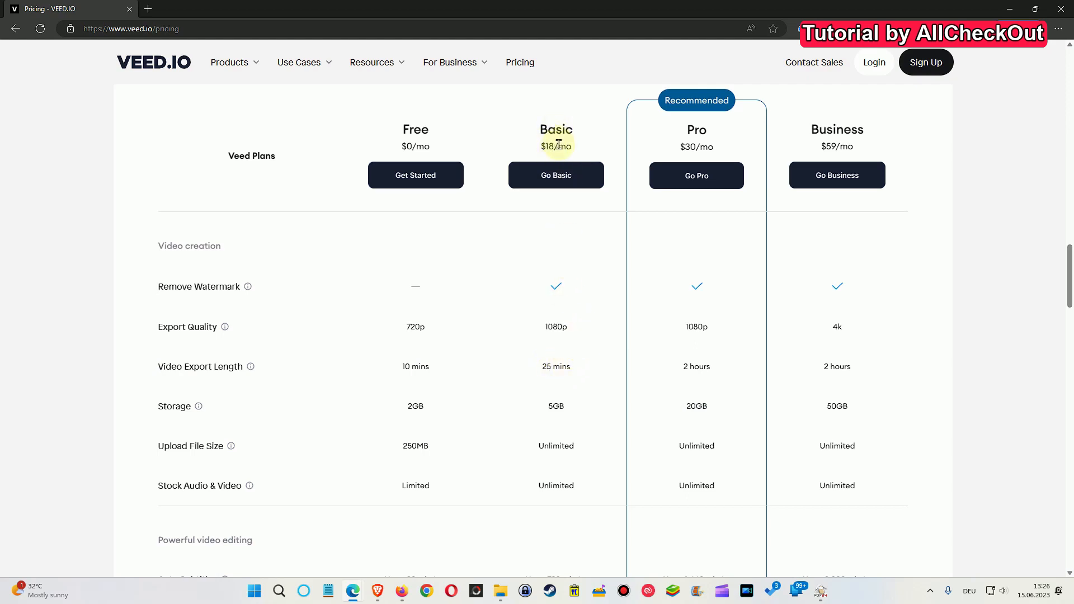
mouse_move(559, 395)
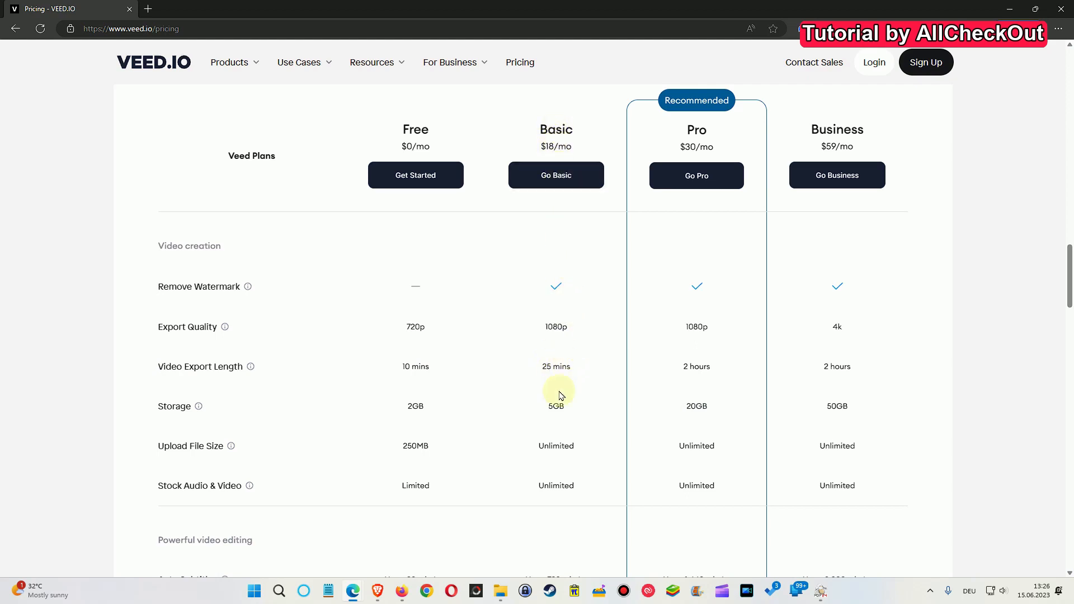
mouse_move(552, 421)
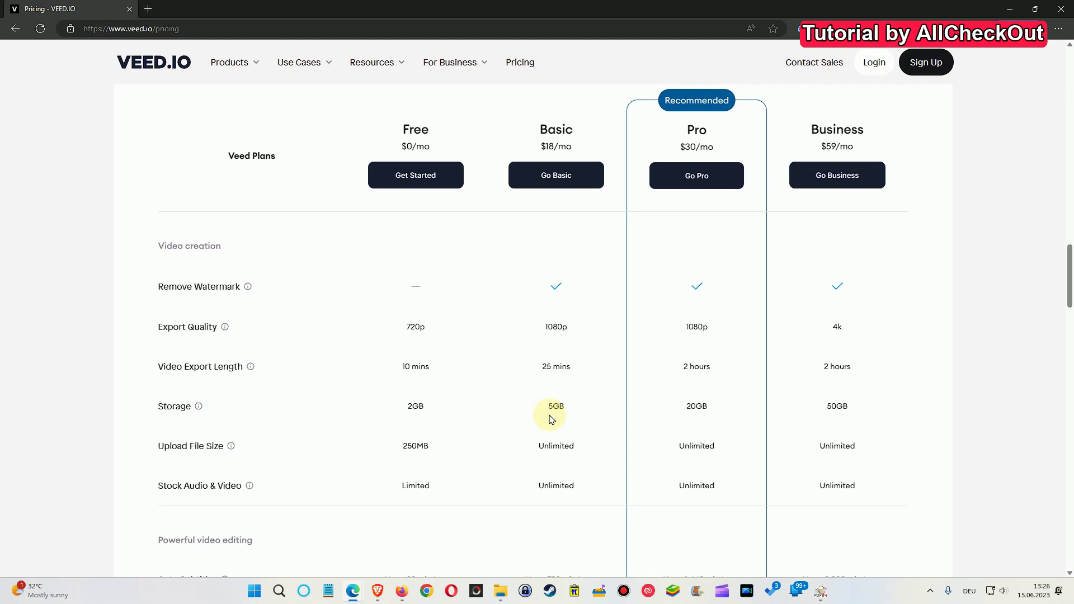
mouse_move(534, 409)
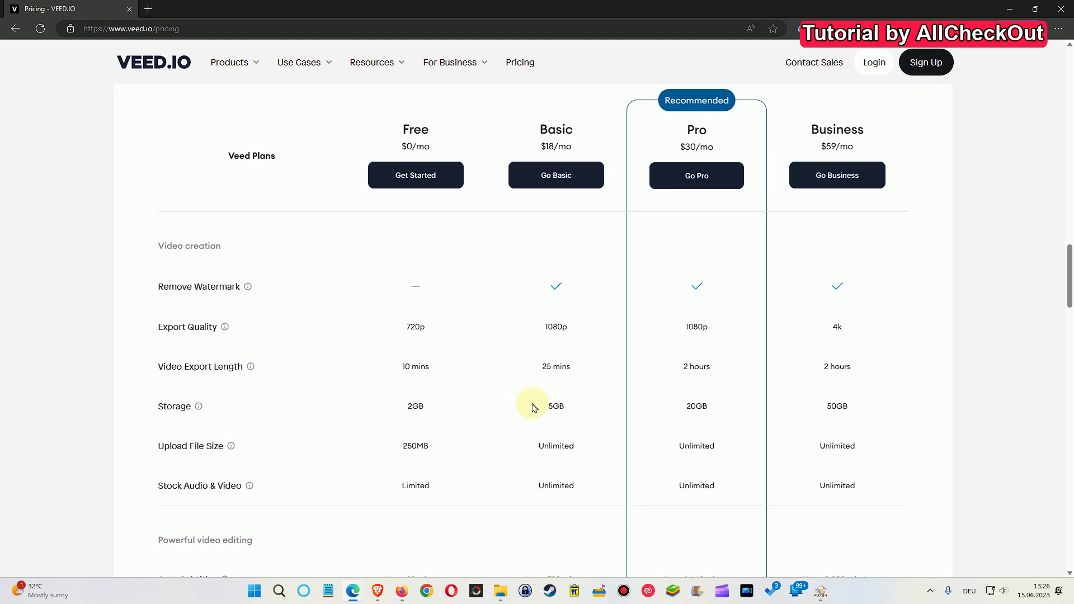
mouse_move(776, 244)
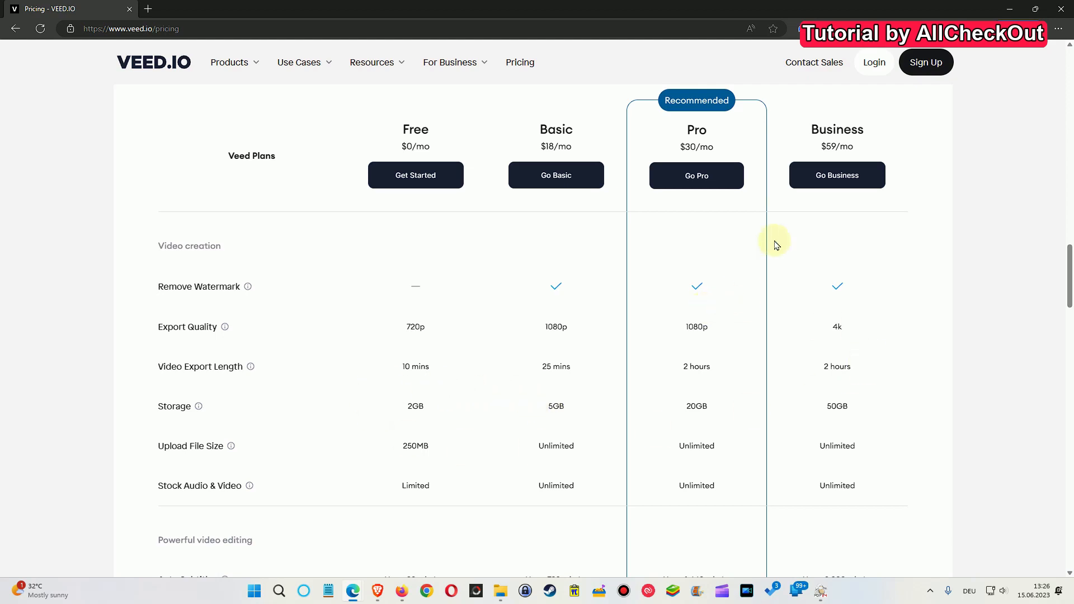
mouse_move(673, 268)
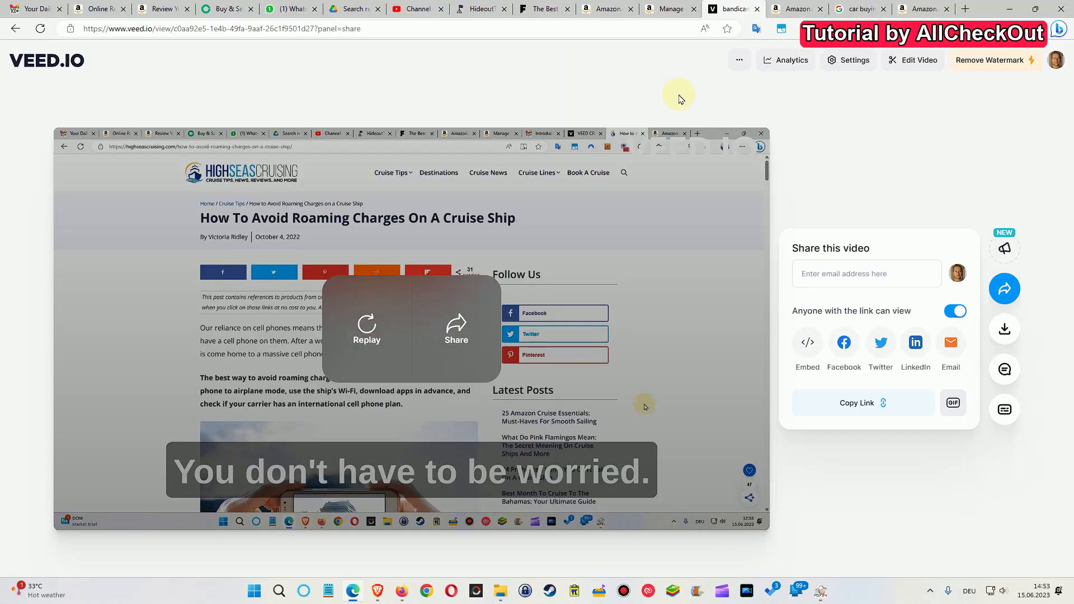
mouse_move(498, 124)
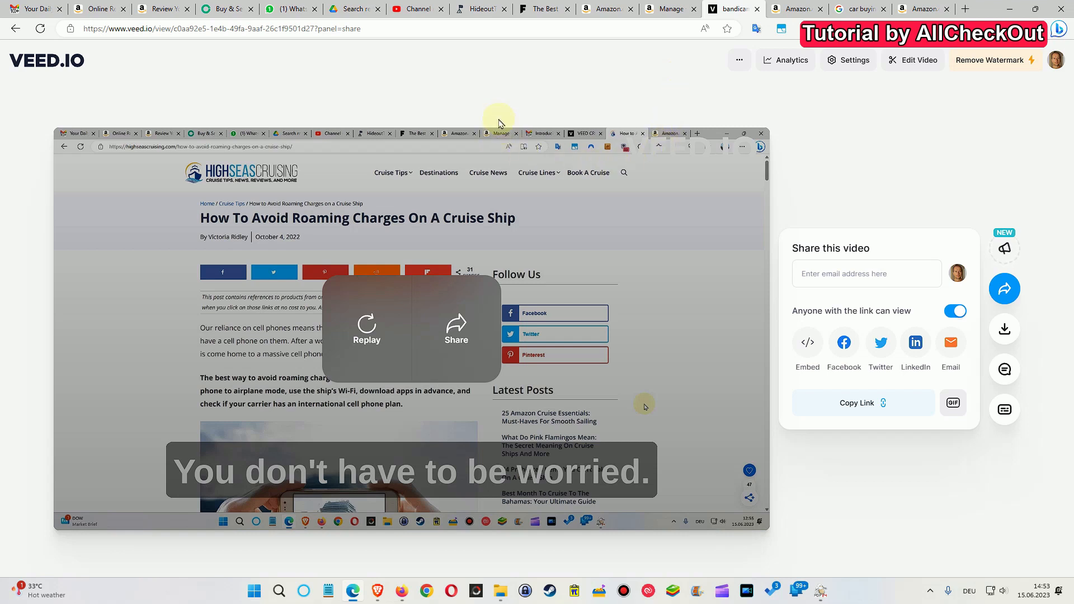
mouse_move(814, 240)
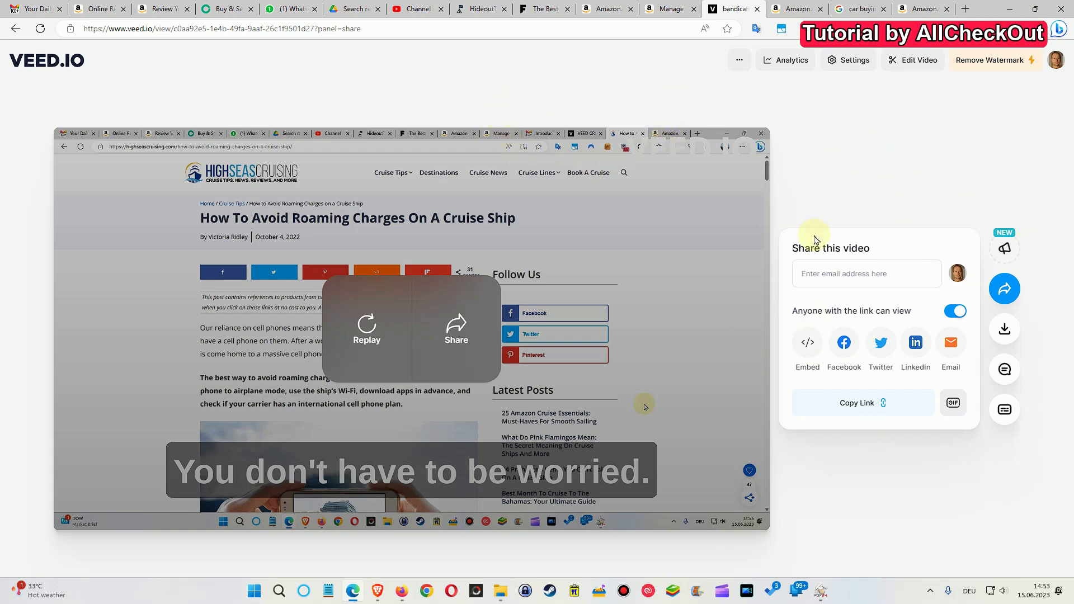
mouse_move(805, 198)
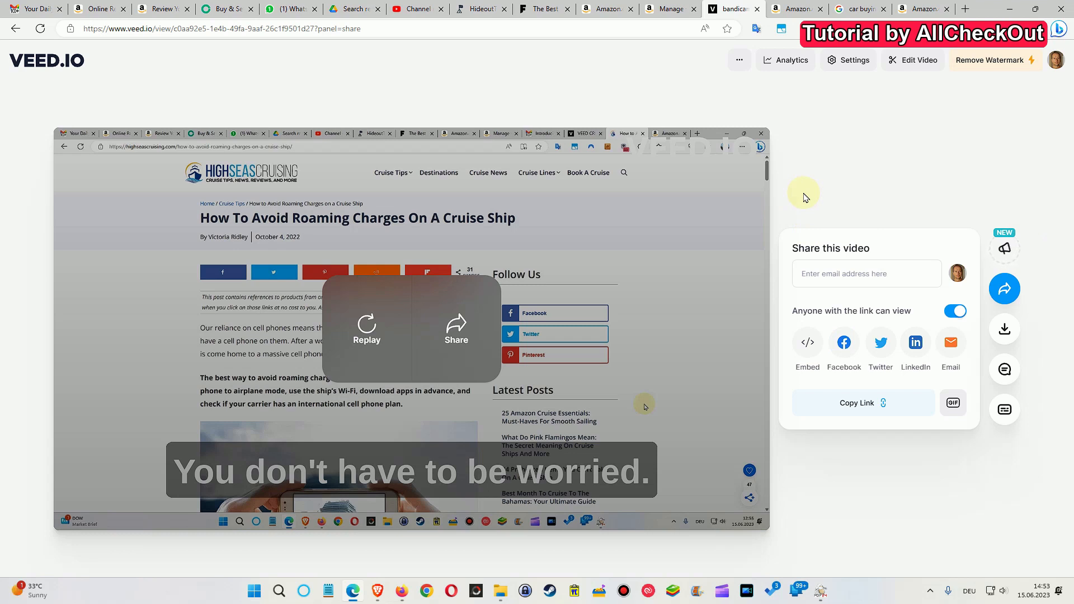
mouse_move(807, 198)
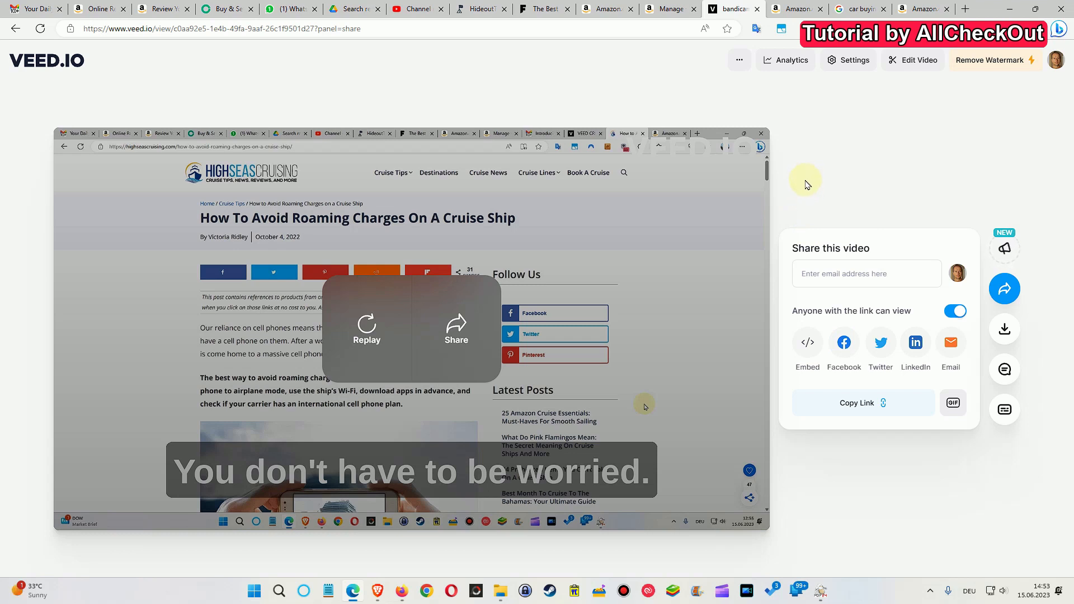
mouse_move(380, 305)
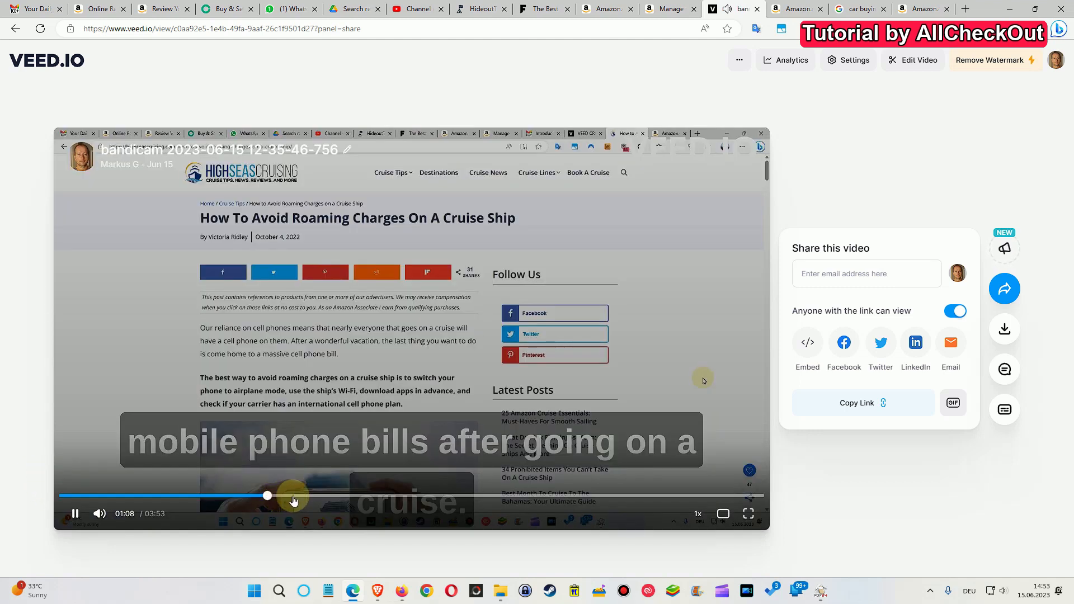
- Play the Magic Cut video on its shared VEED view page
click(74, 513)
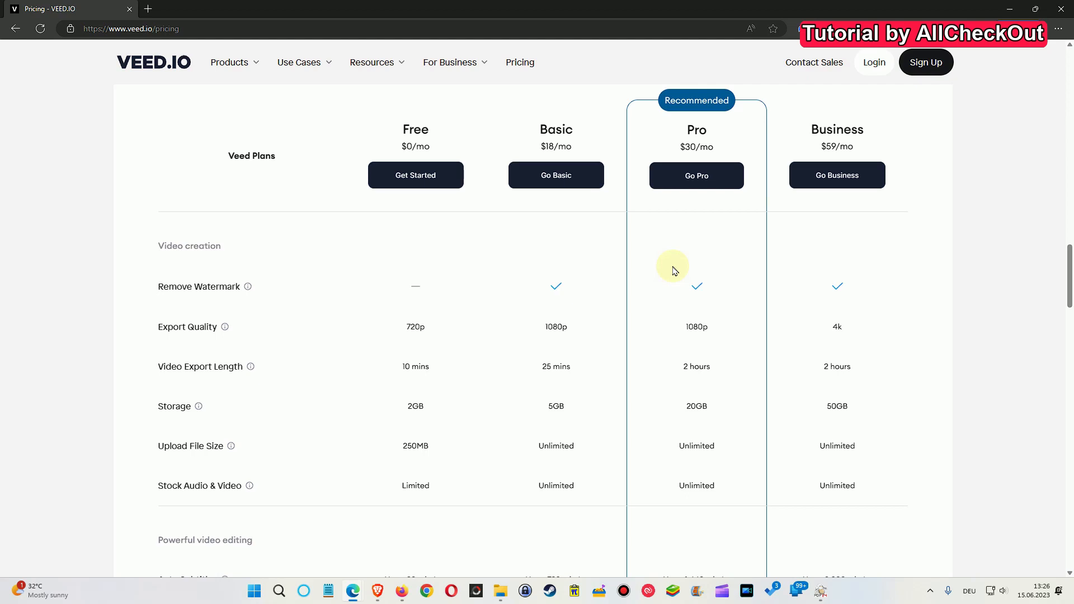
mouse_move(696, 130)
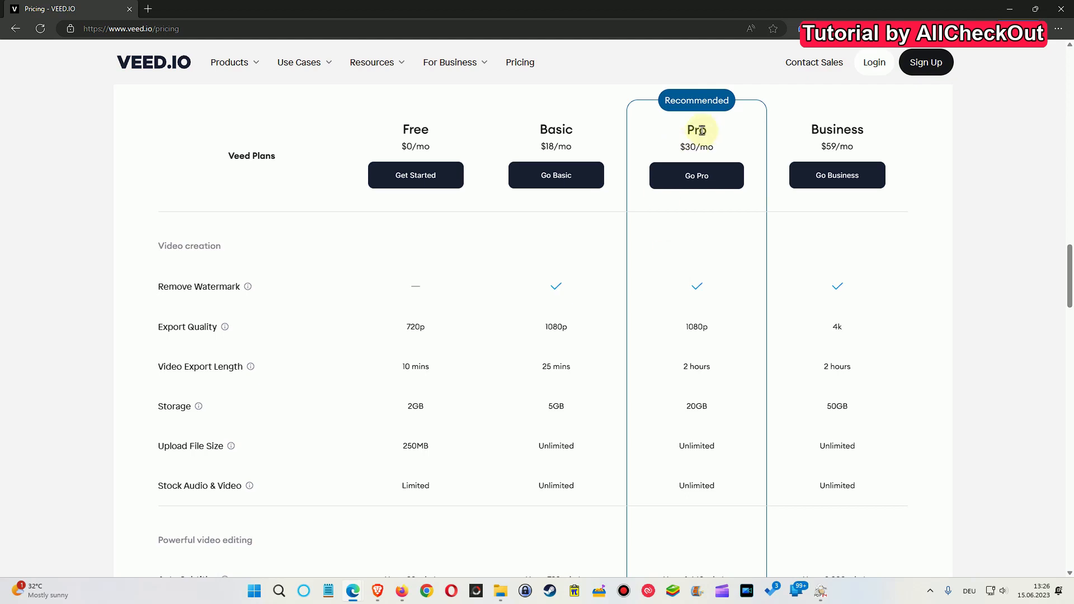
mouse_move(729, 370)
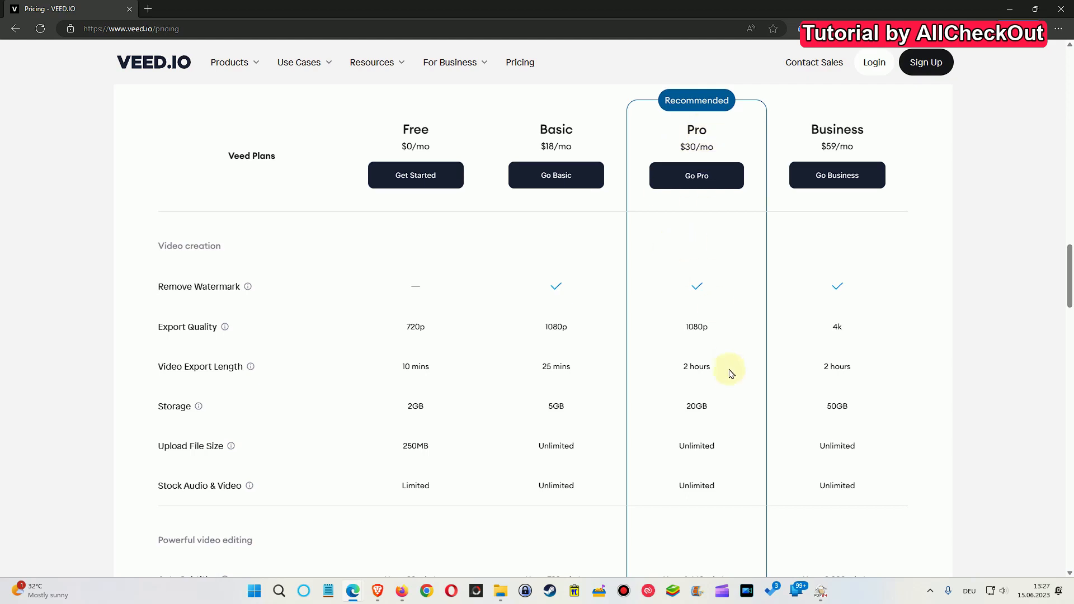
mouse_move(704, 406)
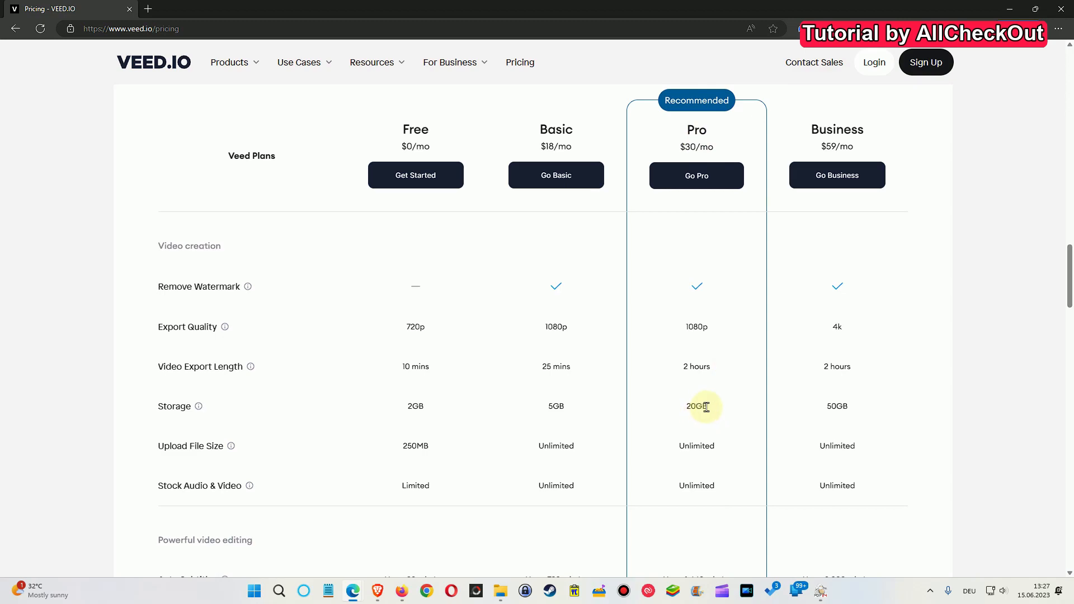
- Inspect the Magic Cut clips on the VEED editor timeline, then return to the Gmail tab
click(790, 8)
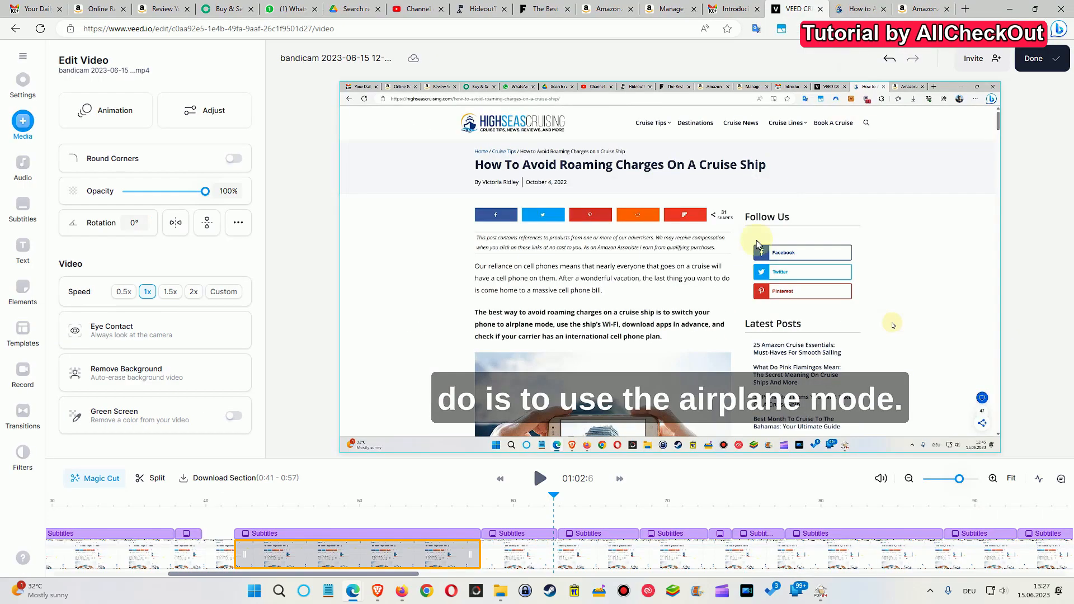
click(519, 553)
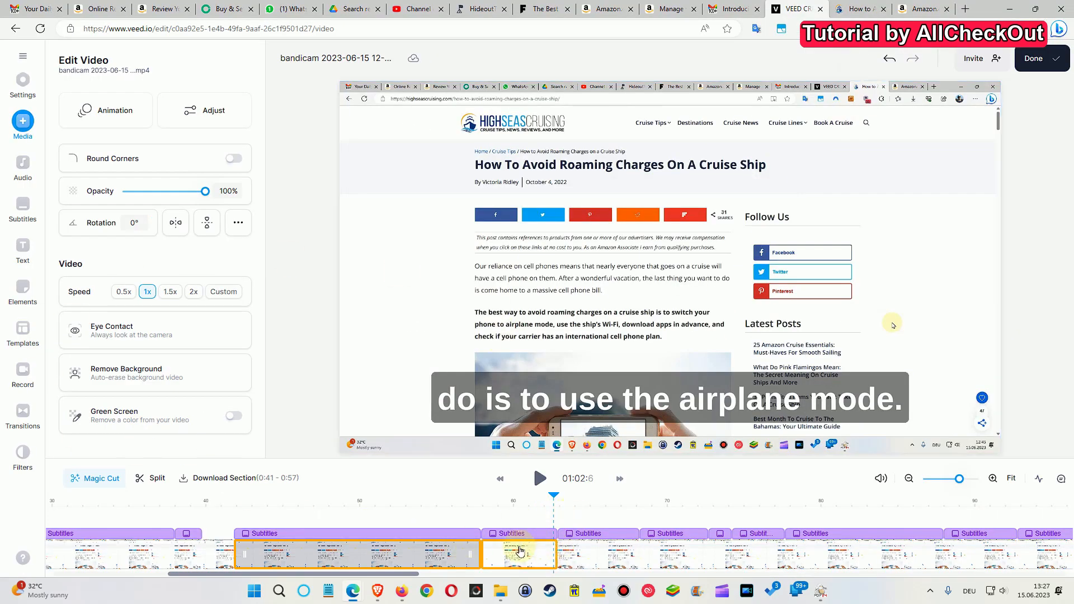
click(356, 540)
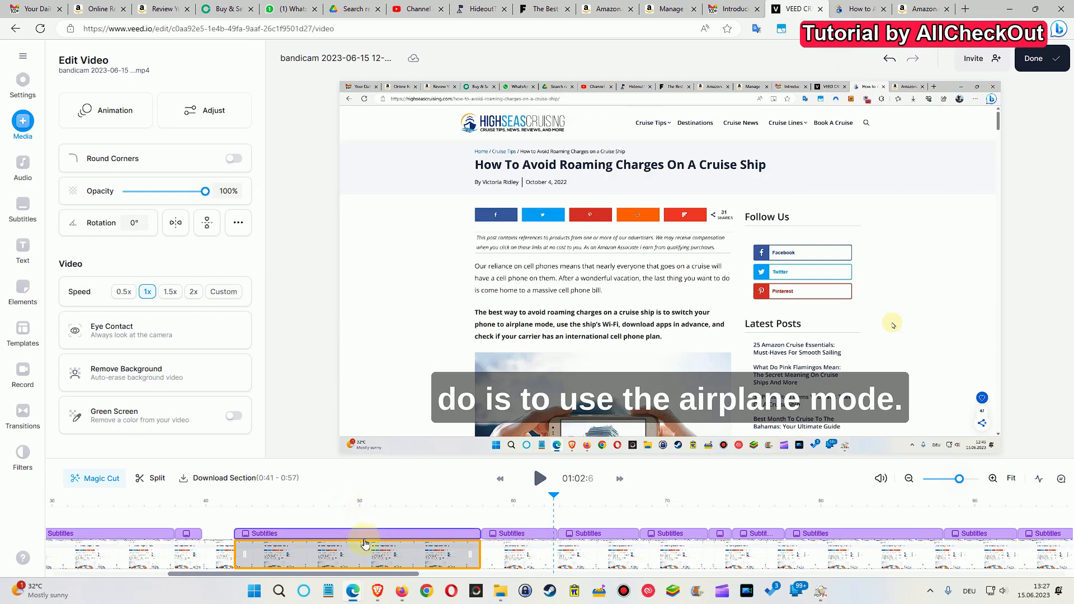
mouse_move(387, 551)
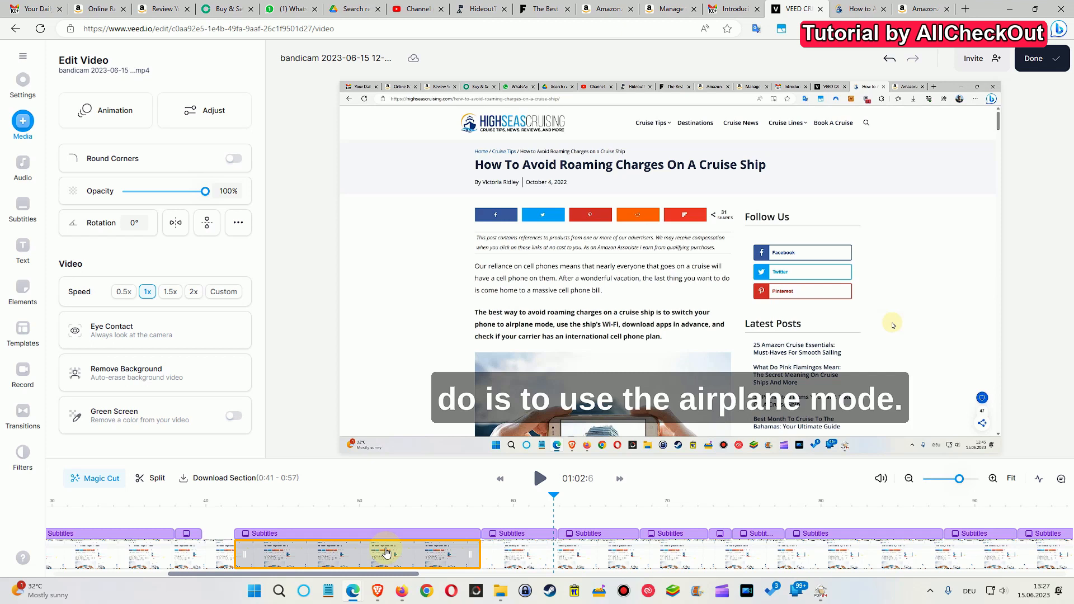
mouse_move(408, 547)
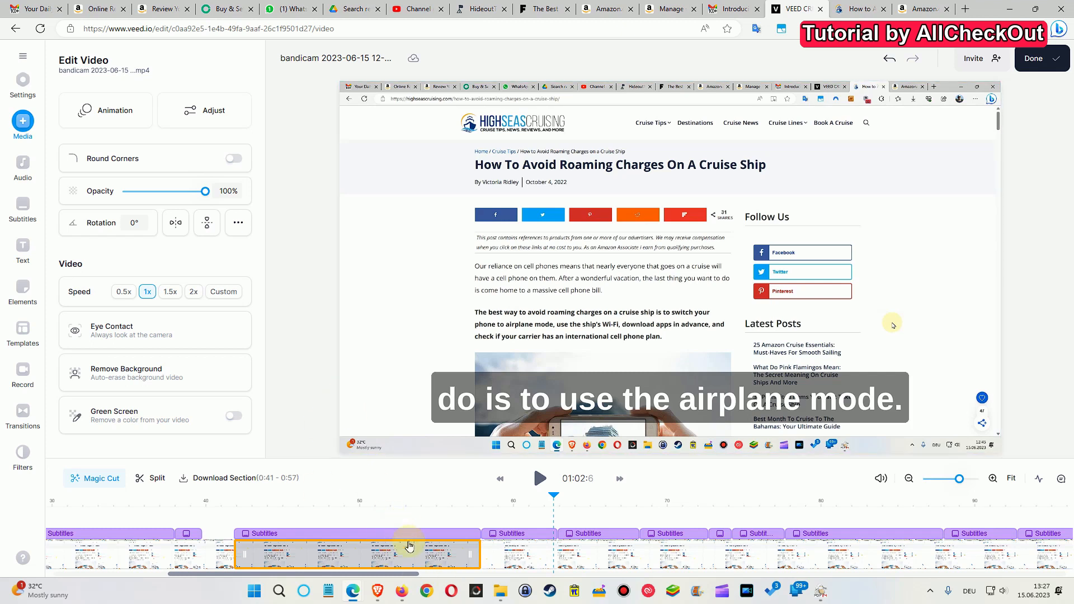
mouse_move(446, 555)
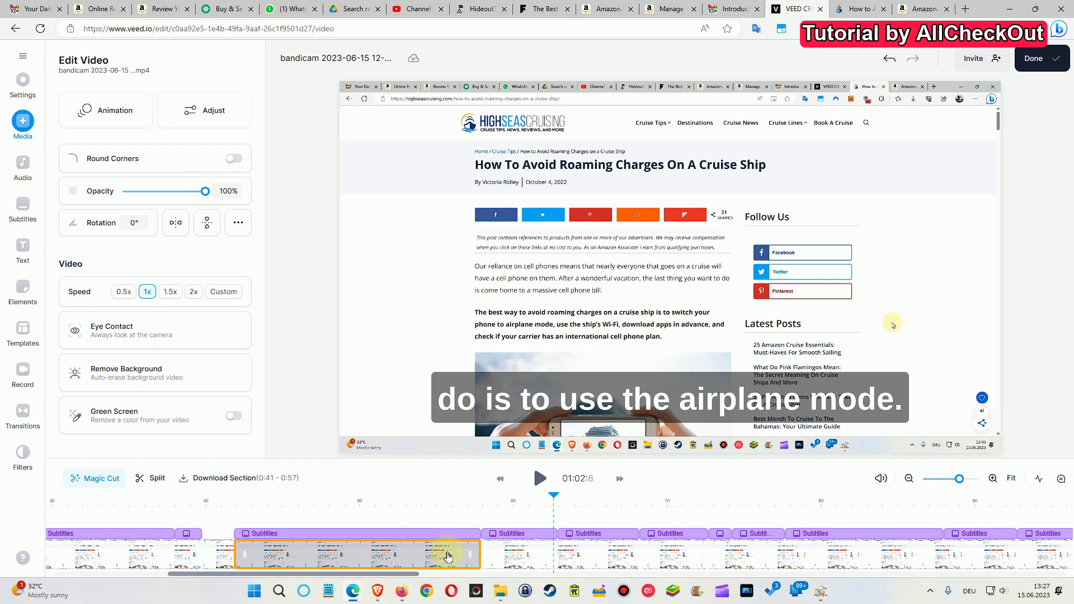
mouse_move(439, 518)
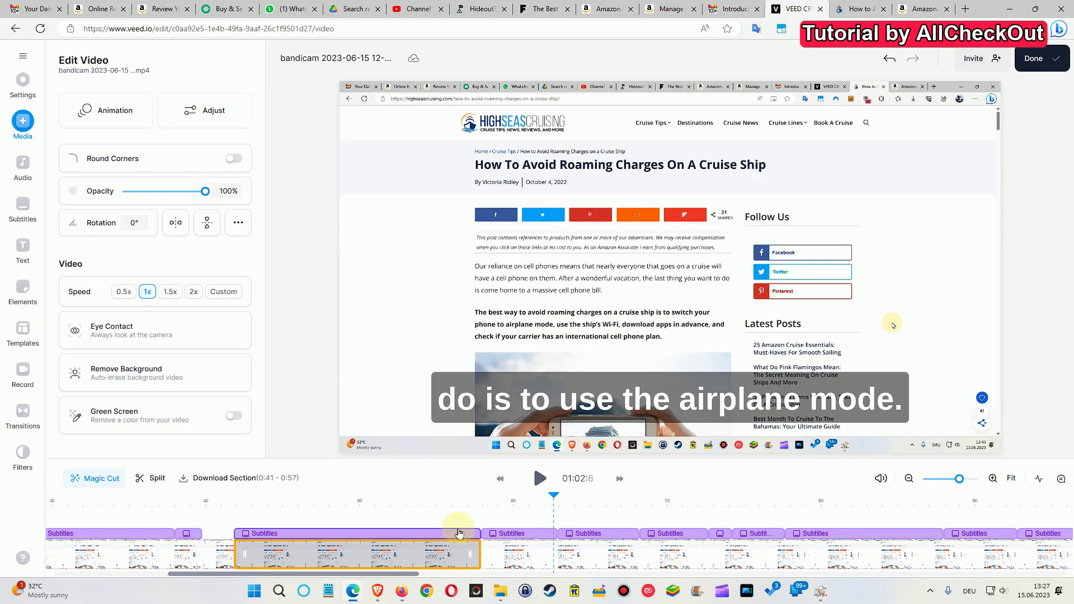
click(733, 8)
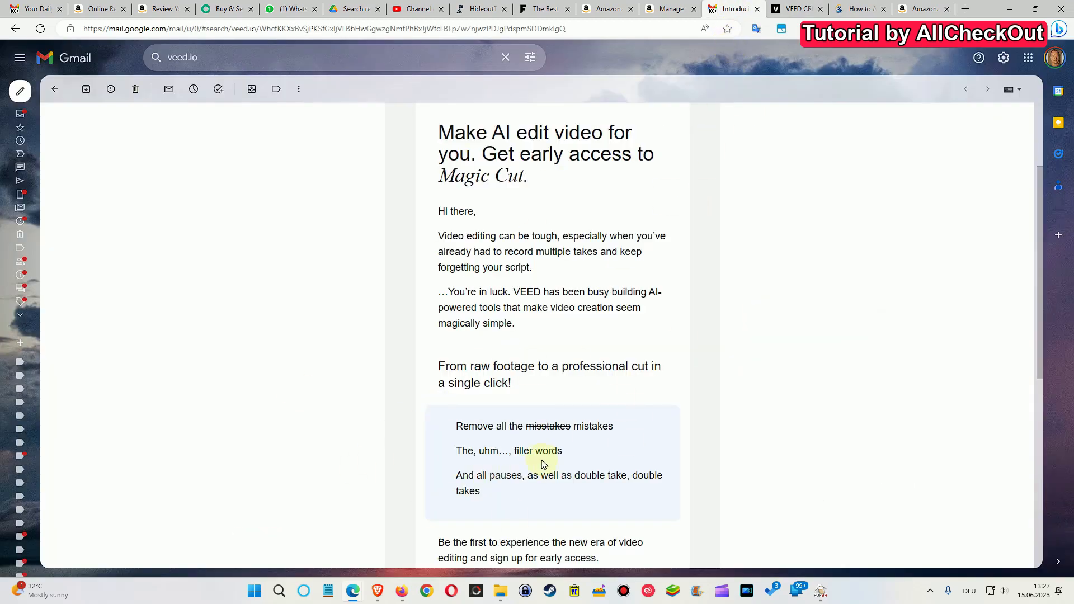
mouse_move(664, 440)
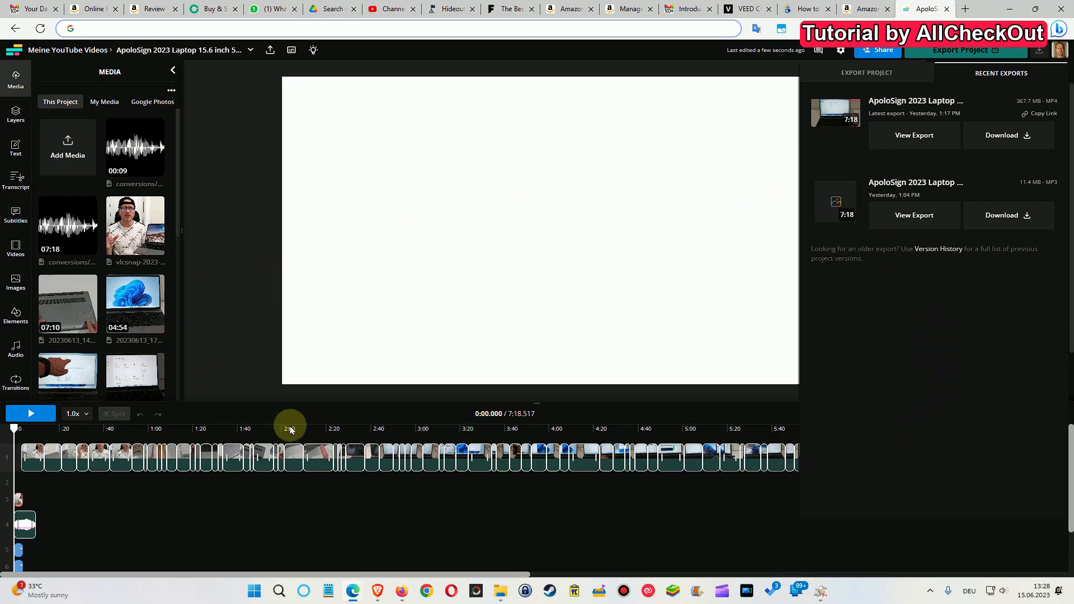
mouse_move(826, 490)
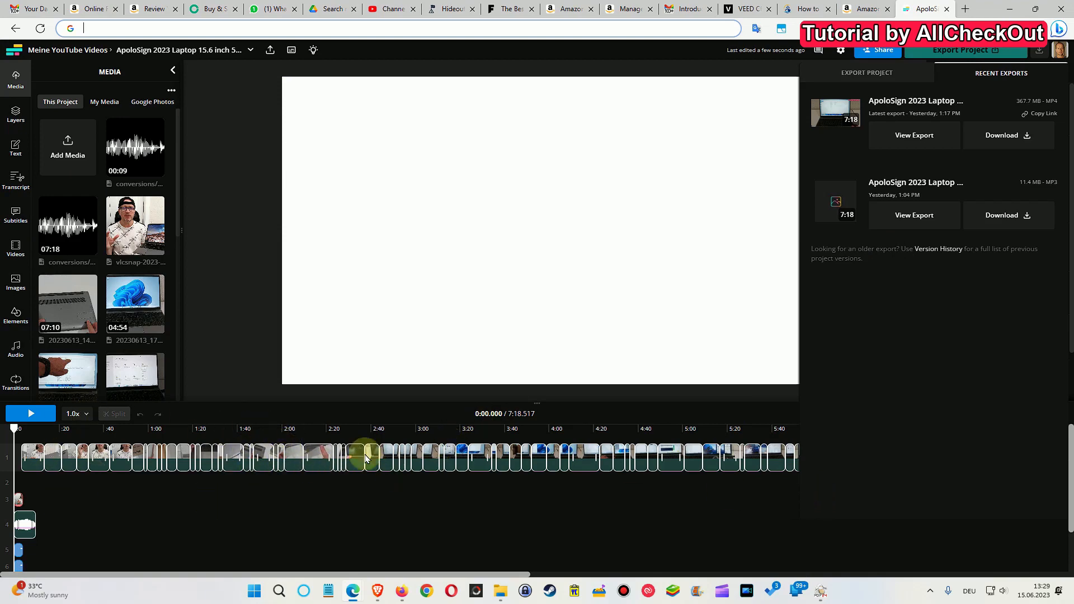
mouse_move(376, 503)
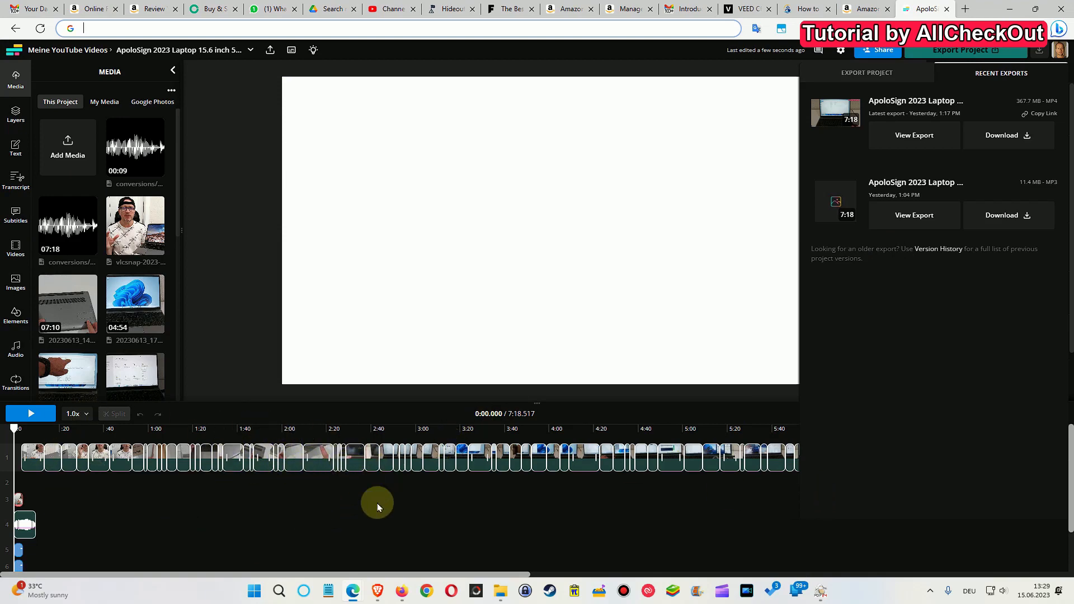
mouse_move(426, 510)
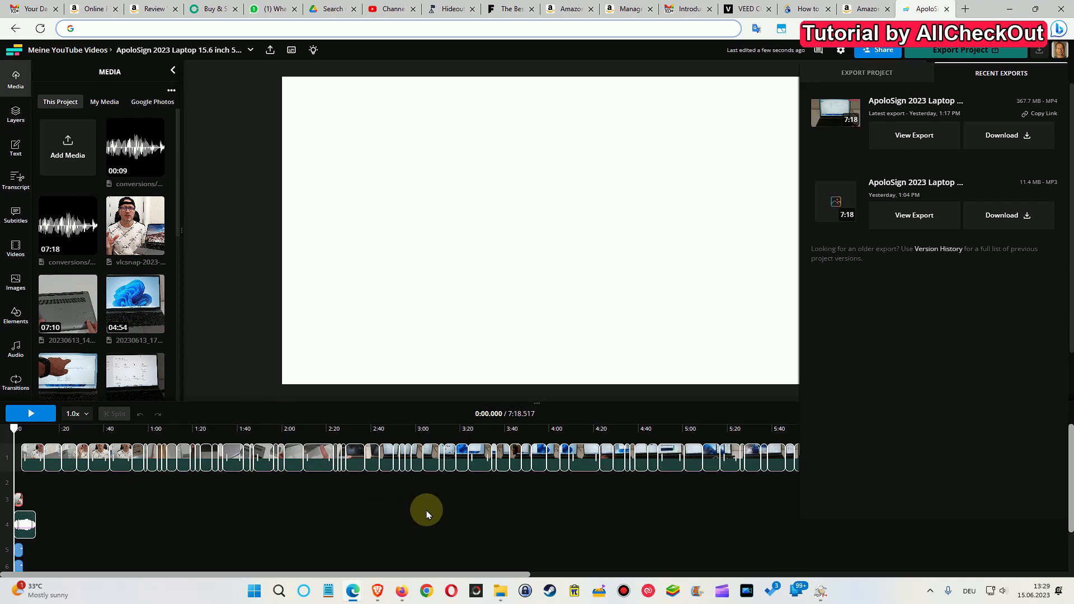
mouse_move(426, 509)
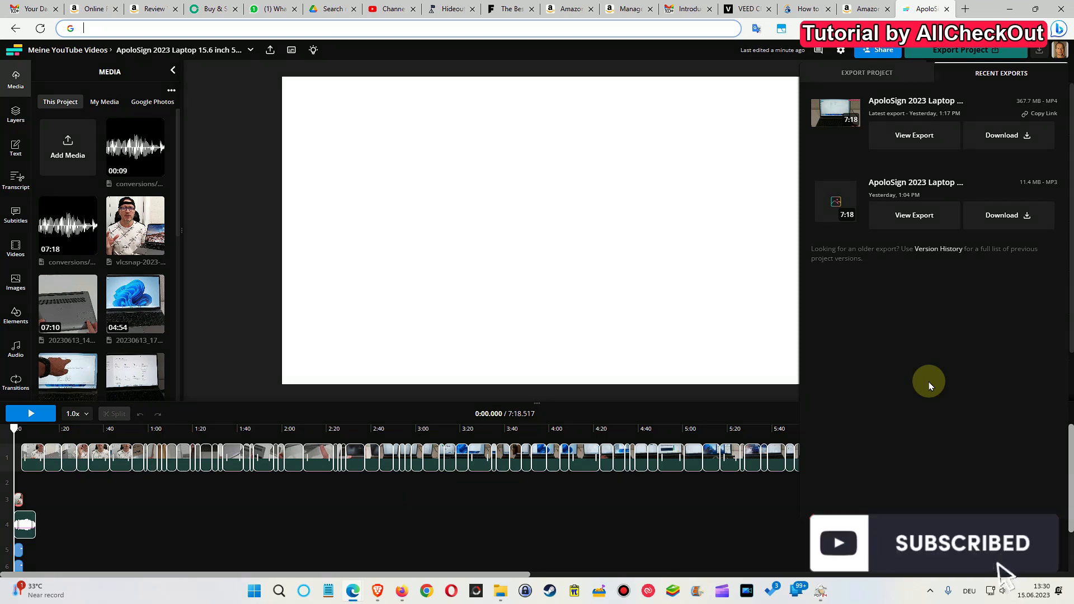
mouse_move(1016, 221)
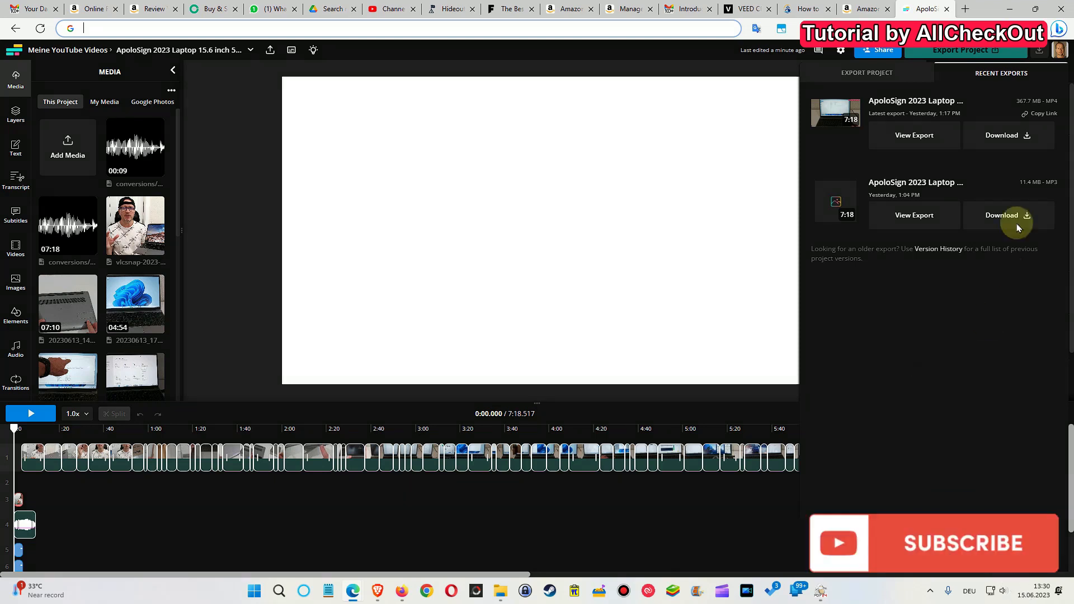